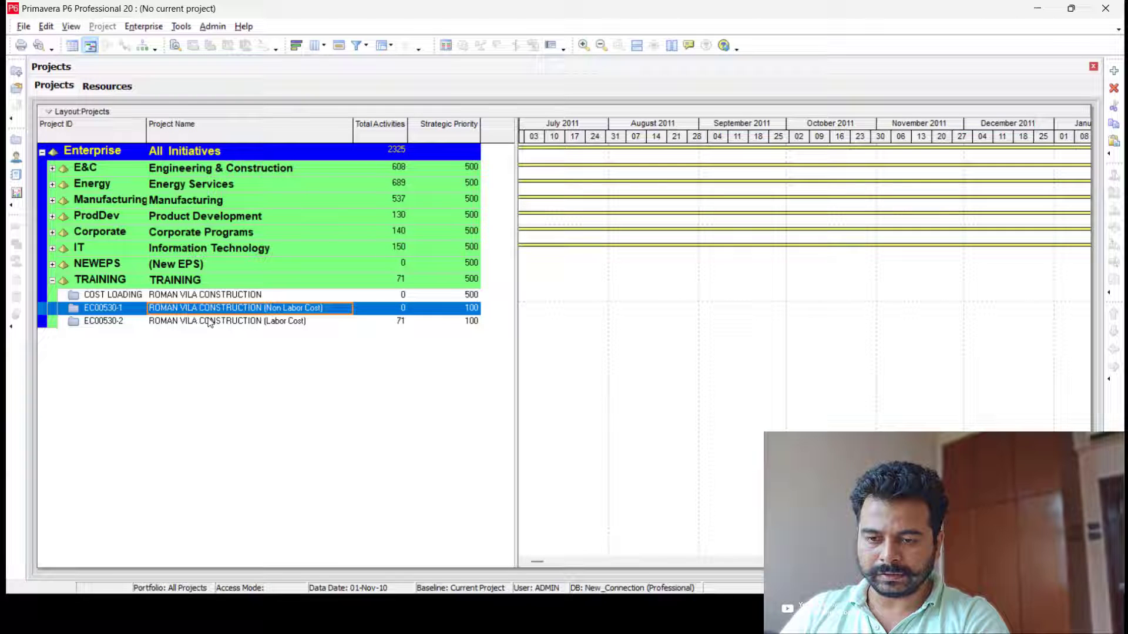
Open ROMAN VILA CONSTRUCTION (Labor Cost) and review the Budgeted Total Cost column down the activity list.
{"action": "left_click", "coordinate": [216, 320]}
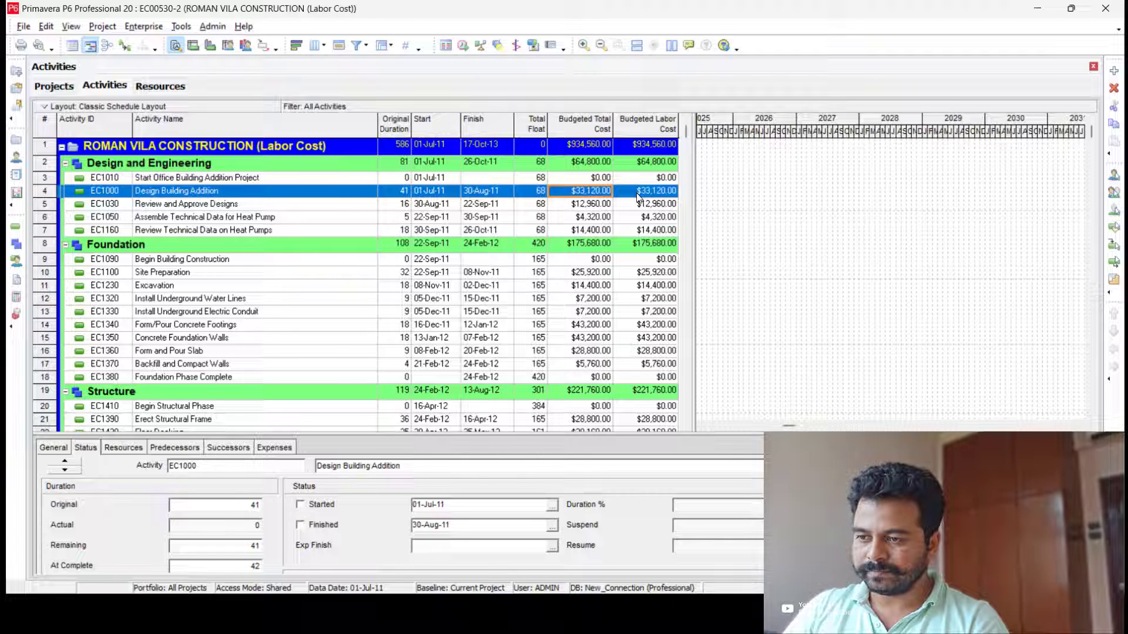
{"action": "mouse_move", "coordinate": [508, 204]}
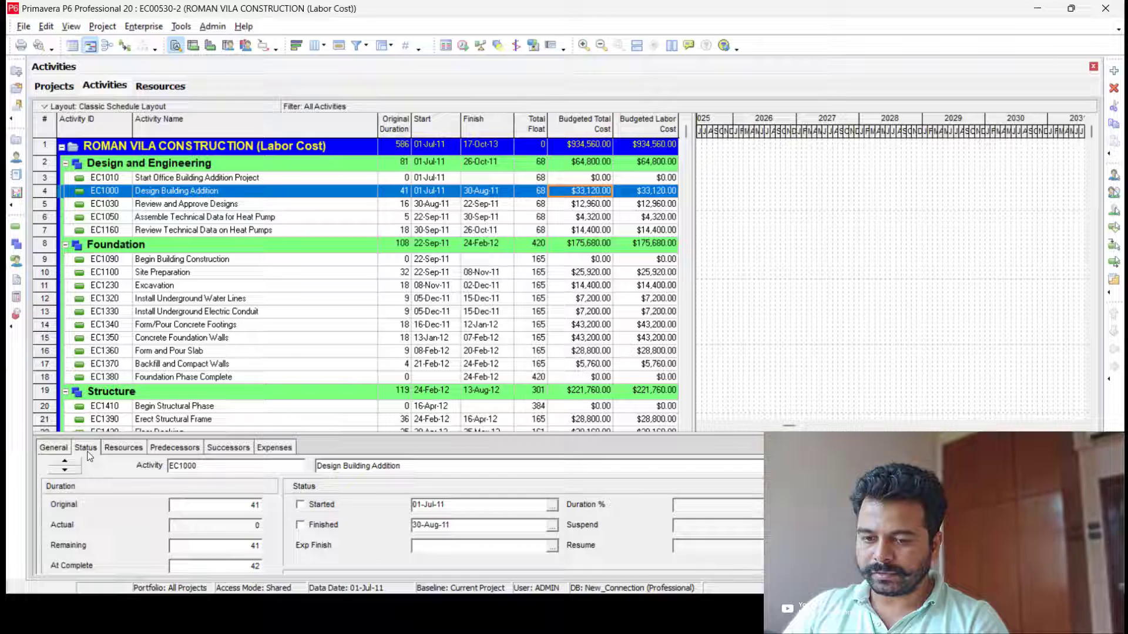
{"action": "scroll", "scroll_direction": "down", "scroll_amount": 3}
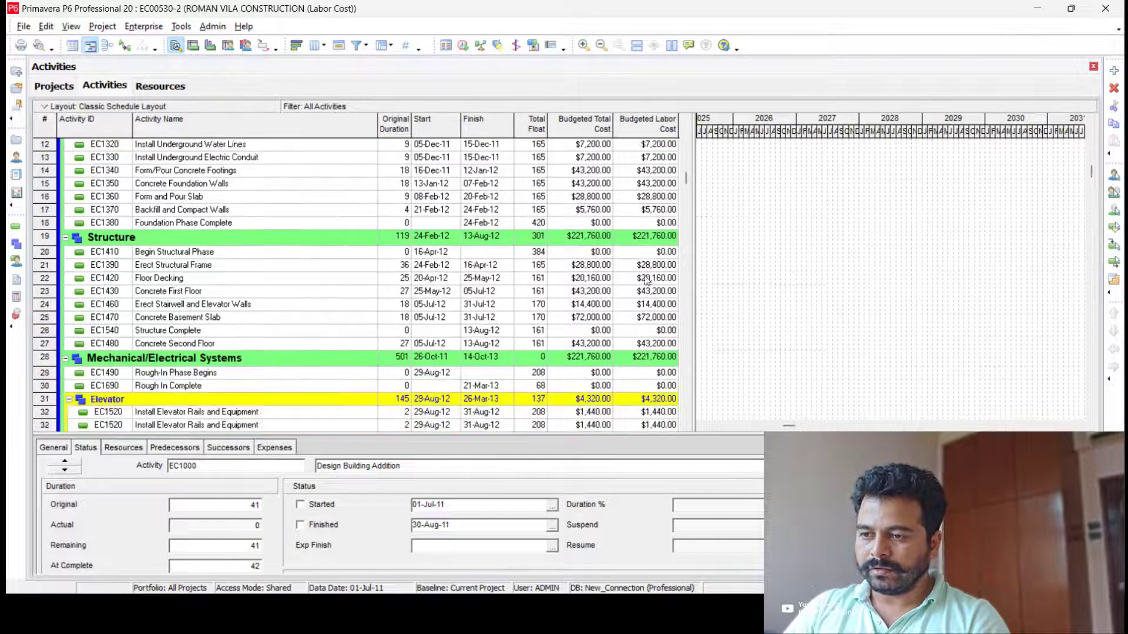
{"action": "scroll", "scroll_direction": "down", "scroll_amount": 3}
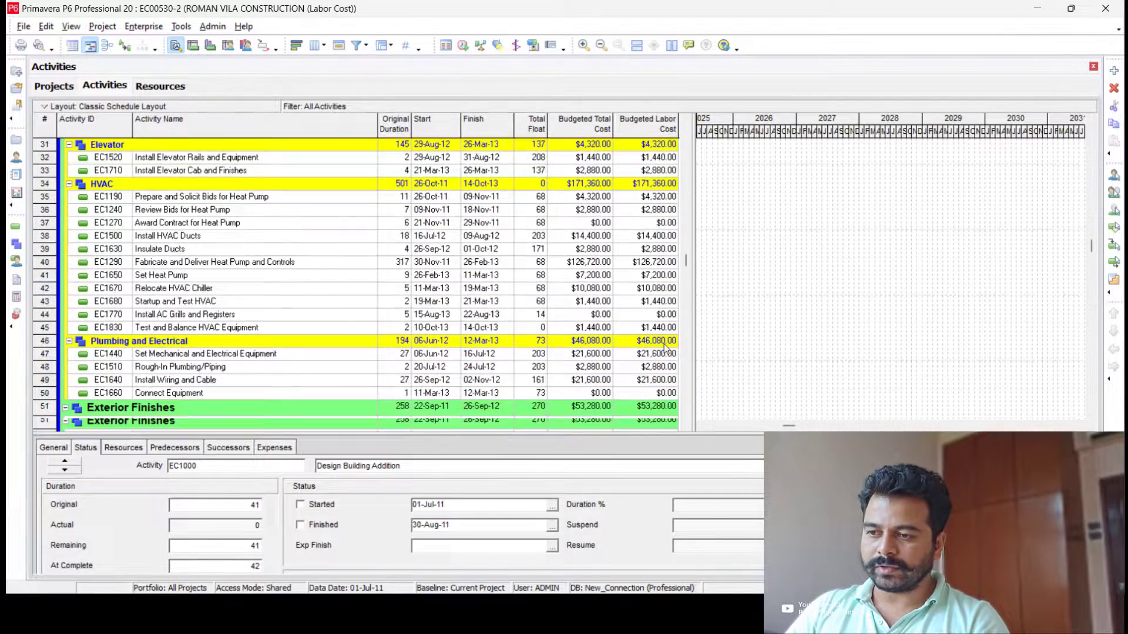
{"action": "scroll", "scroll_direction": "down", "scroll_amount": 3}
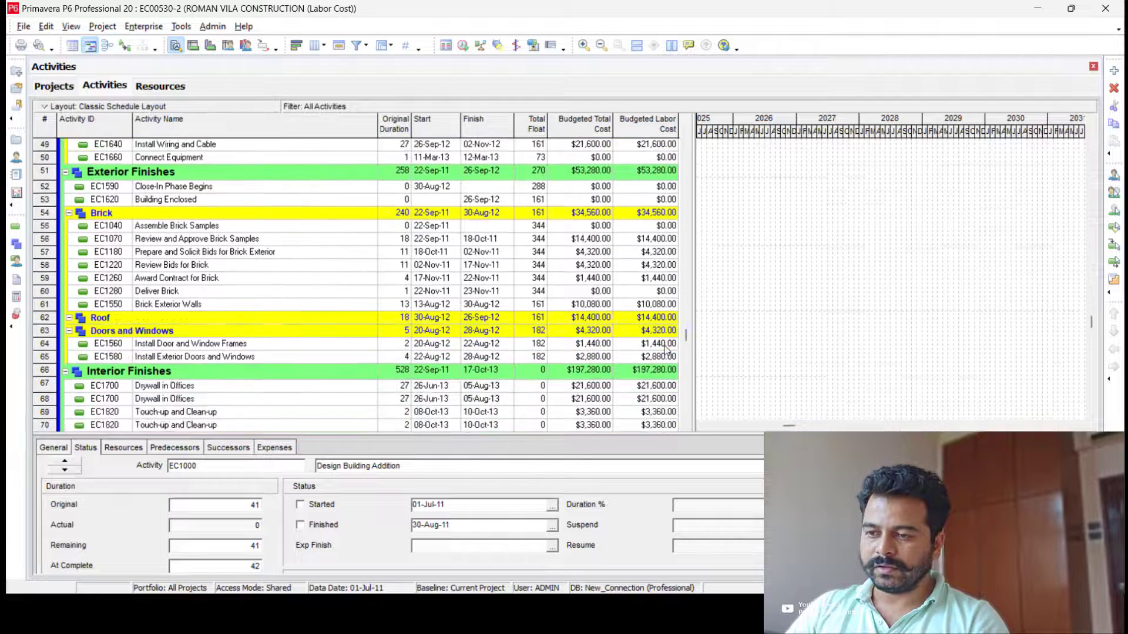
{"action": "scroll", "scroll_direction": "down", "scroll_amount": 3}
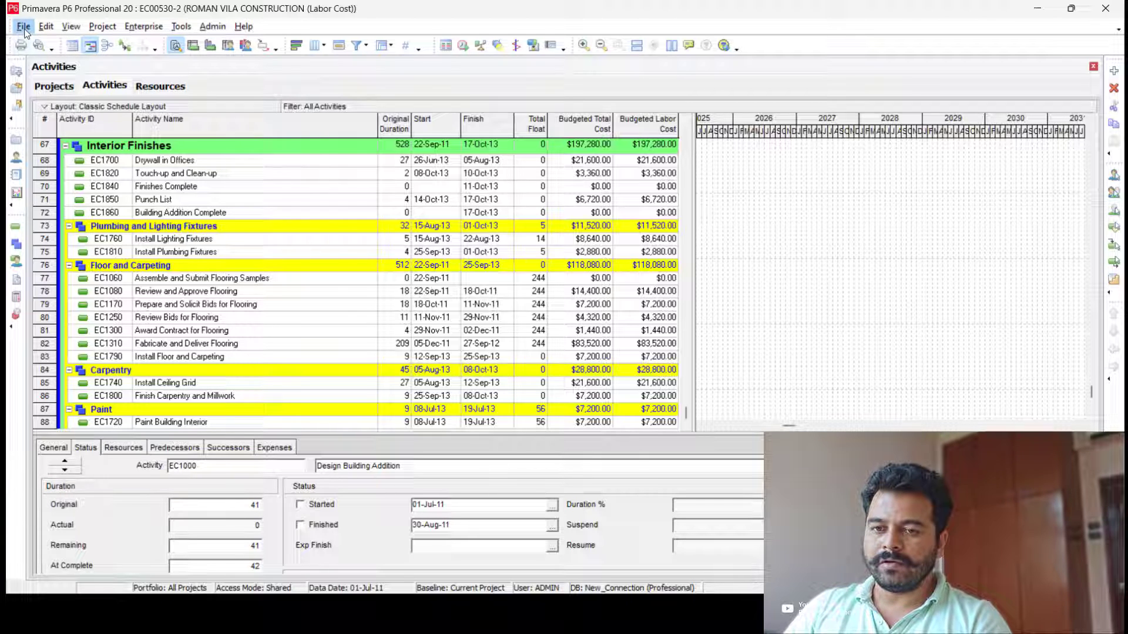
Close the Labor Cost project and open ROMAN VILA CONSTRUCTION (Non Labor Cost) with costs at $0.00.
{"action": "left_click", "coordinate": [23, 26]}
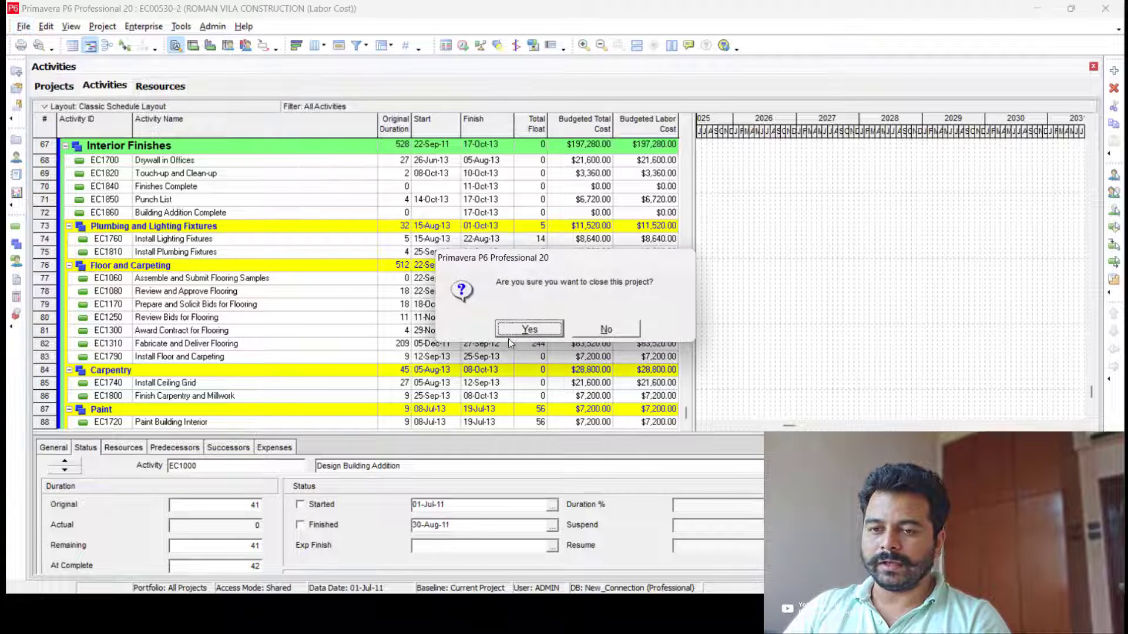
{"action": "left_click", "coordinate": [529, 329]}
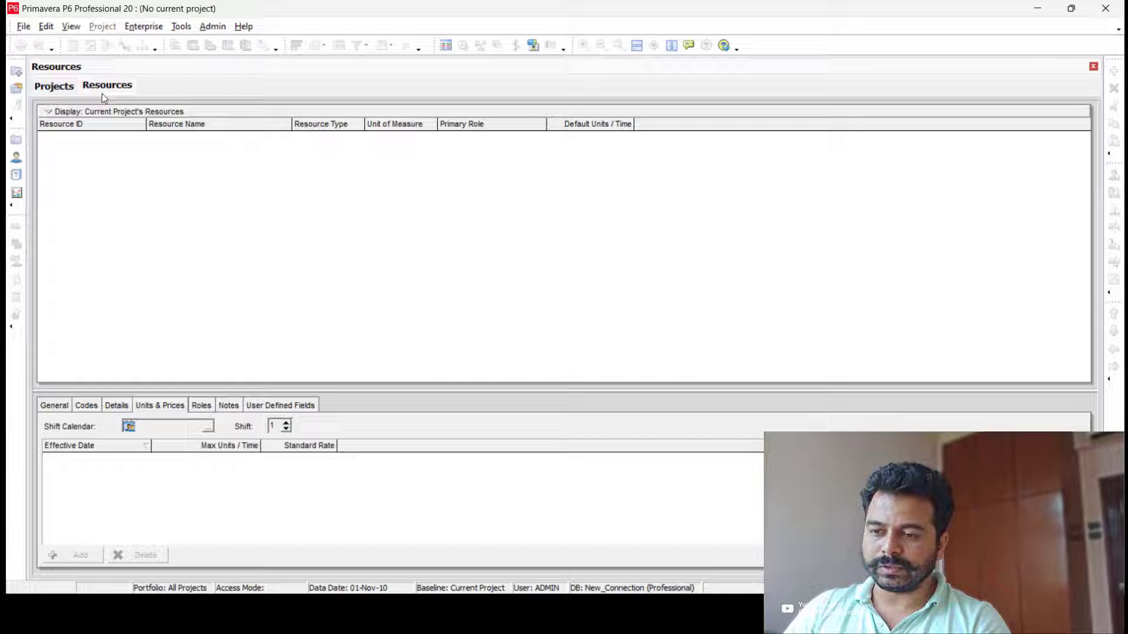
{"action": "left_click", "coordinate": [53, 86]}
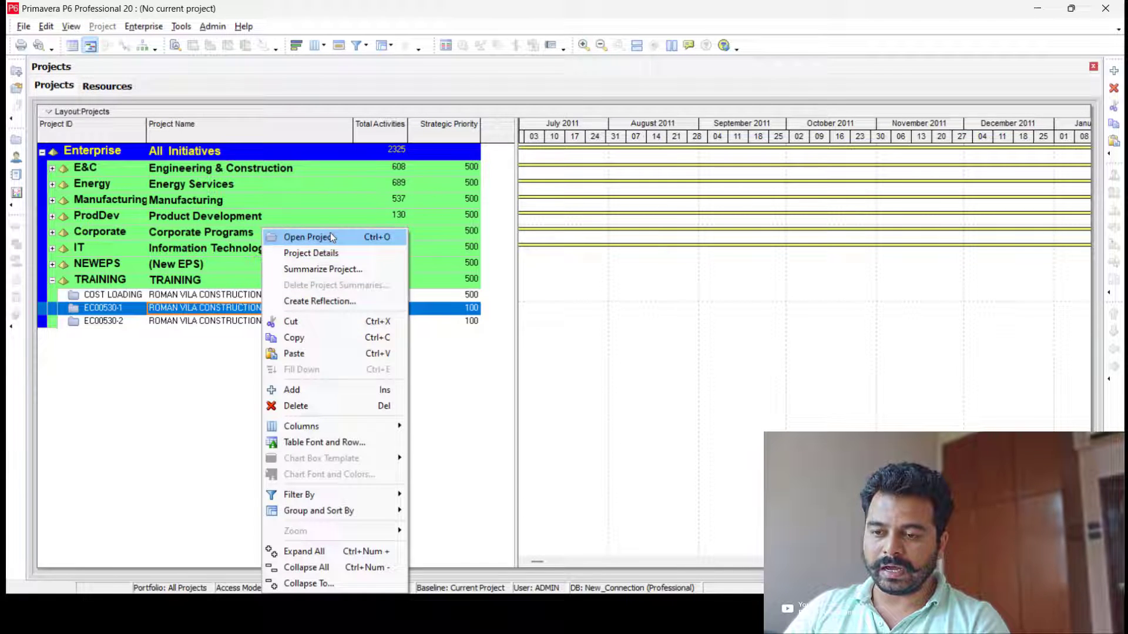
{"action": "left_click", "coordinate": [308, 236]}
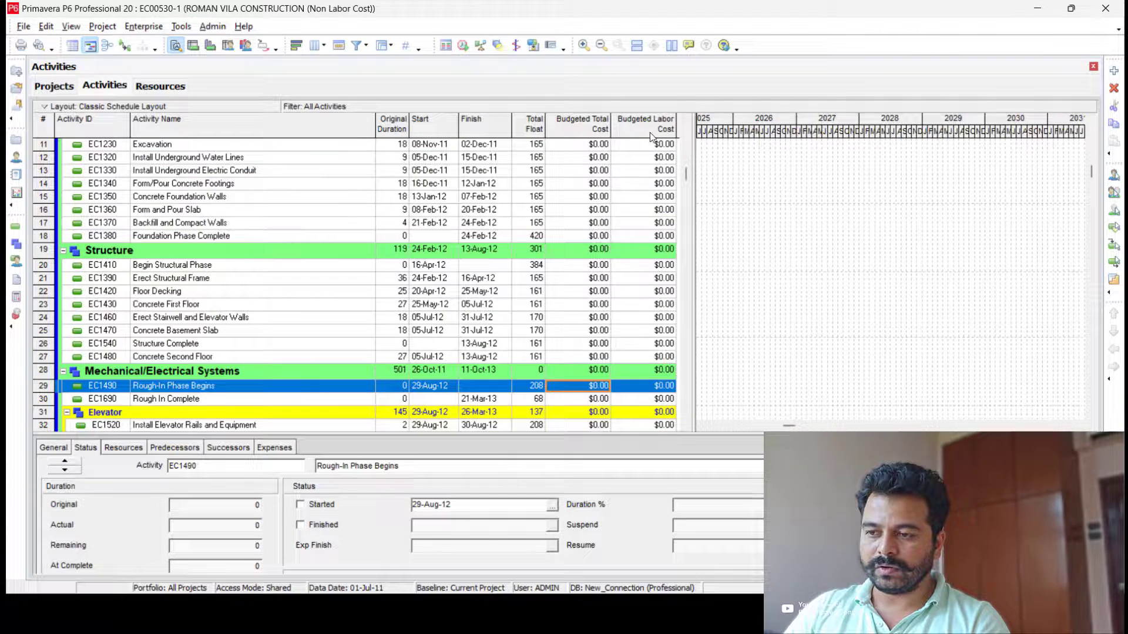
{"action": "scroll", "scroll_direction": "up", "scroll_amount": 3}
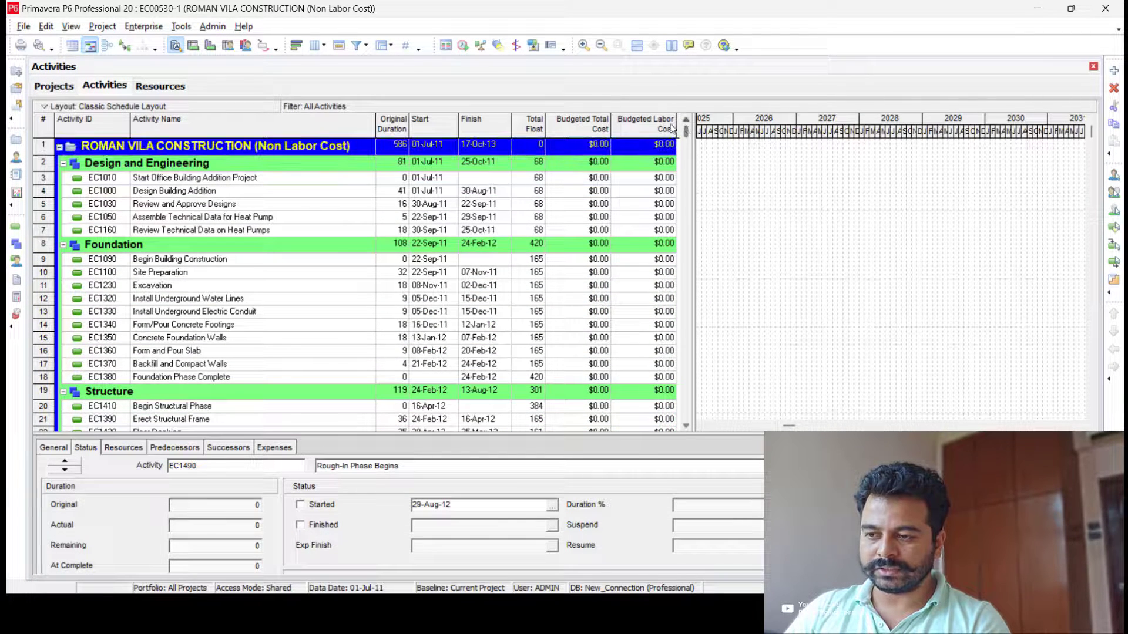
{"action": "left_click", "coordinate": [123, 447]}
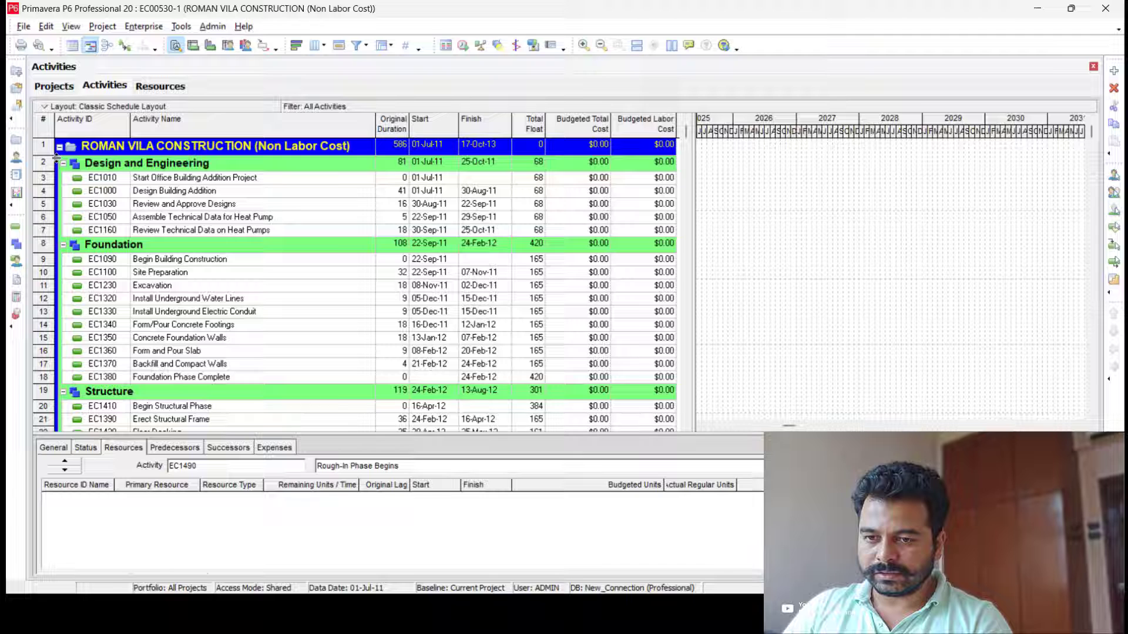
Collapse and re-expand the WBS groups, then show the project's empty resource list.
{"action": "left_click", "coordinate": [63, 162]}
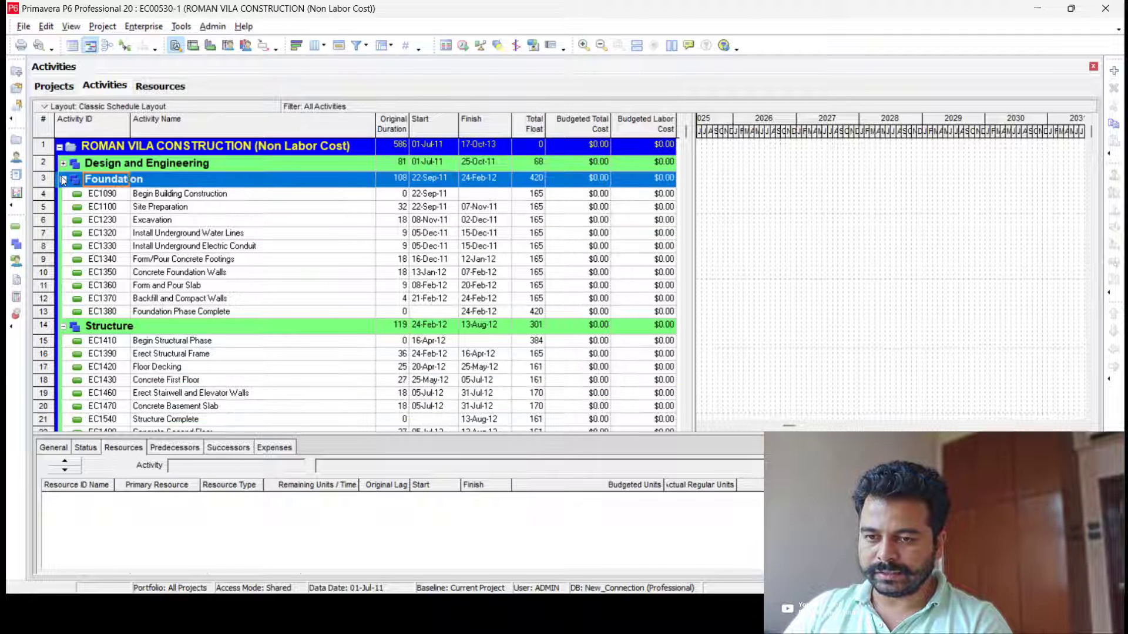
{"action": "left_click", "coordinate": [64, 179]}
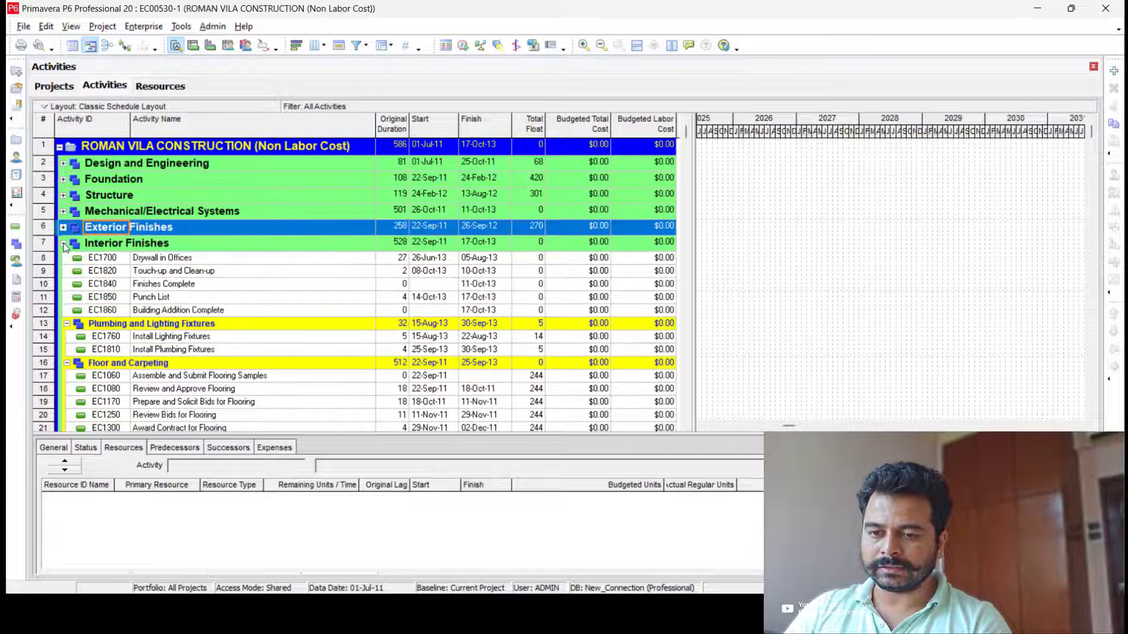
{"action": "right_click", "coordinate": [108, 194]}
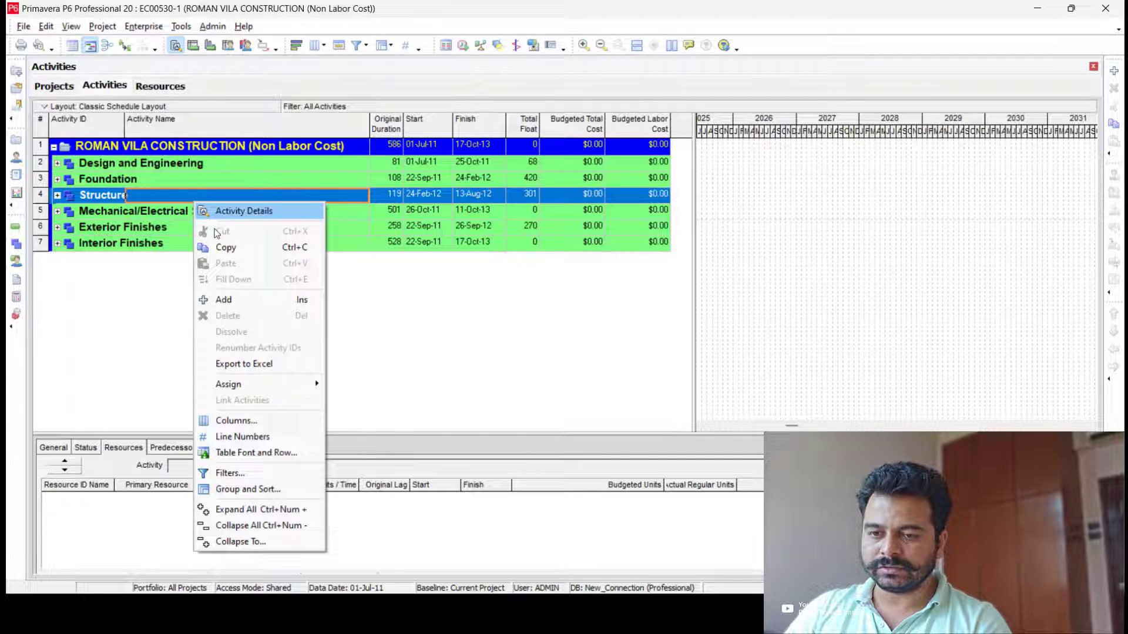
{"action": "left_click", "coordinate": [235, 509]}
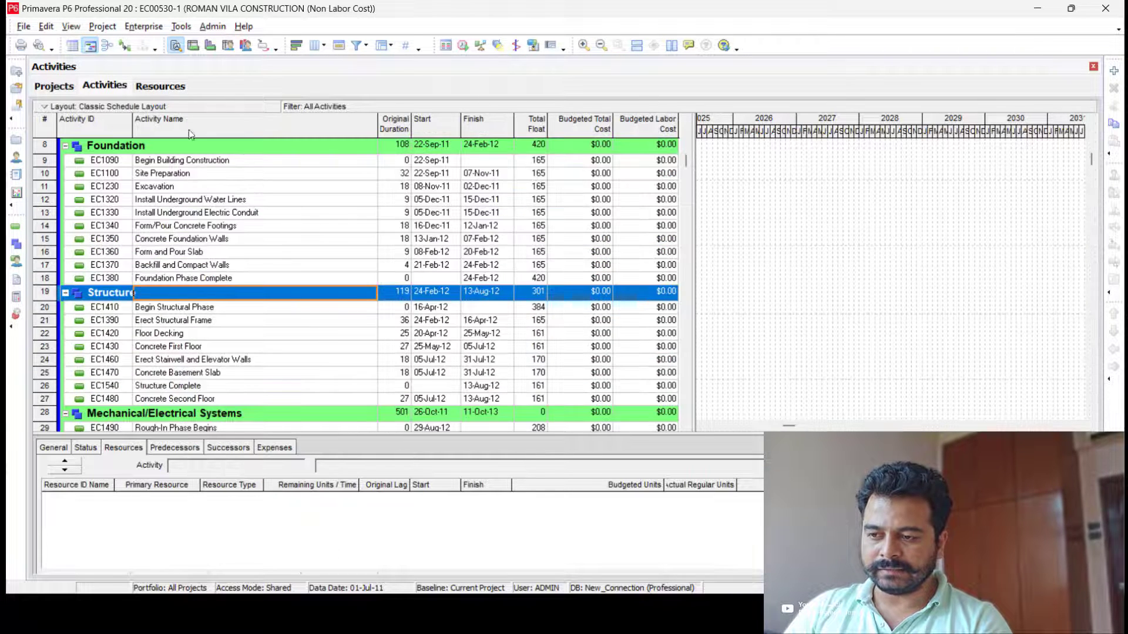
{"action": "left_click", "coordinate": [160, 85]}
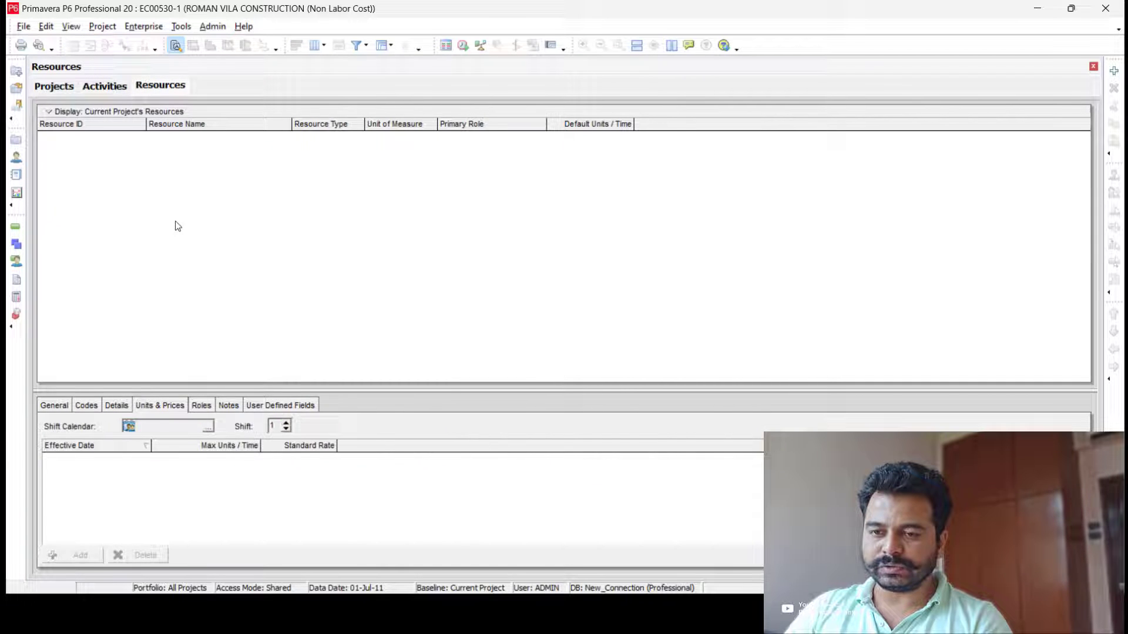
Add a new resource with ID COSTVILA and name COST LOADING V.
{"action": "right_click", "coordinate": [178, 227]}
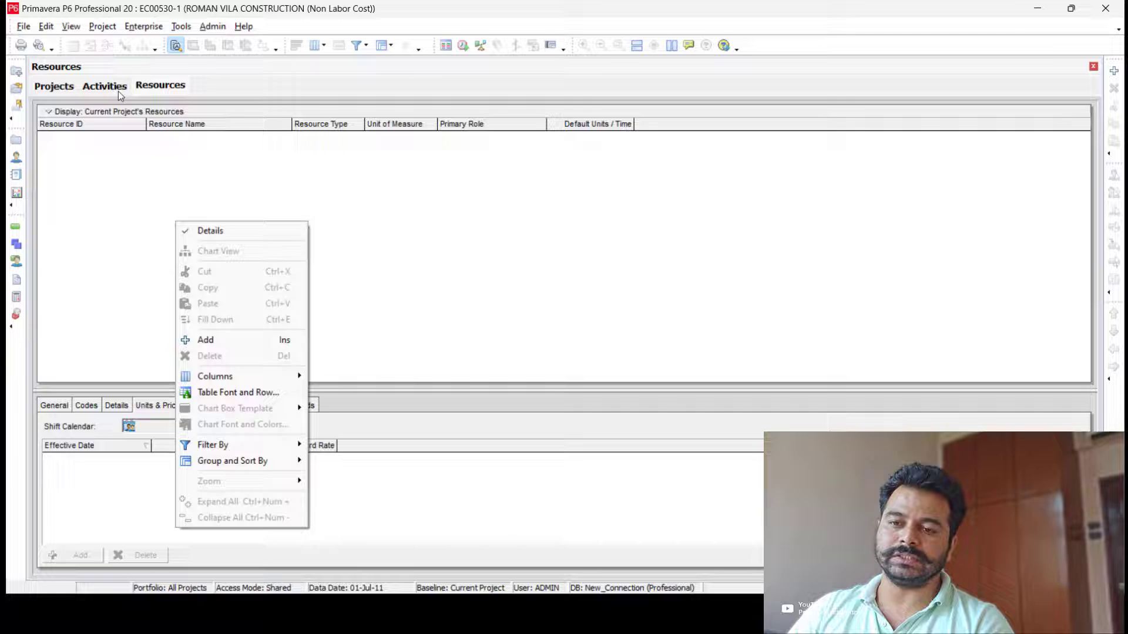
{"action": "left_click", "coordinate": [104, 86]}
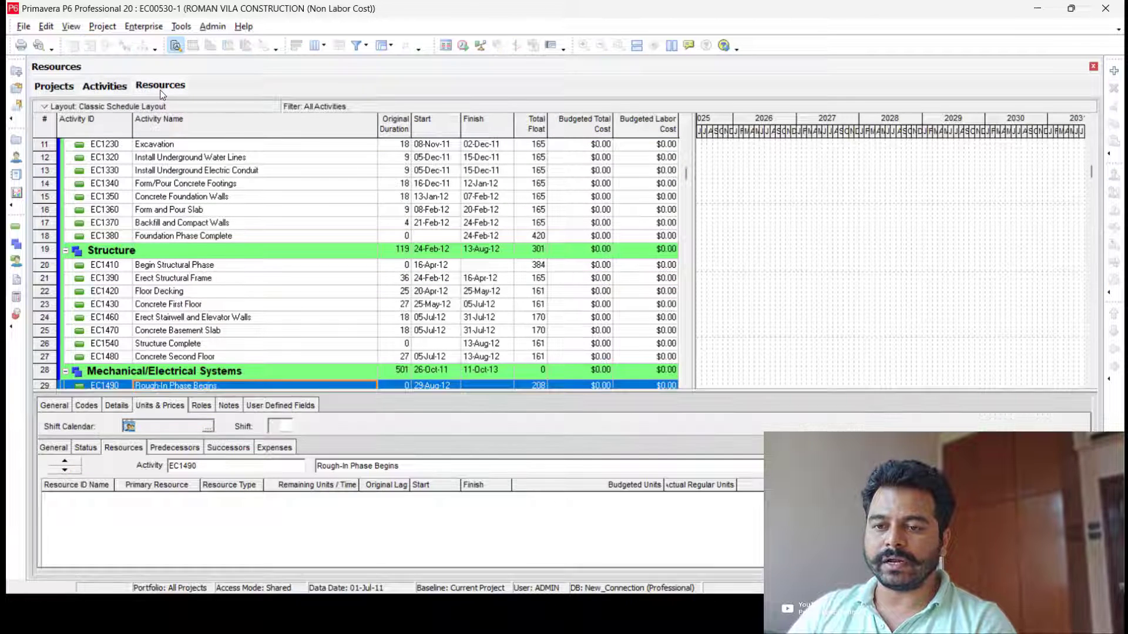
{"action": "left_click", "coordinate": [160, 84]}
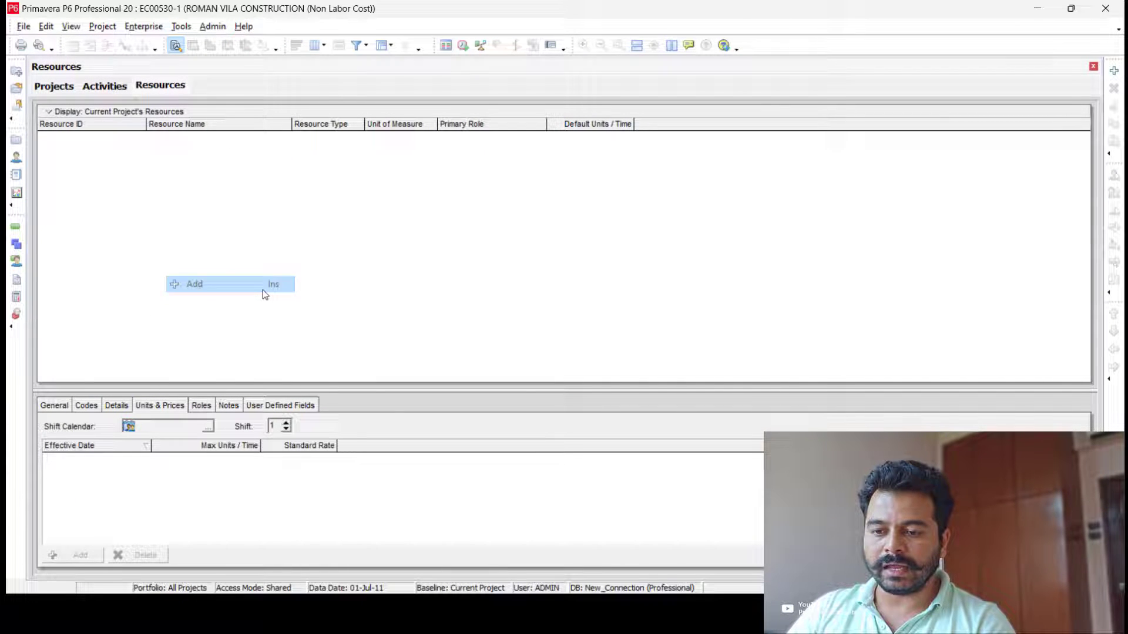
{"action": "left_click", "coordinate": [194, 284]}
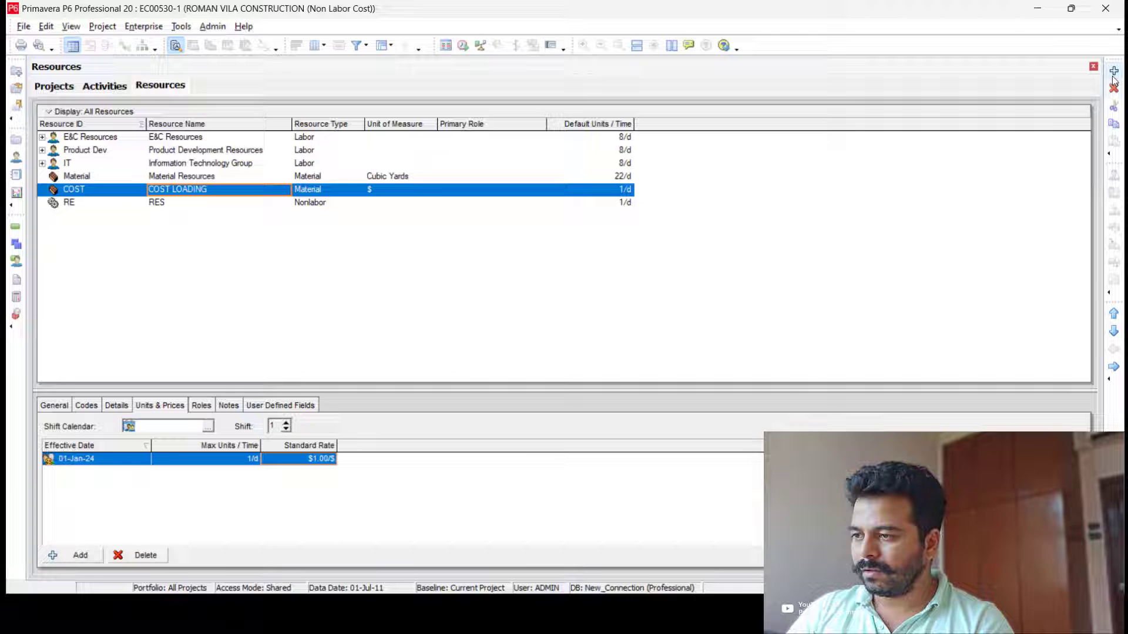
{"action": "left_click", "coordinate": [71, 555]}
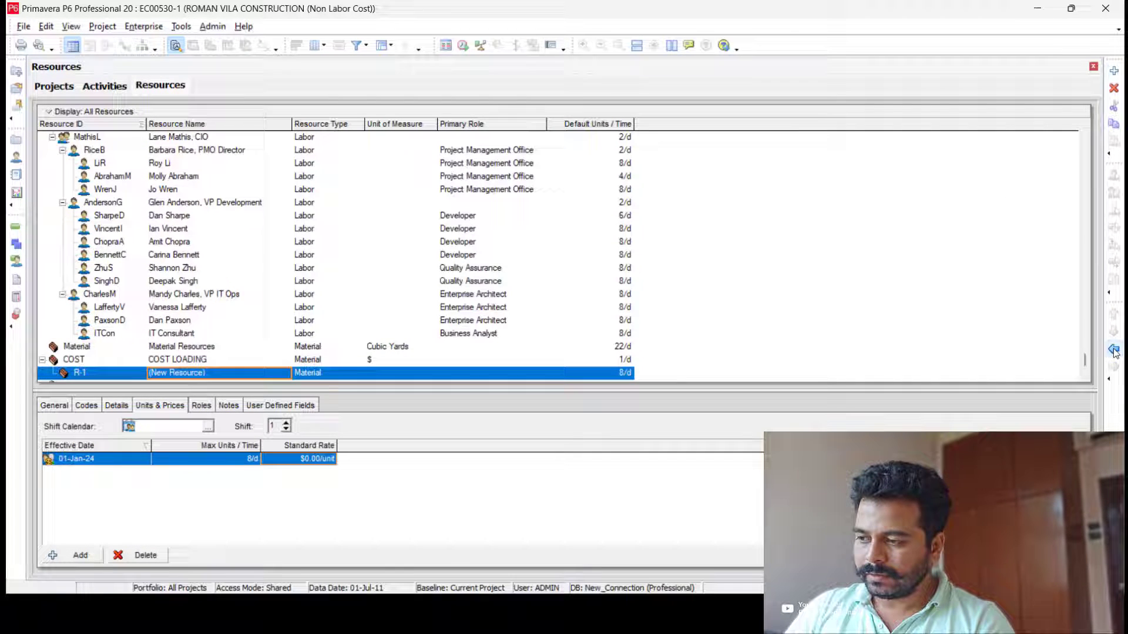
{"action": "type", "text": "costv"}
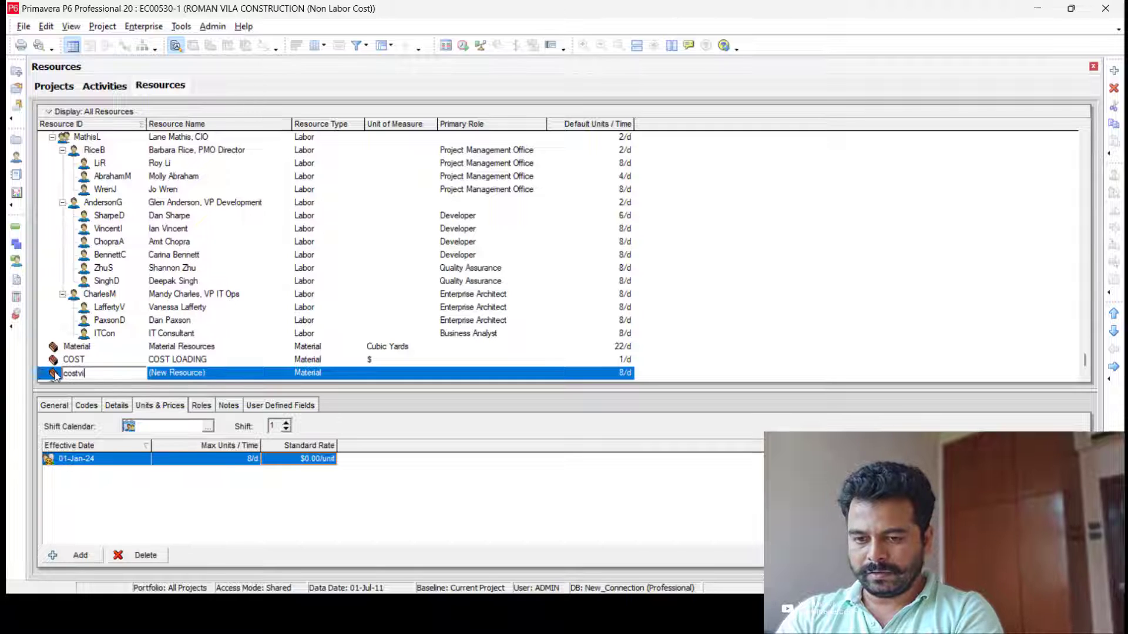
{"action": "type", "text": "ila"}
{"action": "left_click", "coordinate": [218, 372]}
{"action": "type", "text": "COST L"}
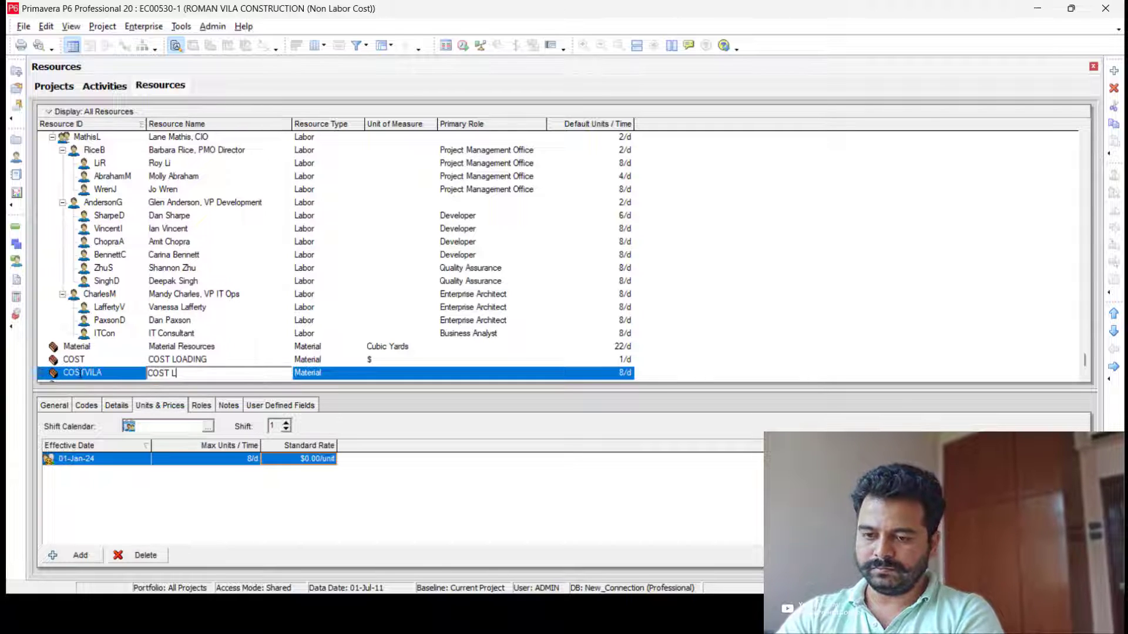
{"action": "type", "text": "OADING"}
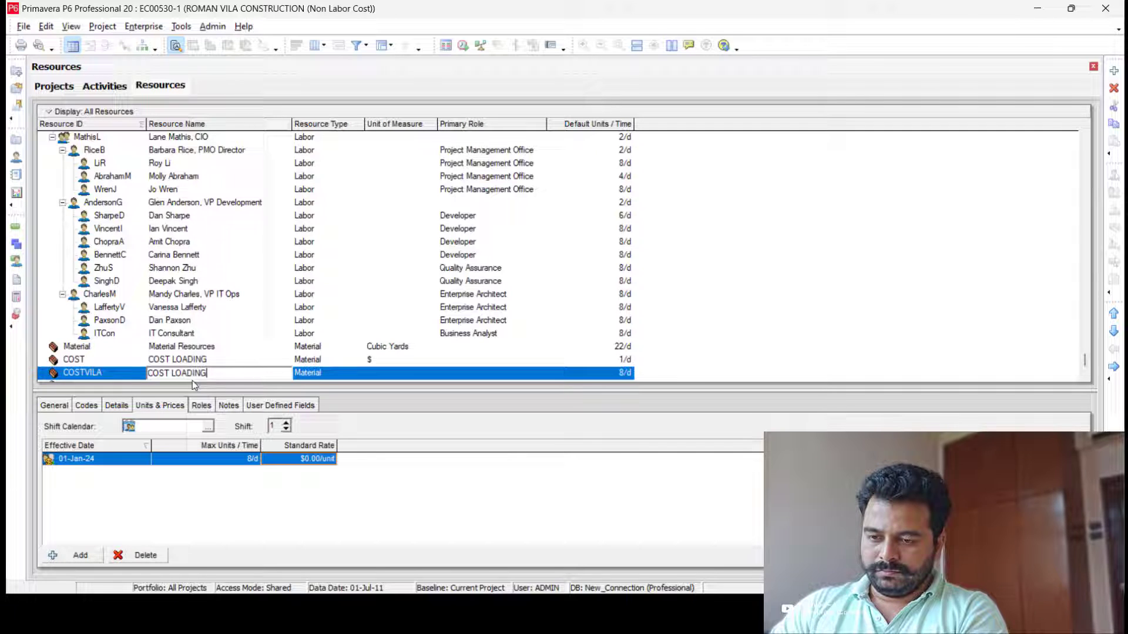
Make COSTVILA a material resource measured in $ and return to the activities.
{"action": "left_click", "coordinate": [400, 373]}
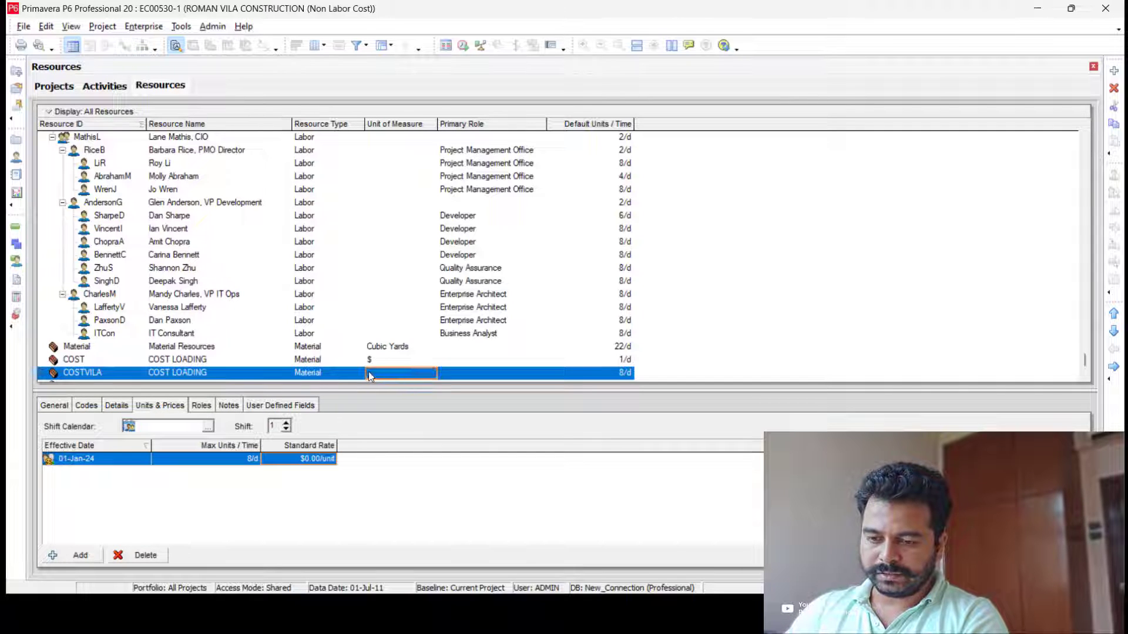
{"action": "left_click", "coordinate": [401, 372]}
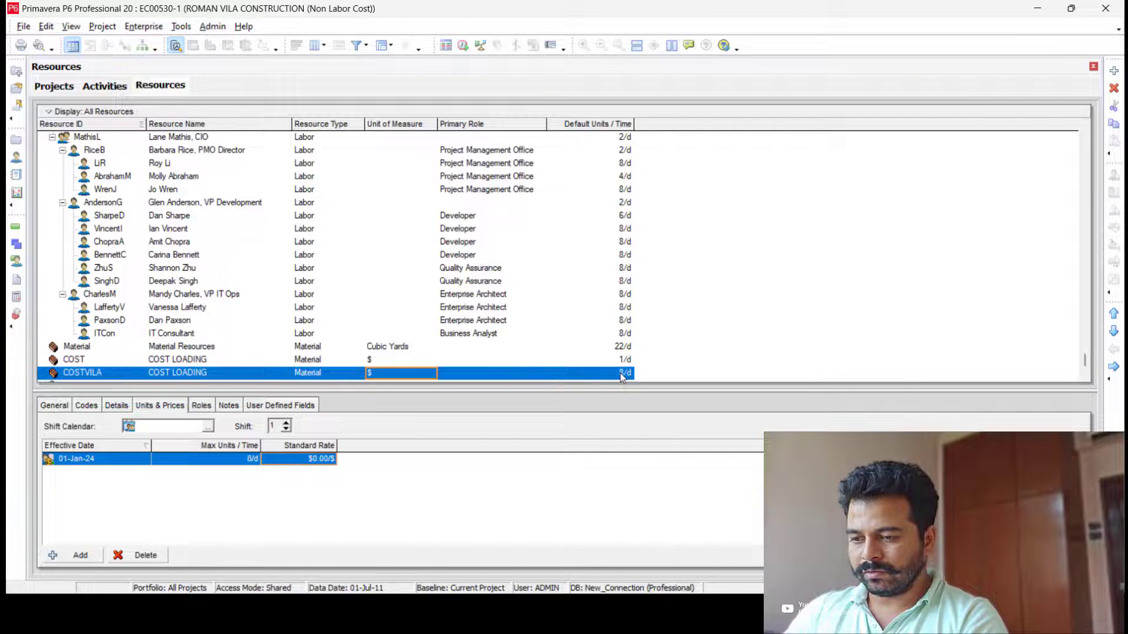
{"action": "left_click", "coordinate": [589, 372]}
{"action": "type", "text": "1"}
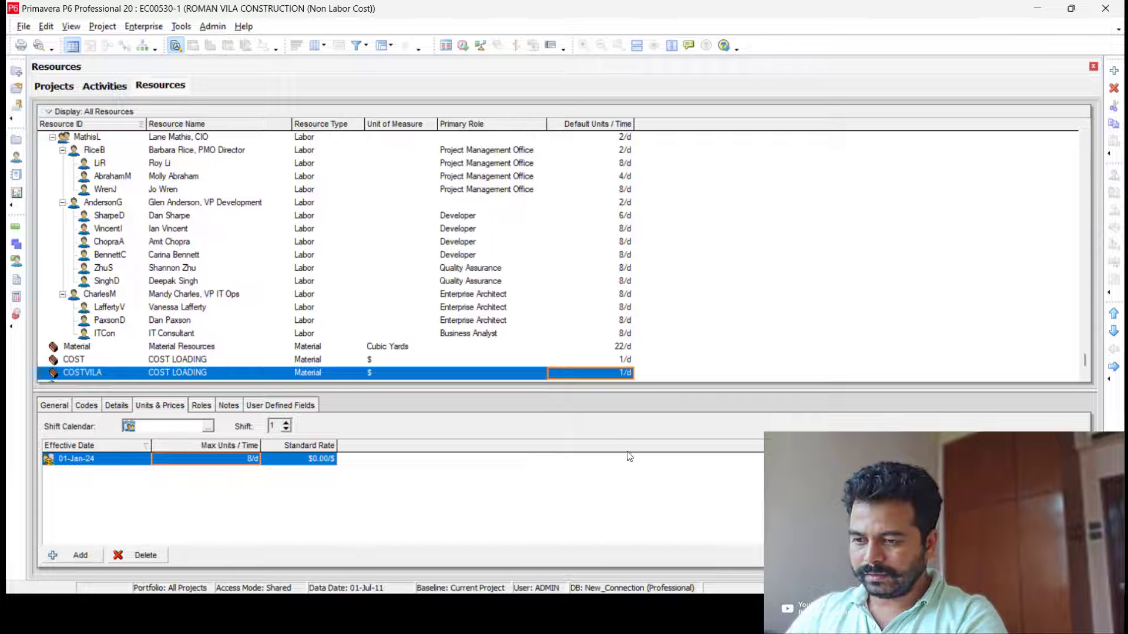
{"action": "left_click", "coordinate": [54, 406]}
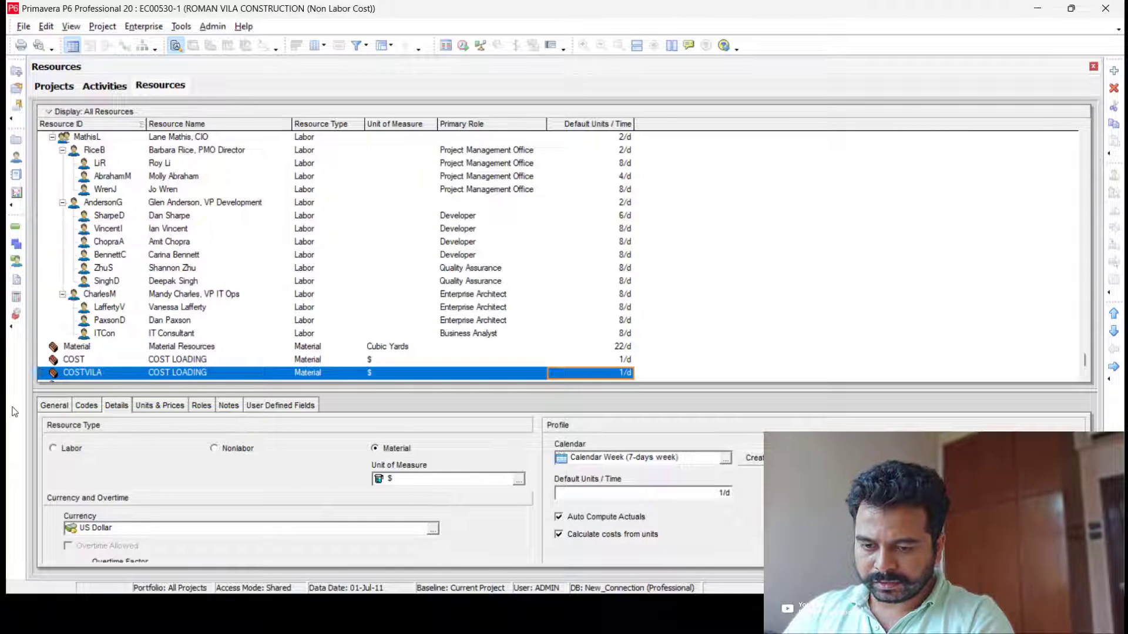
{"action": "left_click", "coordinate": [159, 405]}
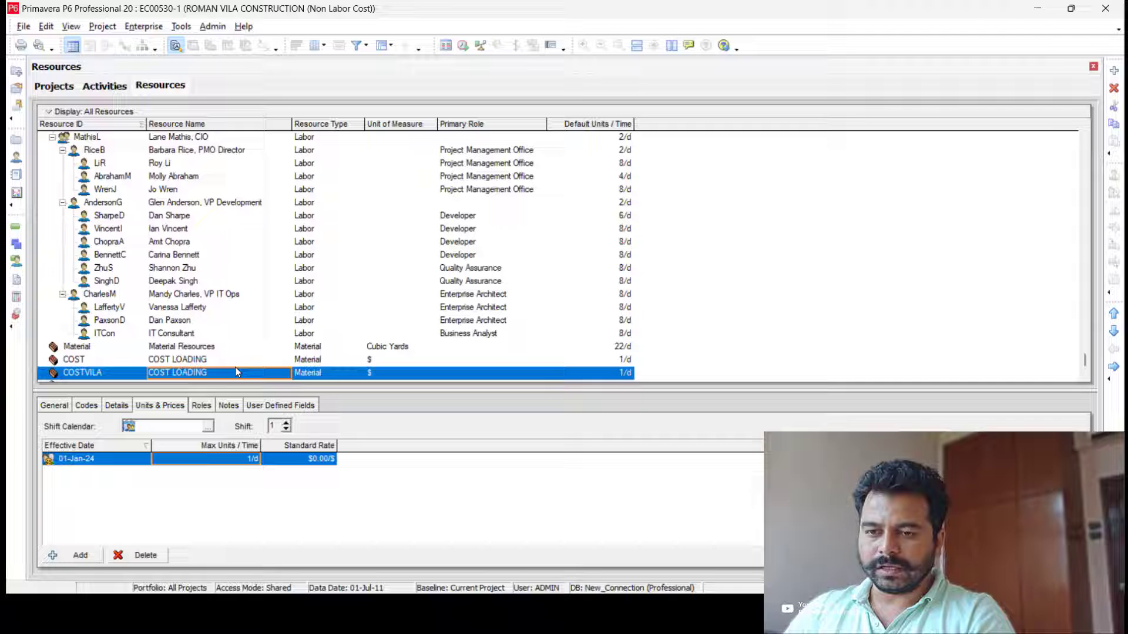
{"action": "mouse_move", "coordinate": [132, 169]}
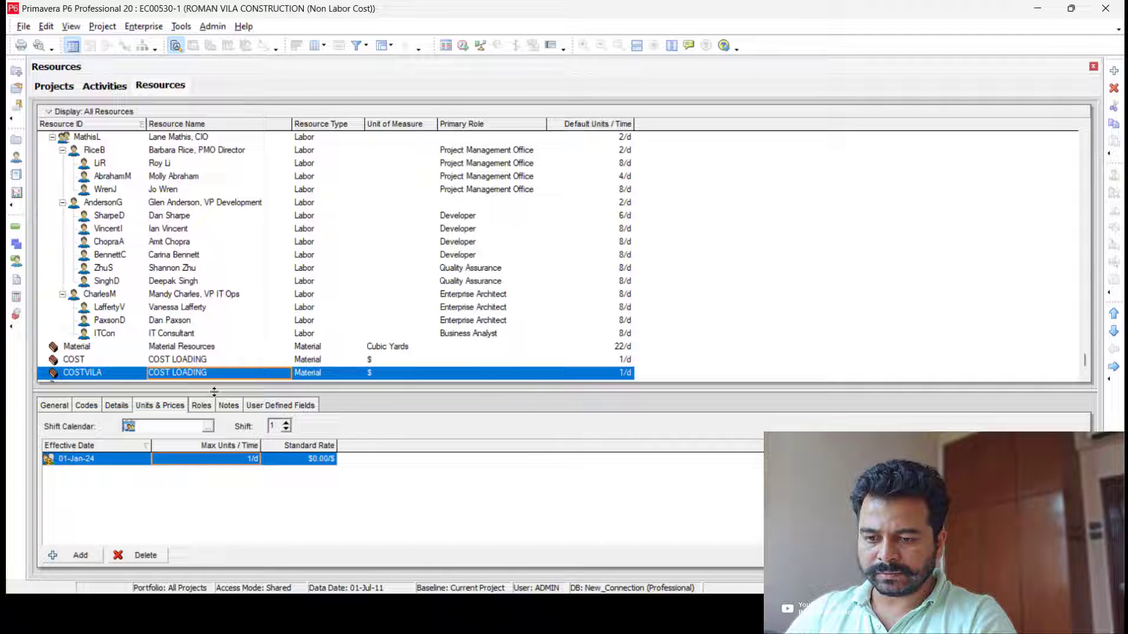
{"action": "left_click", "coordinate": [216, 373]}
{"action": "type", "text": " V"}
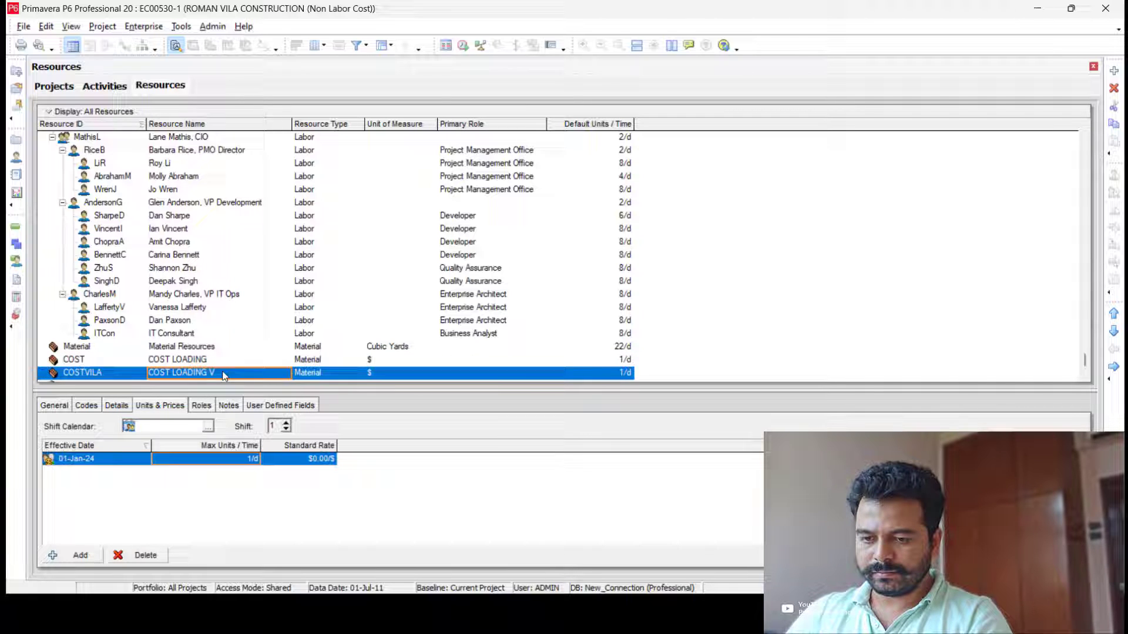
{"action": "left_click", "coordinate": [103, 85]}
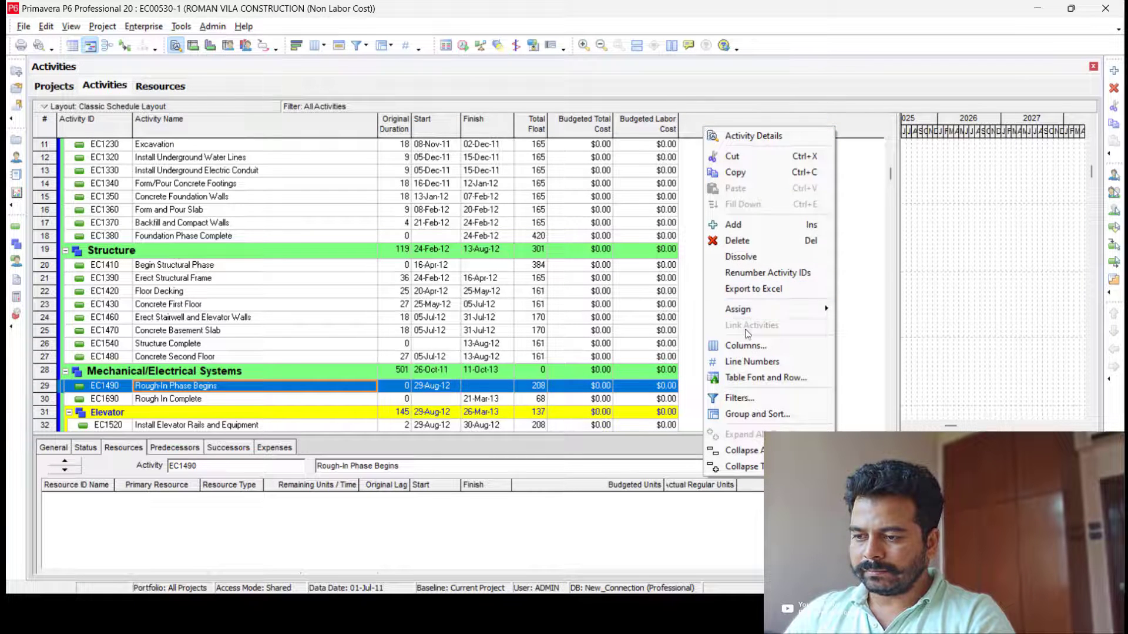
Add a Resources column to the activity table, placed right after Total Float.
{"action": "left_click", "coordinate": [746, 346]}
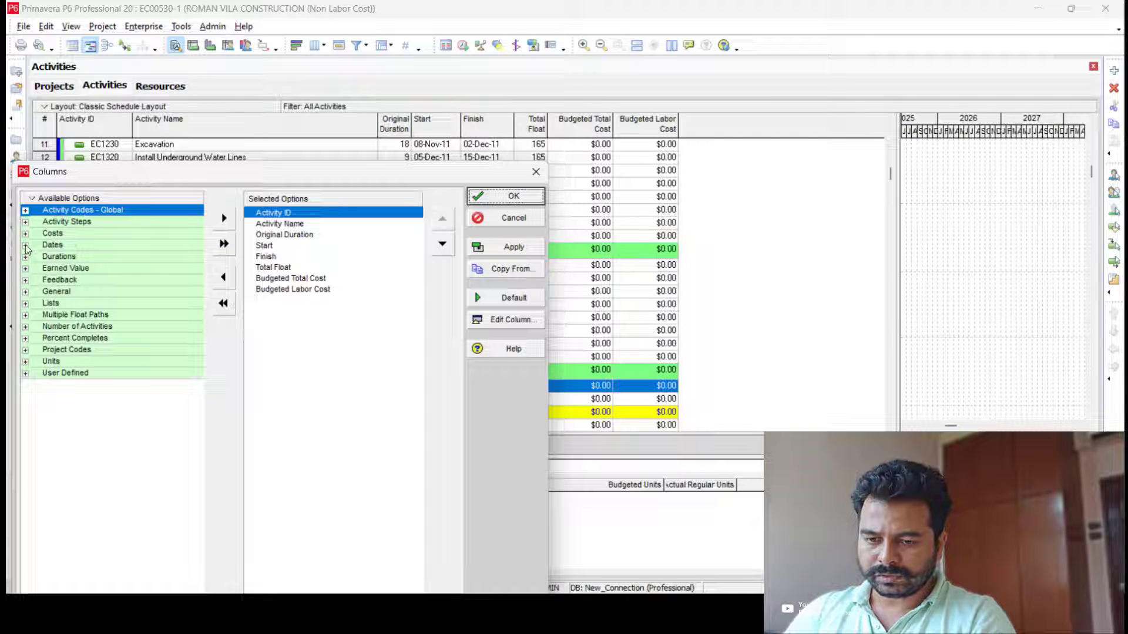
{"action": "left_click", "coordinate": [25, 291]}
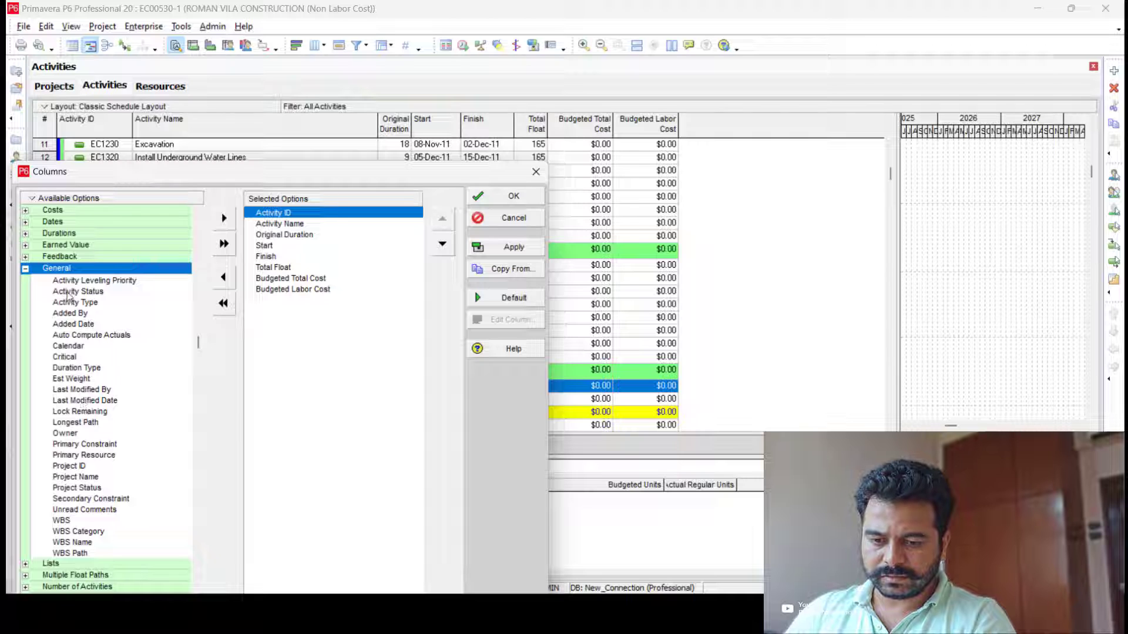
{"action": "left_click", "coordinate": [25, 268]}
{"action": "type", "text": "Resource"}
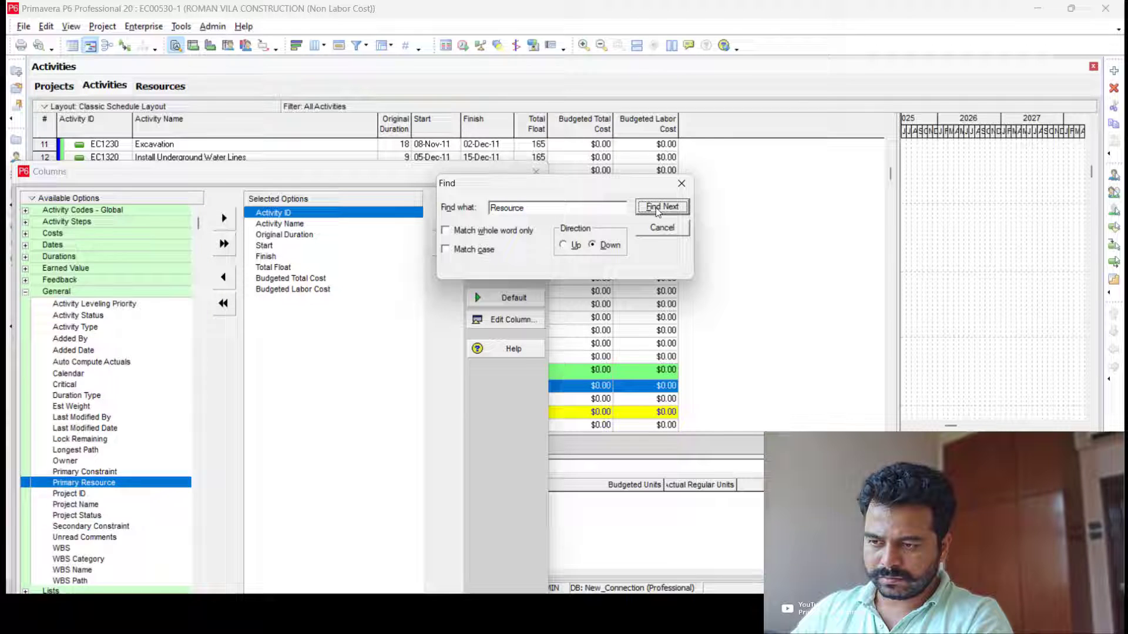
{"action": "left_click", "coordinate": [661, 207]}
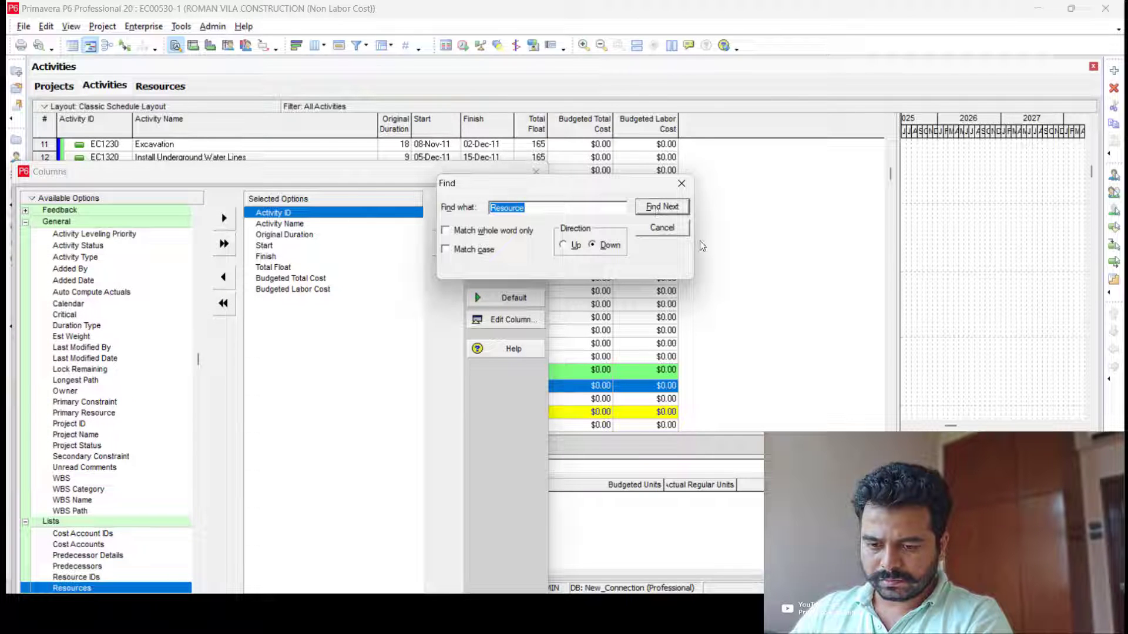
{"action": "left_click", "coordinate": [660, 226]}
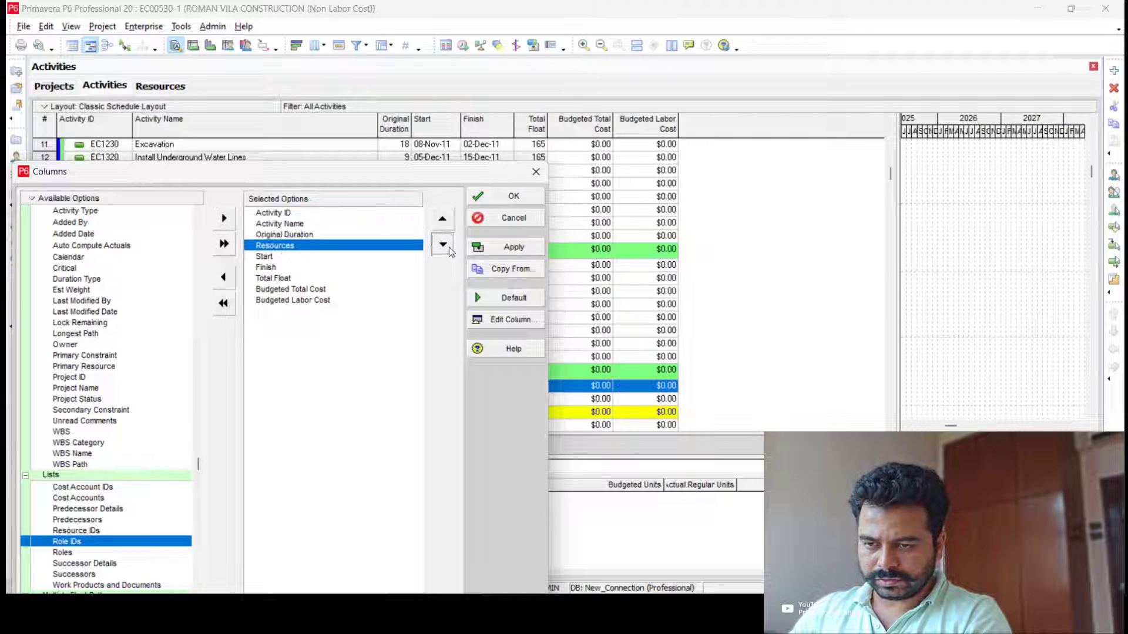
{"action": "left_click", "coordinate": [441, 218]}
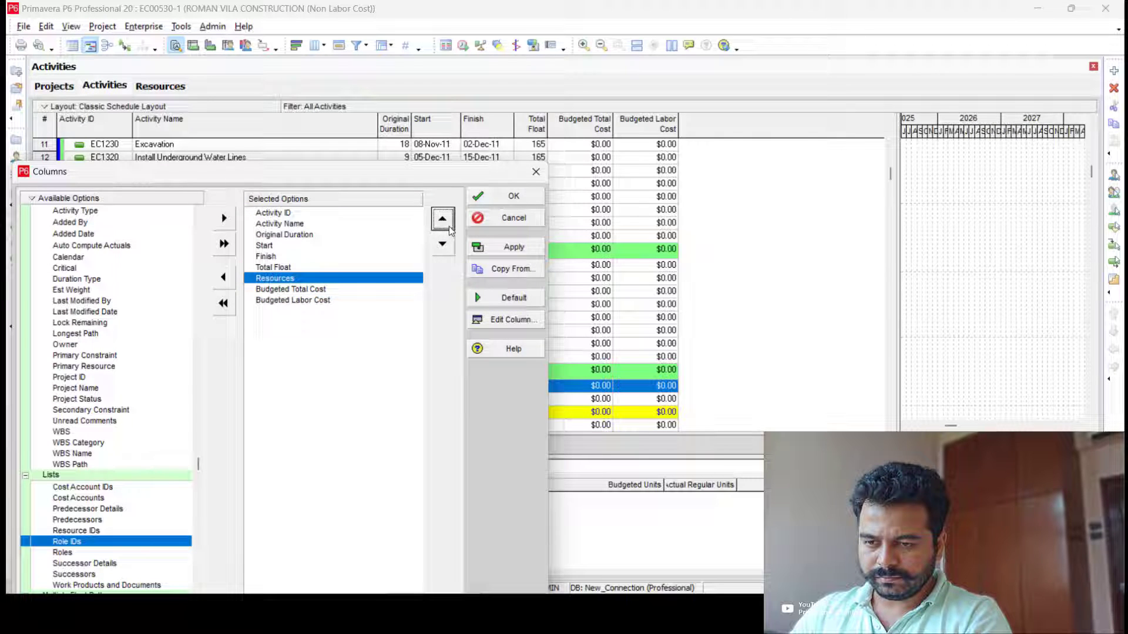
{"action": "left_click", "coordinate": [513, 247]}
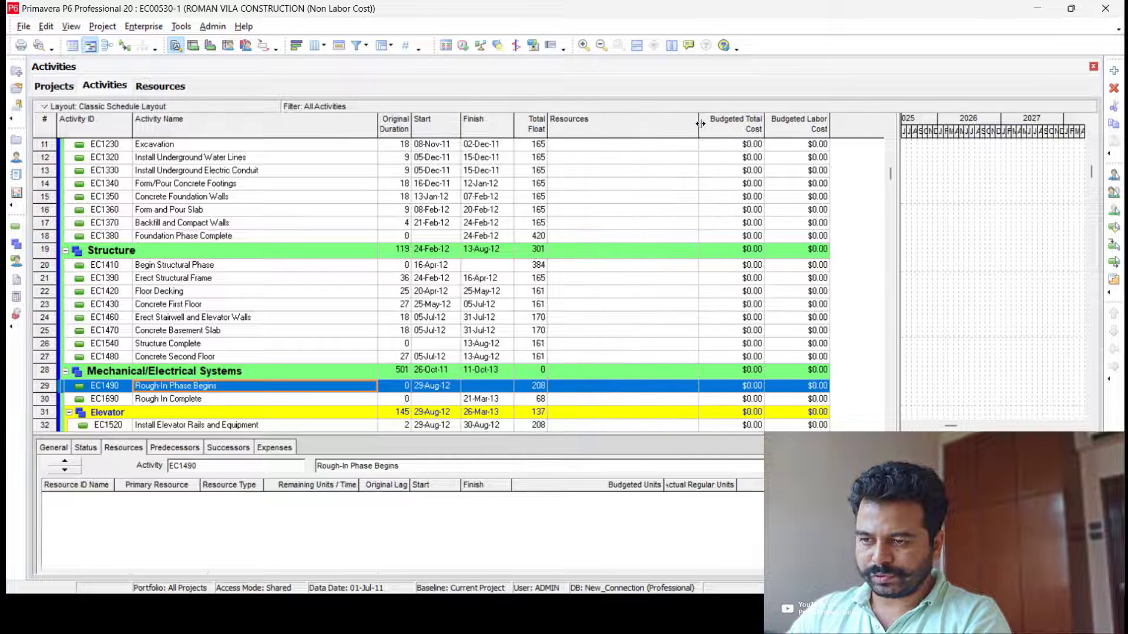
{"action": "left_click", "coordinate": [191, 156]}
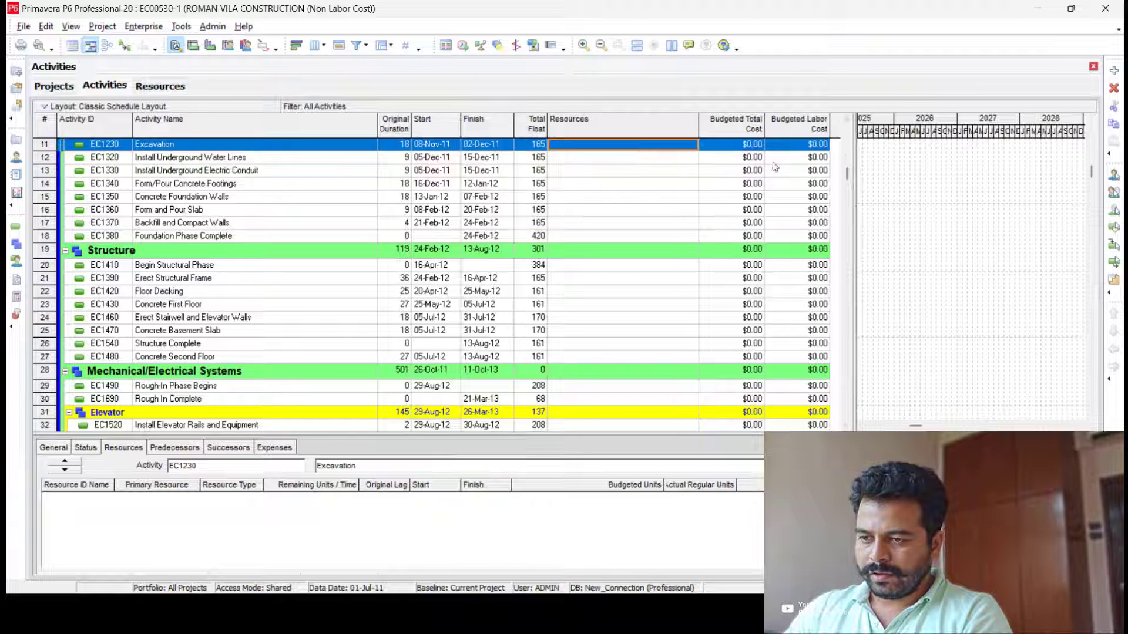
Try assigning a resource to Excavation, then select all activities down to the last one.
{"action": "scroll", "scroll_direction": "up", "scroll_amount": 3}
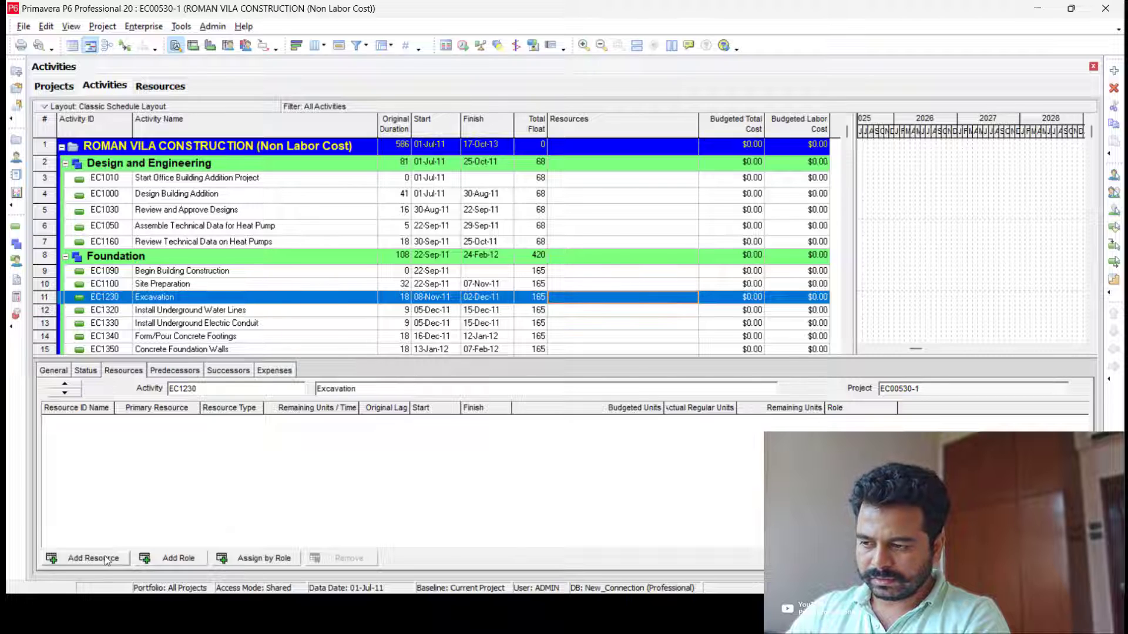
{"action": "left_click", "coordinate": [93, 558]}
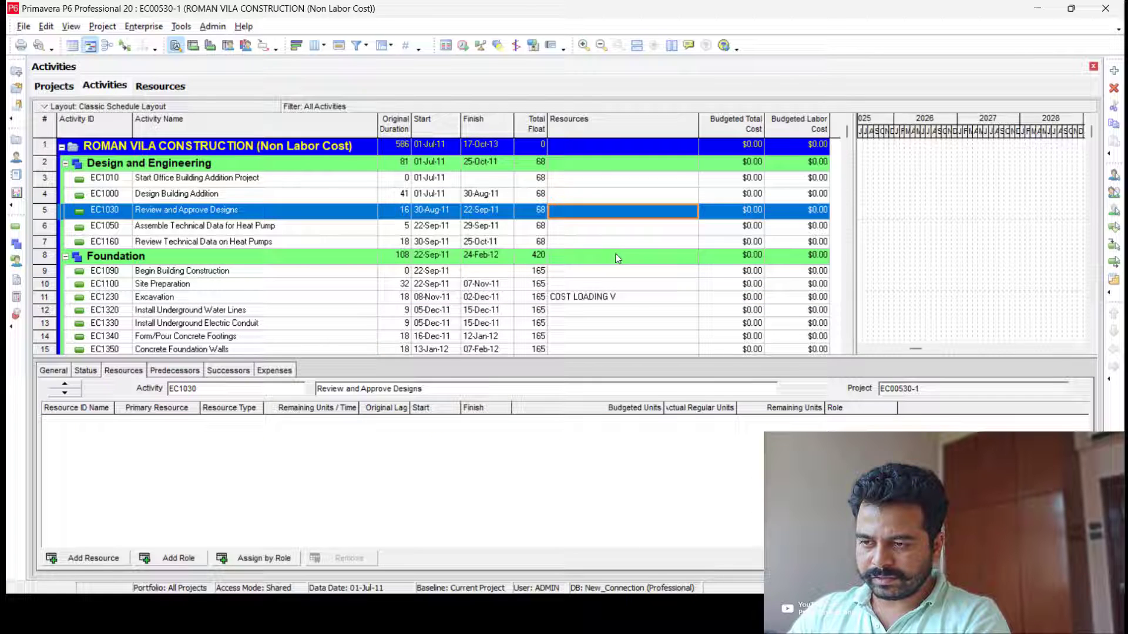
{"action": "left_click", "coordinate": [194, 178]}
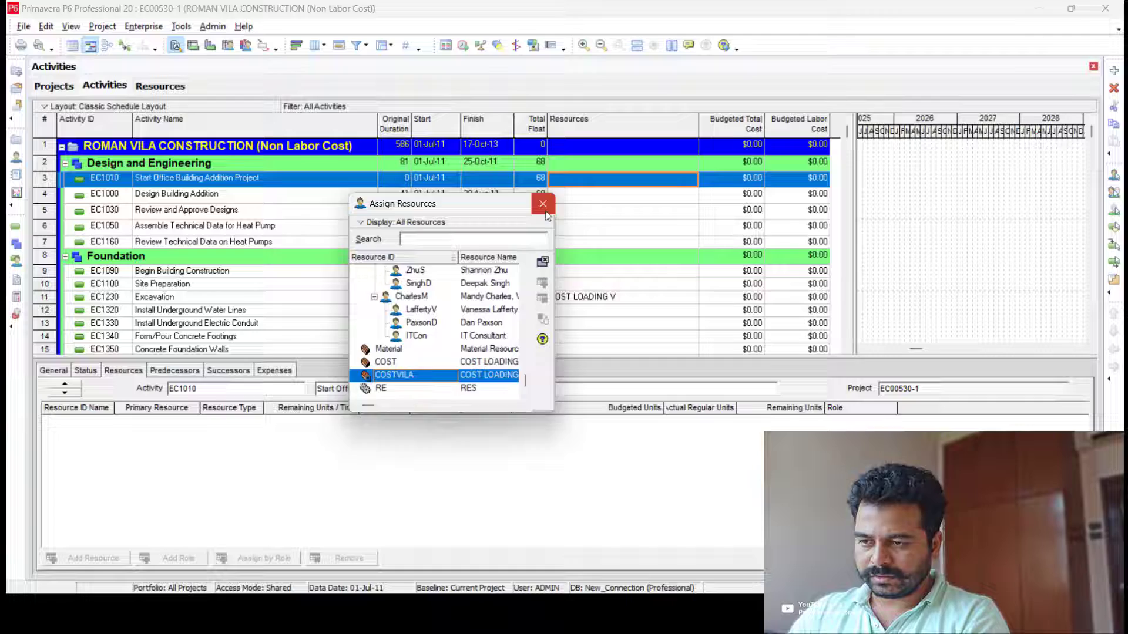
{"action": "left_click", "coordinate": [543, 203]}
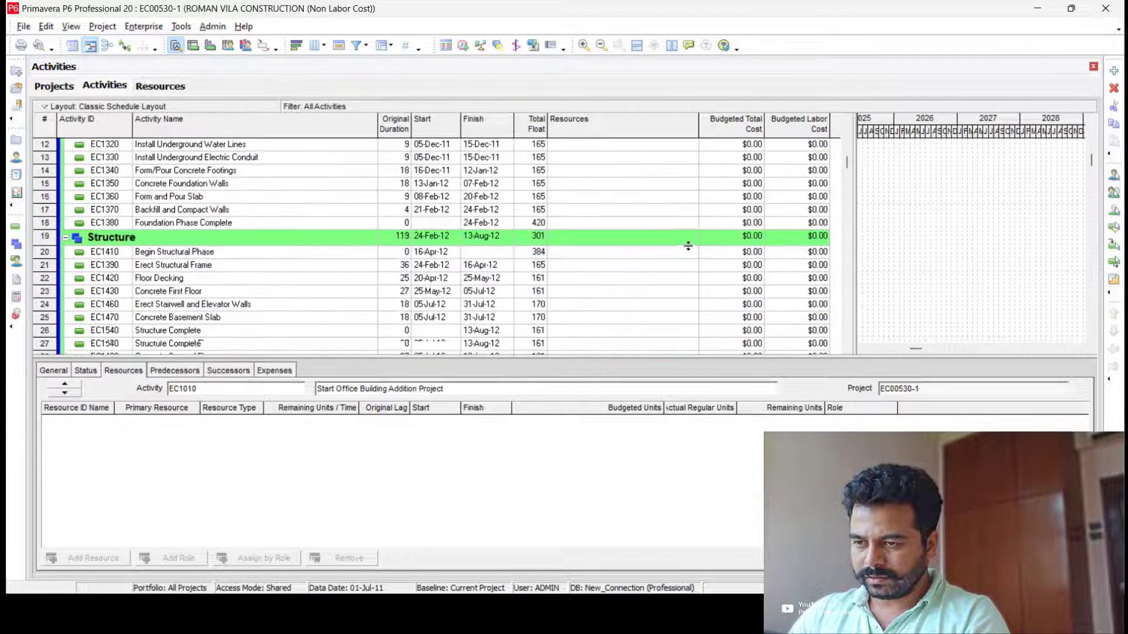
{"action": "scroll", "scroll_direction": "down", "scroll_amount": 3}
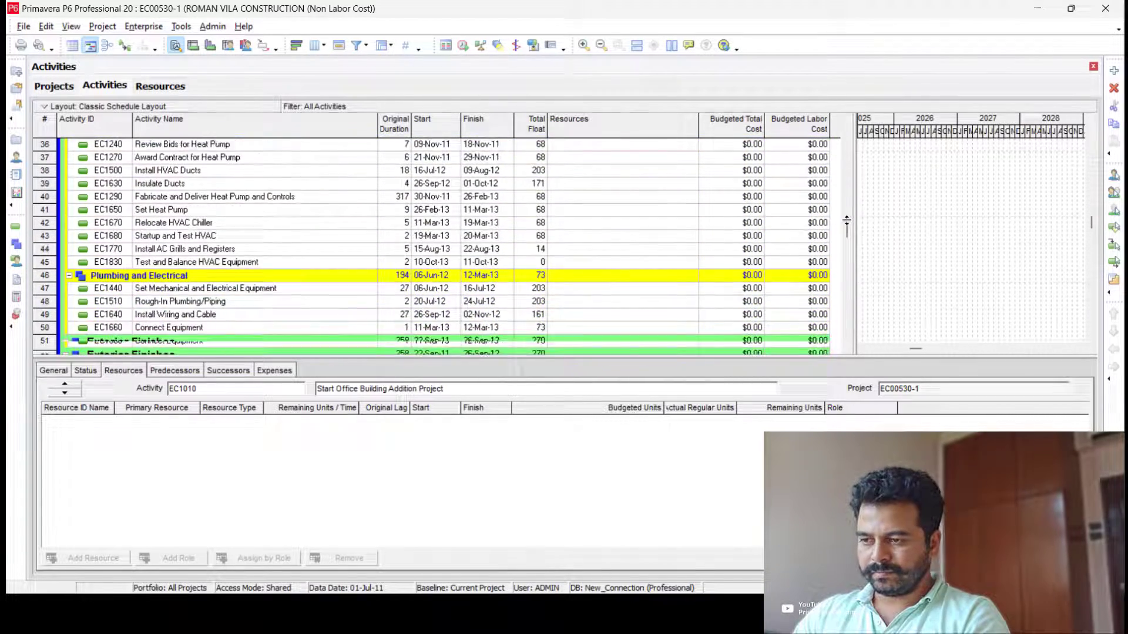
{"action": "scroll", "scroll_direction": "down", "scroll_amount": 3}
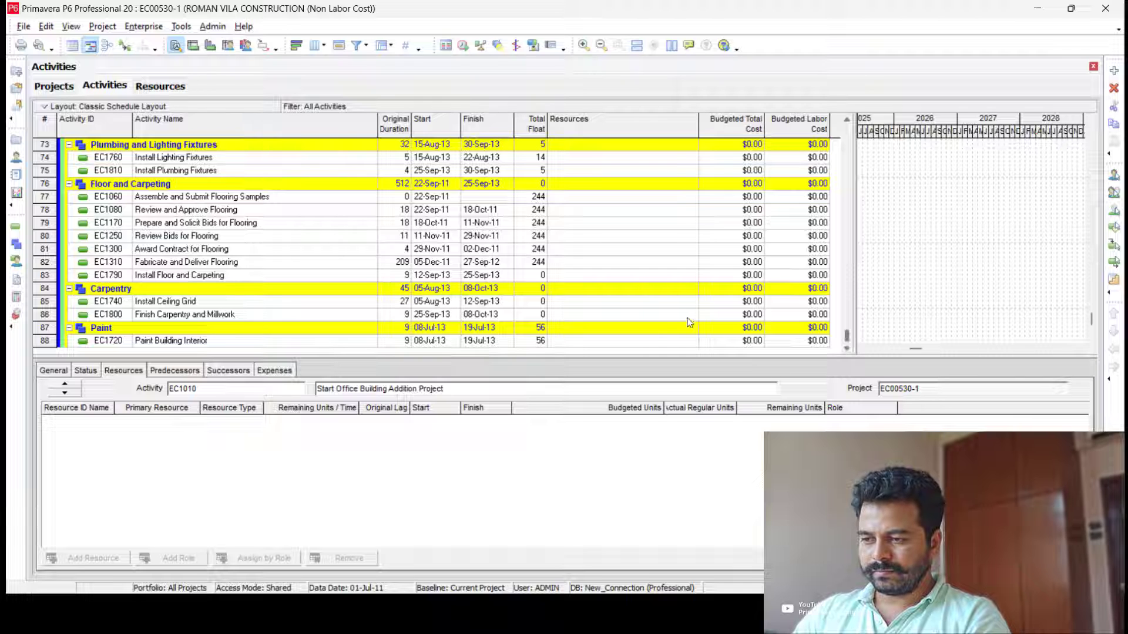
{"action": "left_click", "coordinate": [623, 341]}
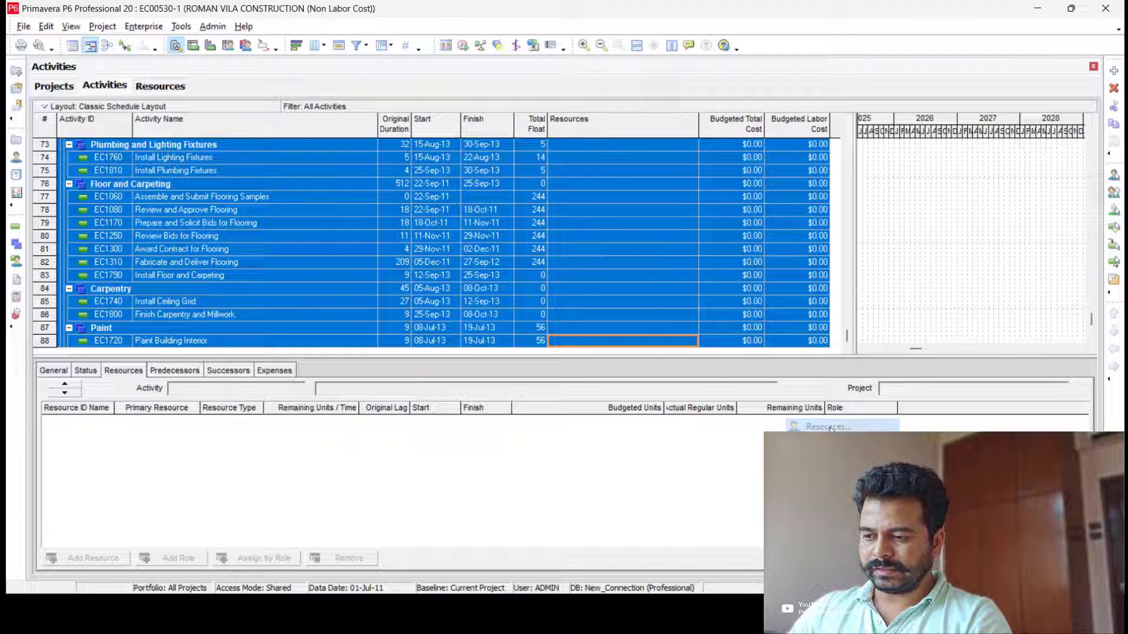
Assign COSTVILA to every selected activity so each row lists COST LOADING V.
{"action": "left_click", "coordinate": [828, 427]}
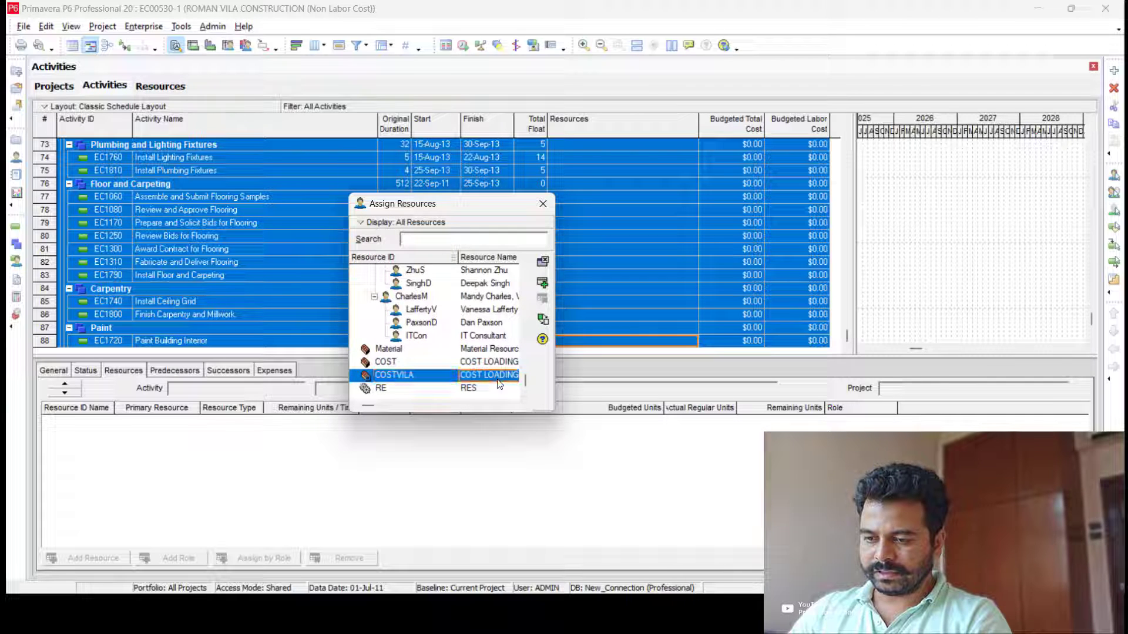
{"action": "left_click", "coordinate": [541, 284]}
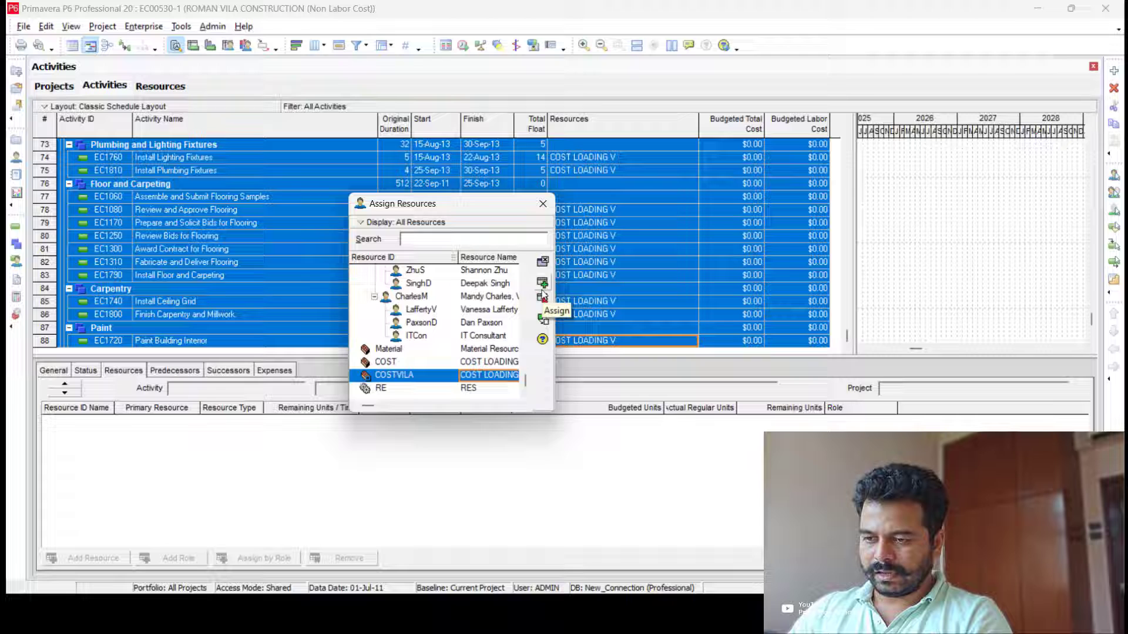
{"action": "left_click", "coordinate": [557, 311]}
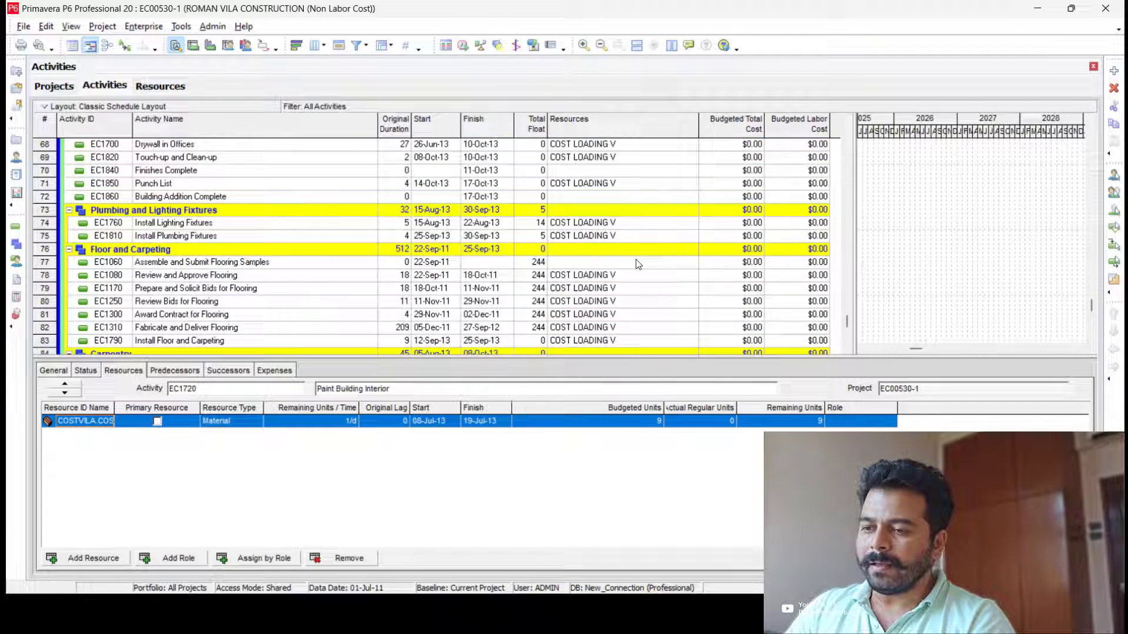
{"action": "scroll", "scroll_direction": "up", "scroll_amount": 3}
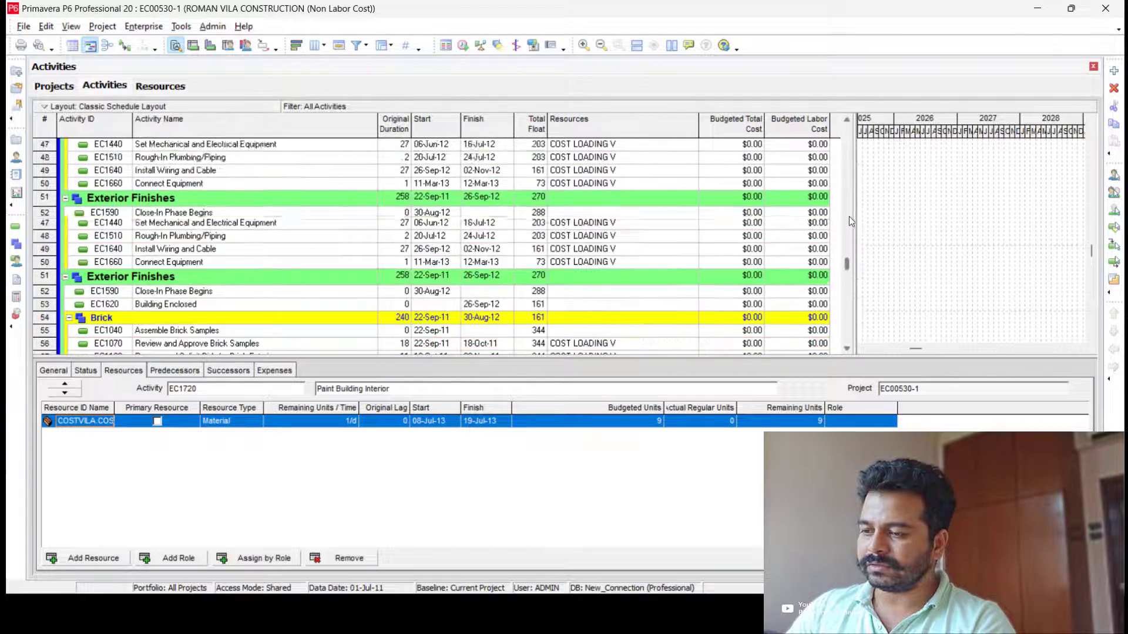
{"action": "scroll", "scroll_direction": "up", "scroll_amount": 3}
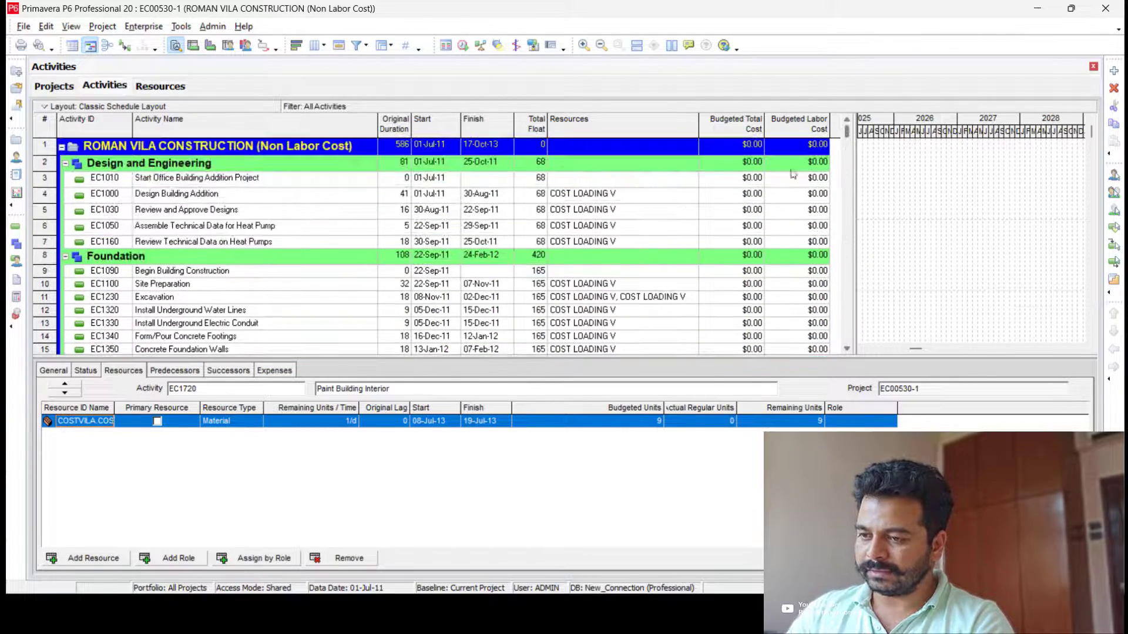
{"action": "left_click", "coordinate": [154, 297]}
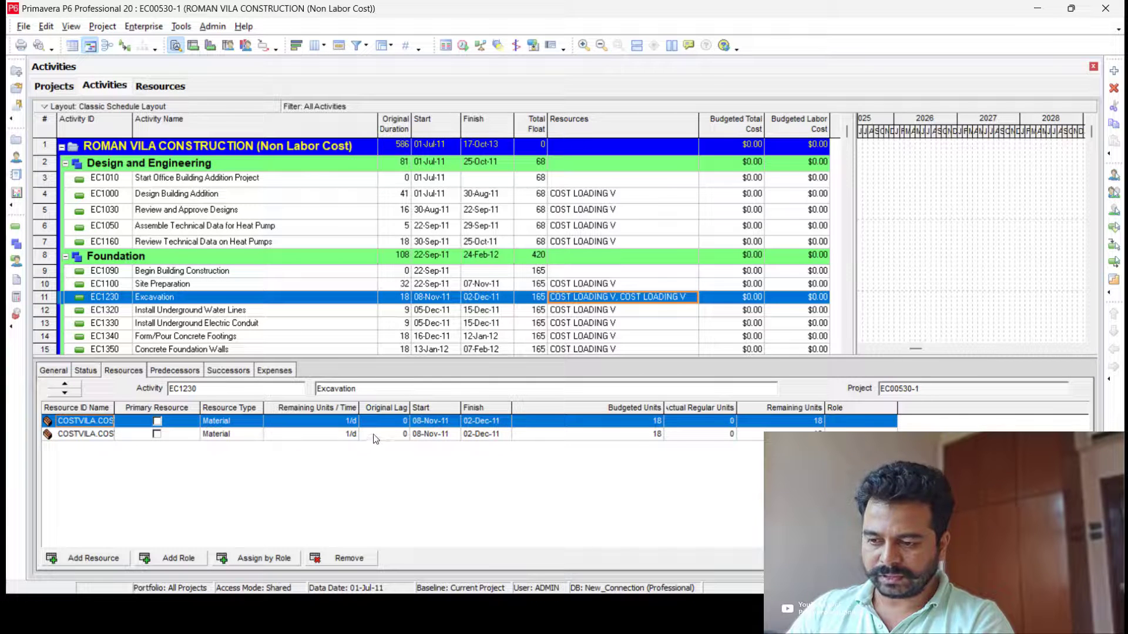
{"action": "left_click", "coordinate": [348, 558]}
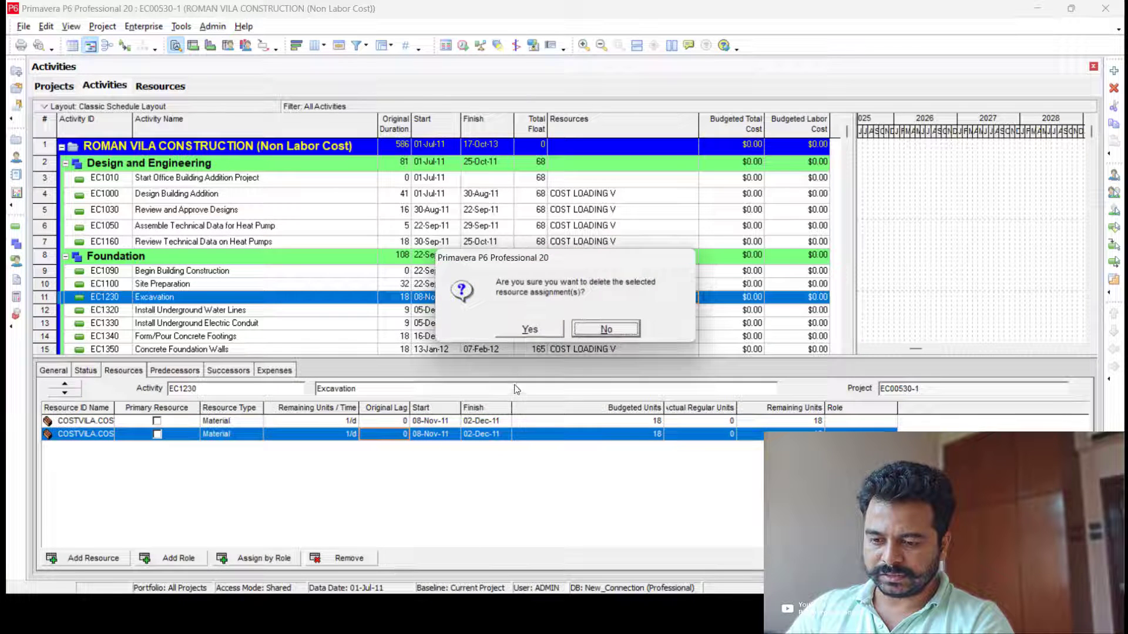
{"action": "left_click", "coordinate": [530, 329]}
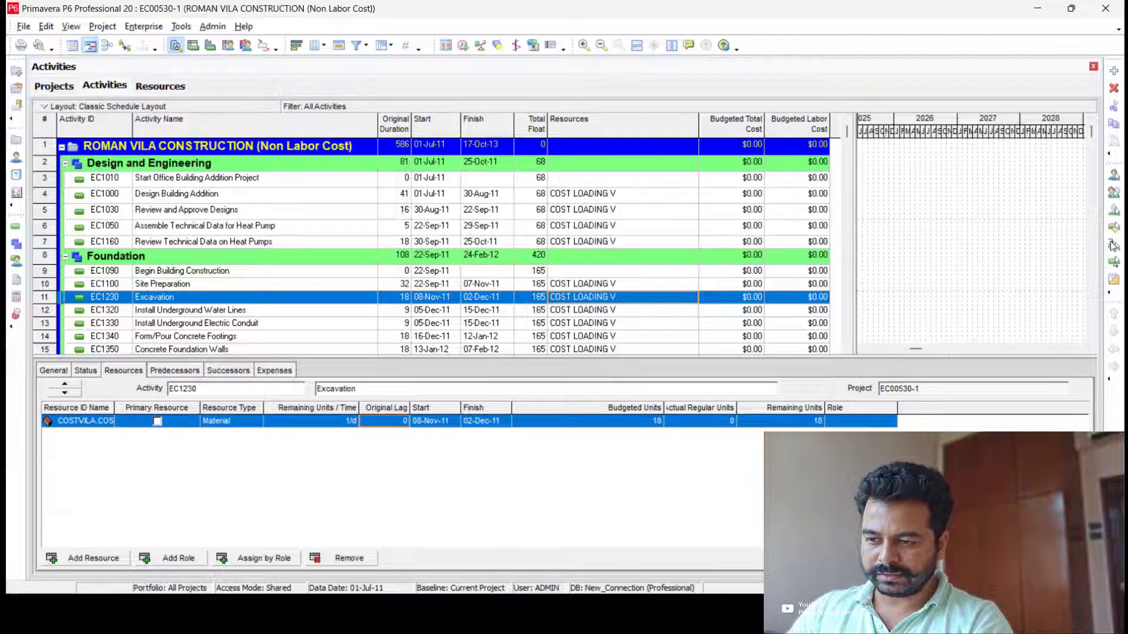
{"action": "scroll", "scroll_direction": "down", "scroll_amount": 3}
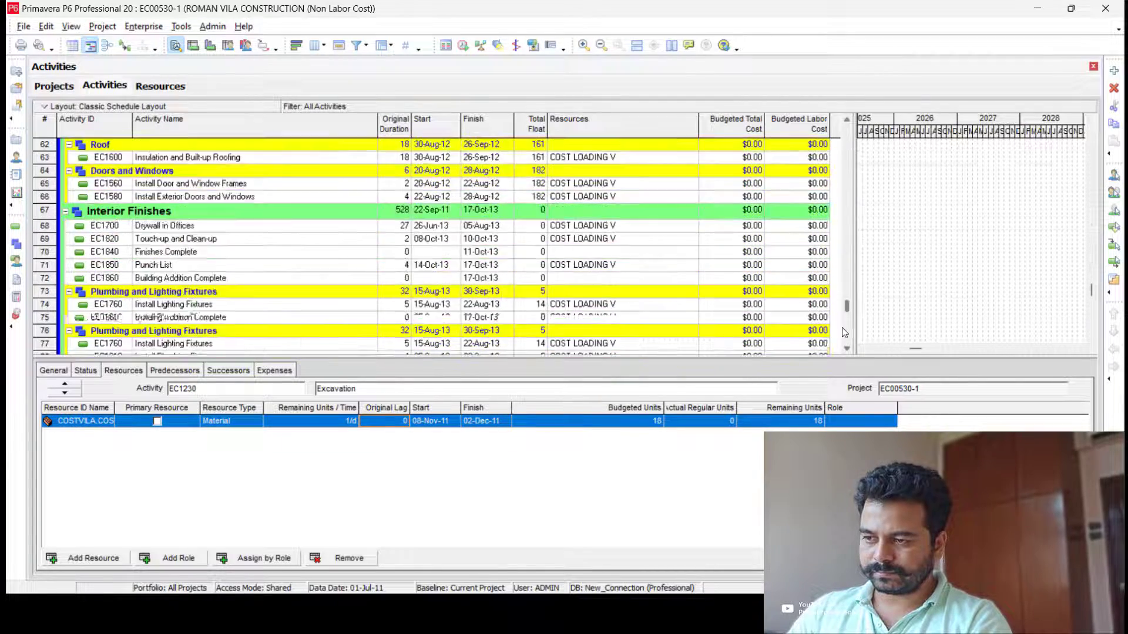
{"action": "scroll", "scroll_direction": "up", "scroll_amount": 3}
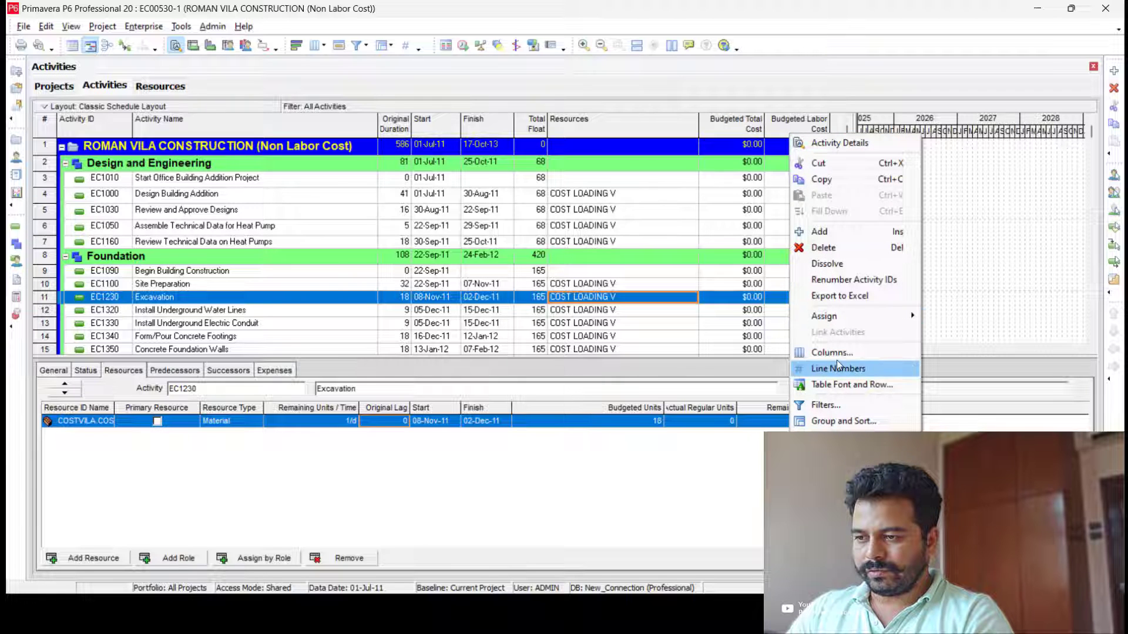
{"action": "left_click", "coordinate": [832, 352]}
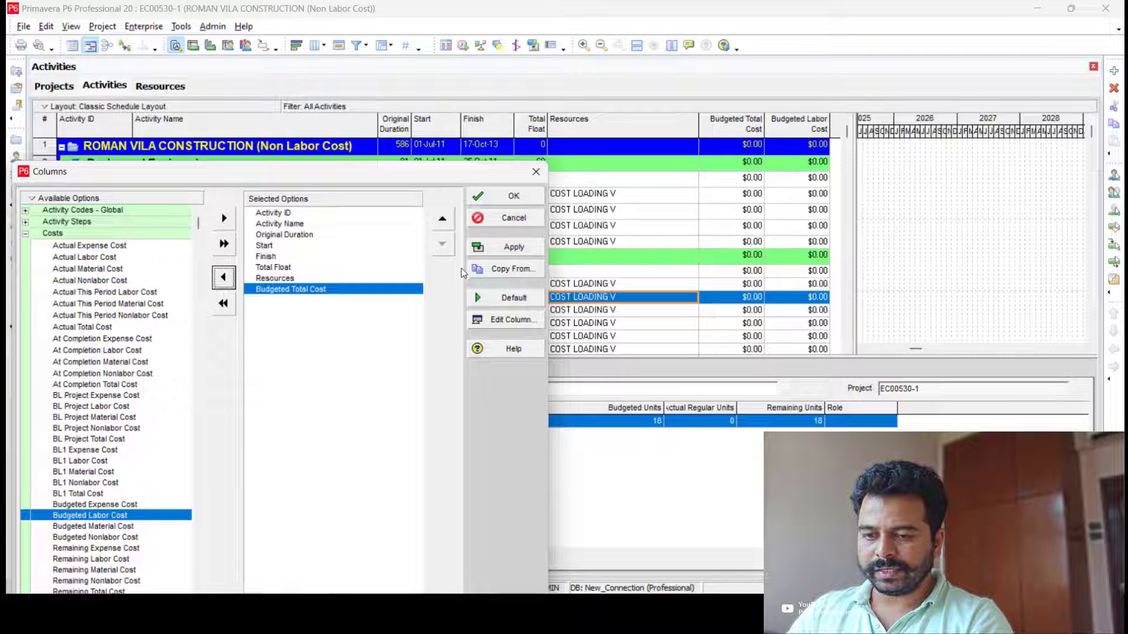
{"action": "left_click", "coordinate": [513, 196]}
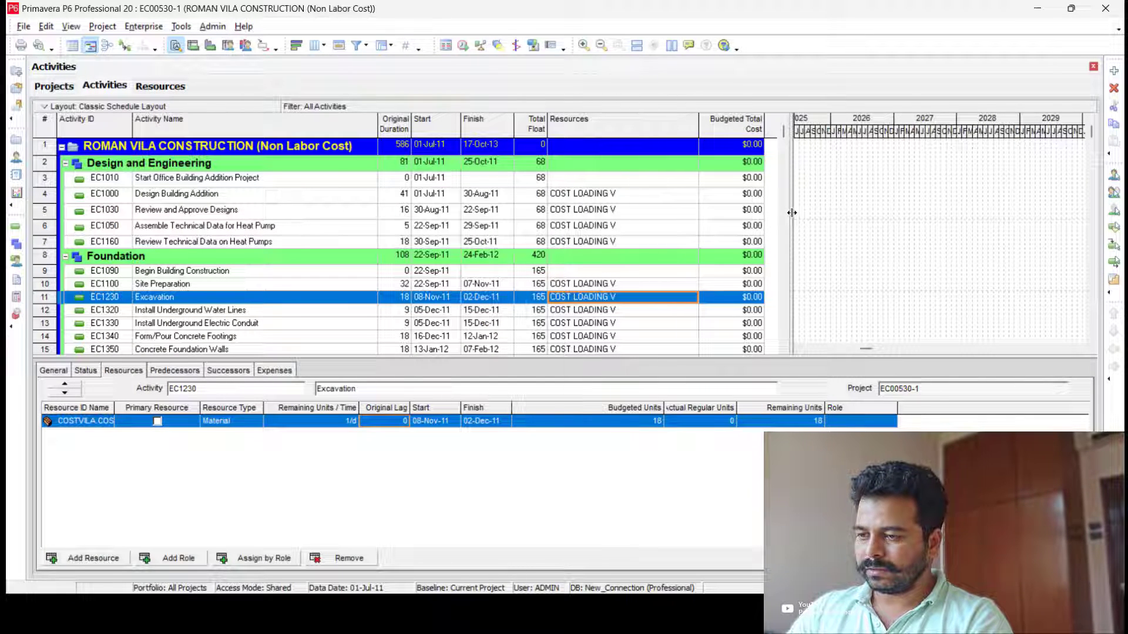
{"action": "scroll", "scroll_direction": "down", "scroll_amount": 3}
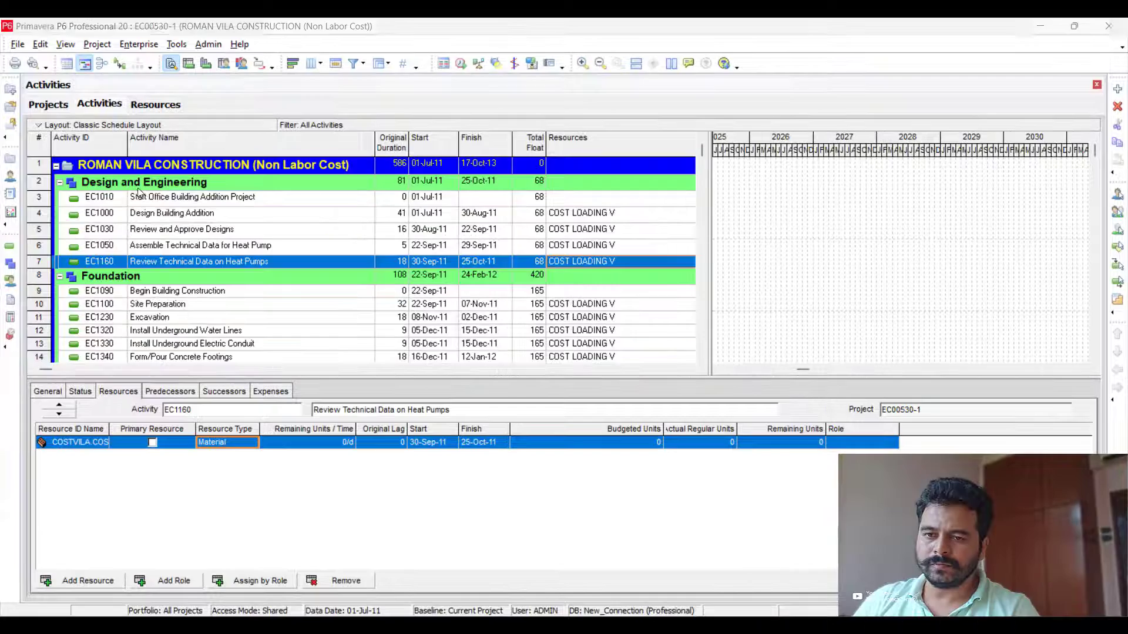
Start an export in Spreadsheet (XLSX) format.
{"action": "left_click", "coordinate": [17, 43]}
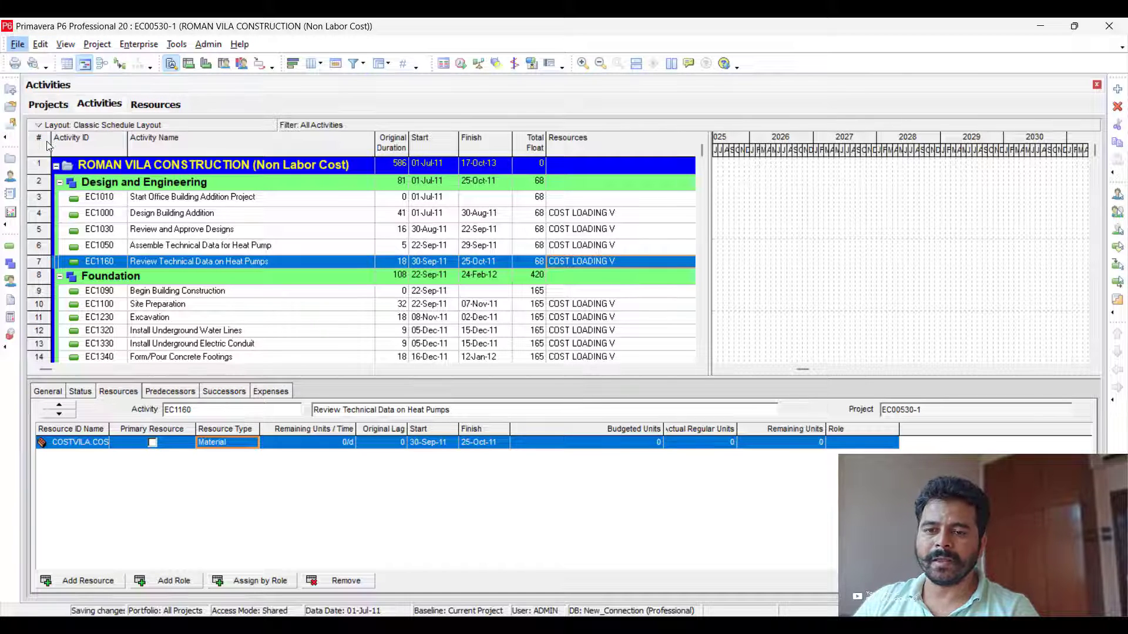
{"action": "left_click", "coordinate": [16, 43]}
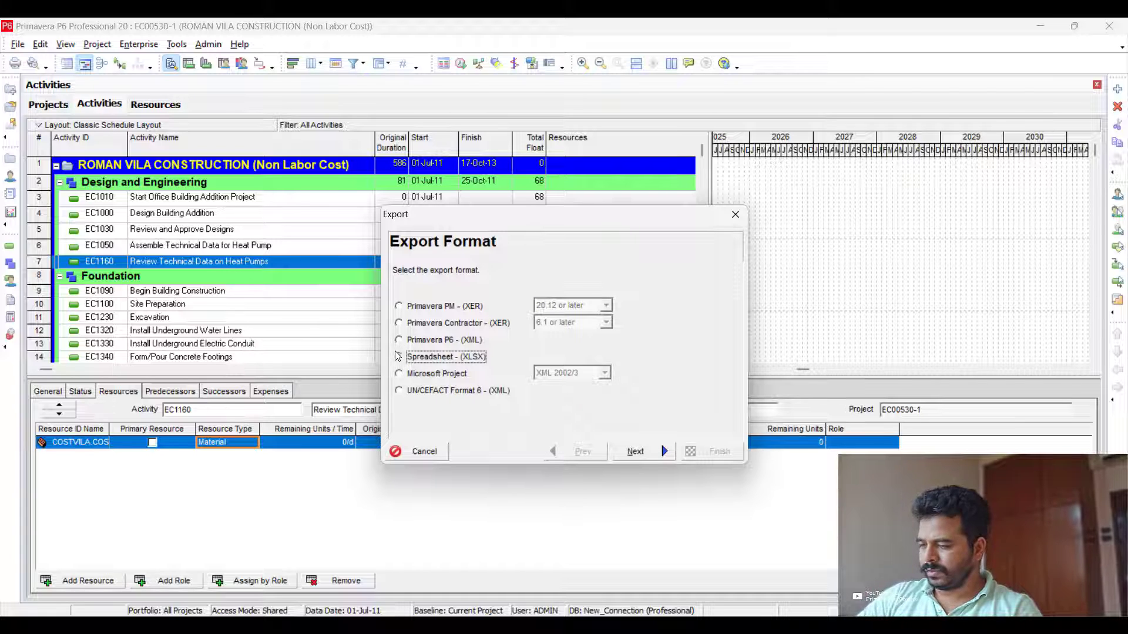
{"action": "left_click", "coordinate": [398, 356]}
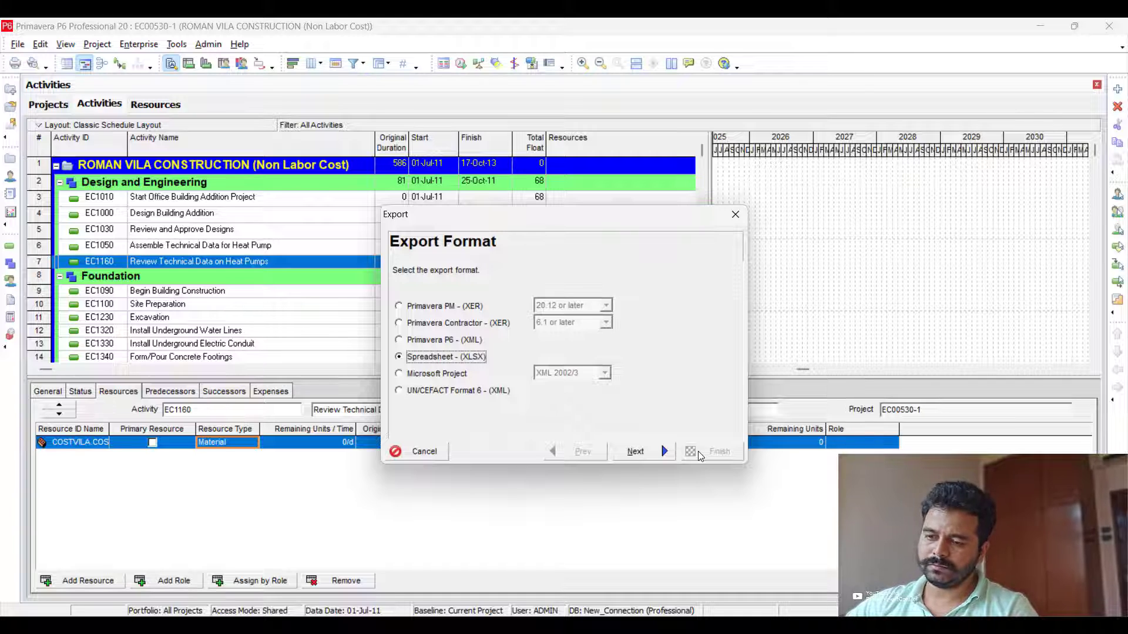
{"action": "left_click", "coordinate": [636, 451]}
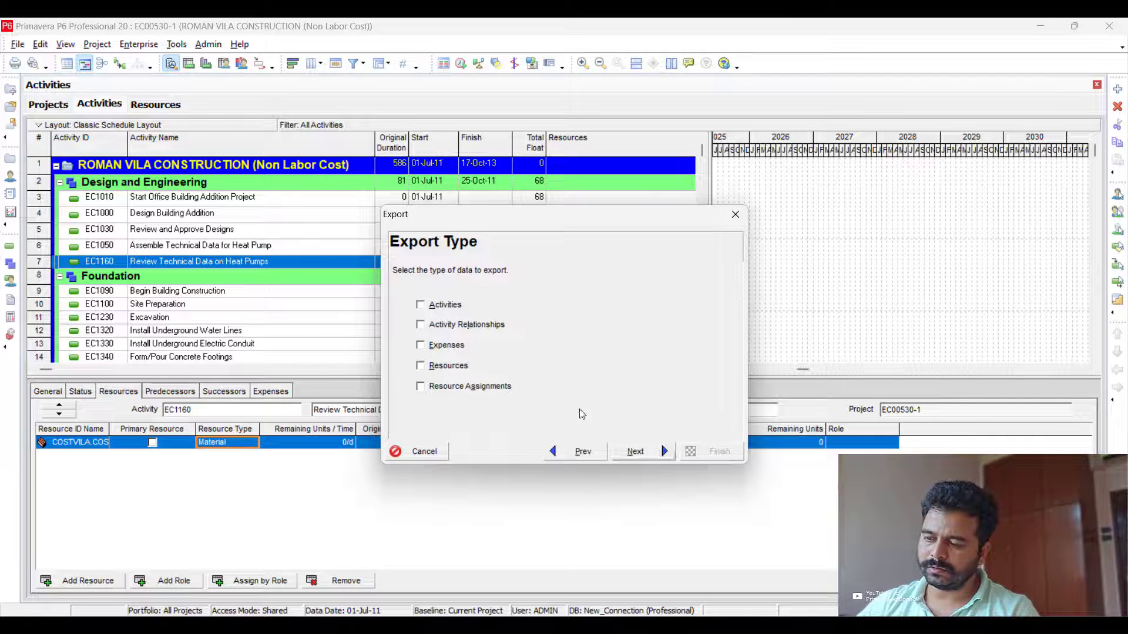
Include activities, resources and resource assignments and mark ROMAN VILA CONSTRUCTION for export.
{"action": "left_click", "coordinate": [421, 304]}
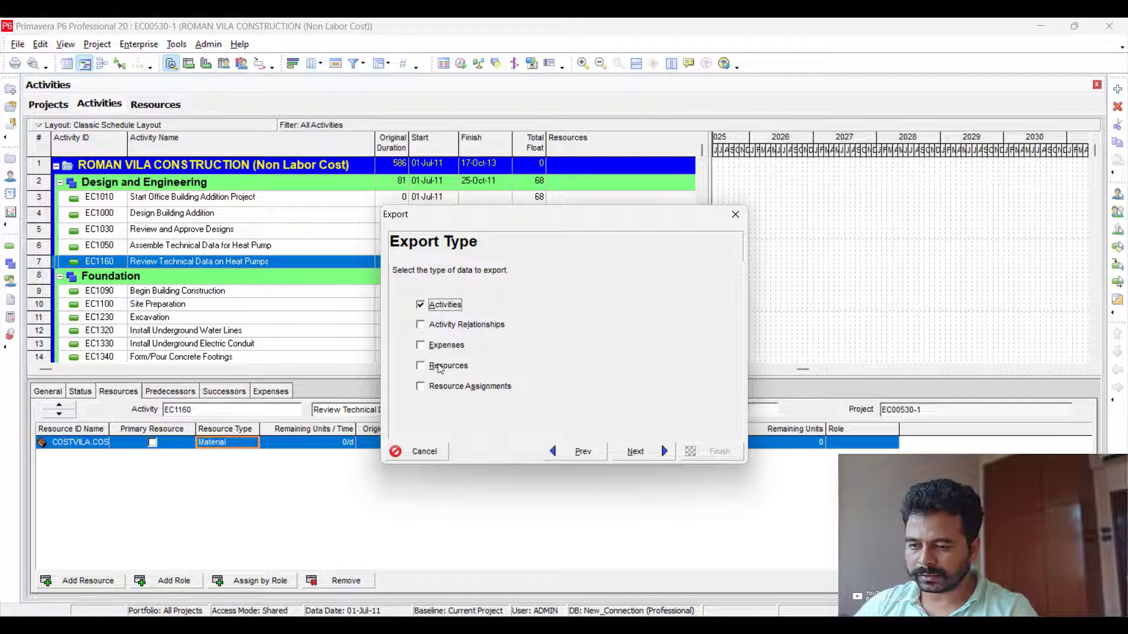
{"action": "left_click", "coordinate": [421, 365]}
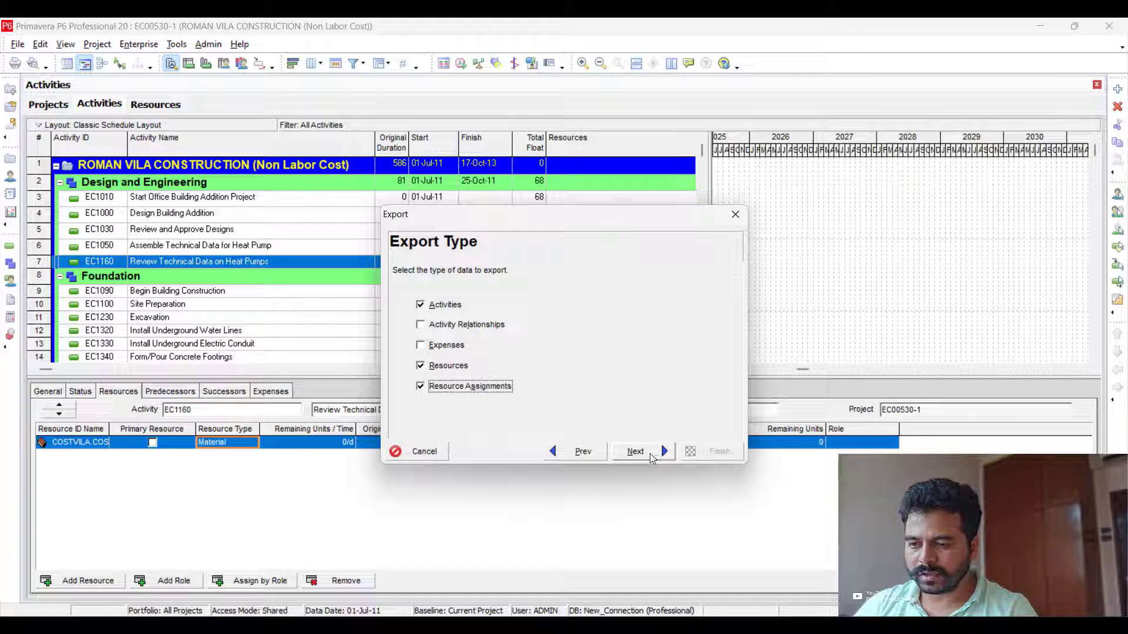
{"action": "left_click", "coordinate": [635, 451]}
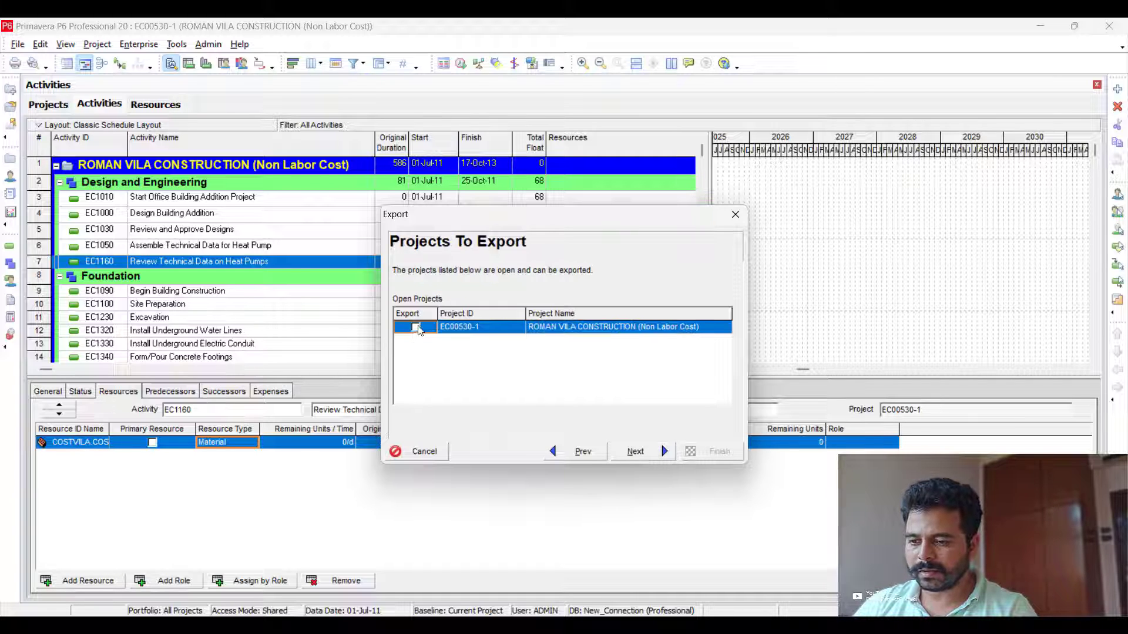
{"action": "left_click", "coordinate": [415, 327]}
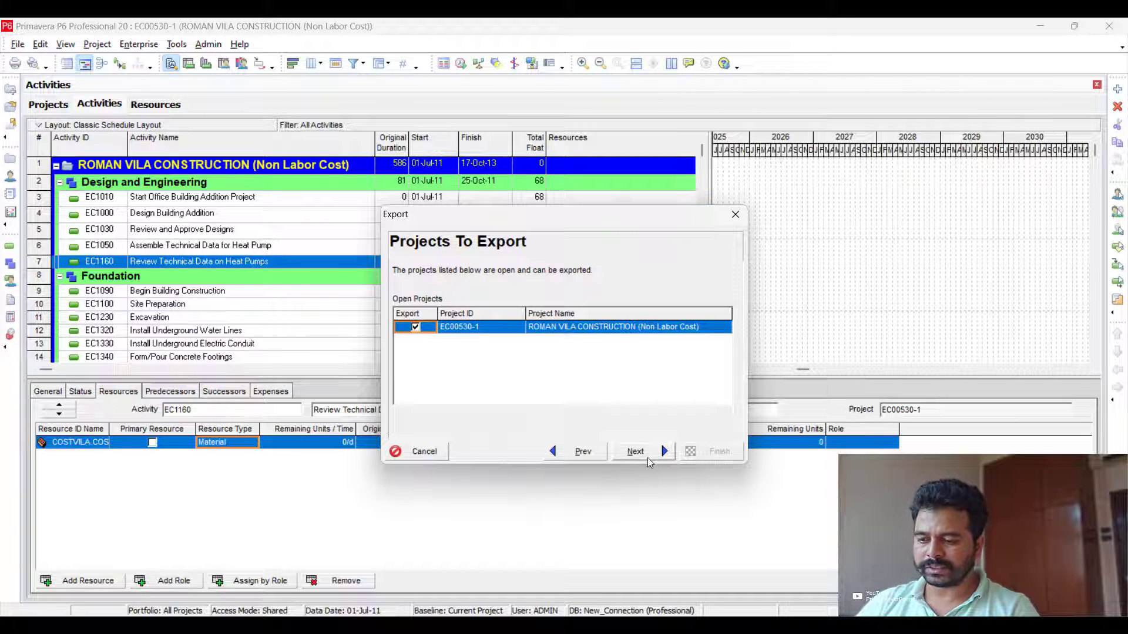
Modify the resources template to cover Resource Assignments sorted by WBS.
{"action": "left_click", "coordinate": [635, 451]}
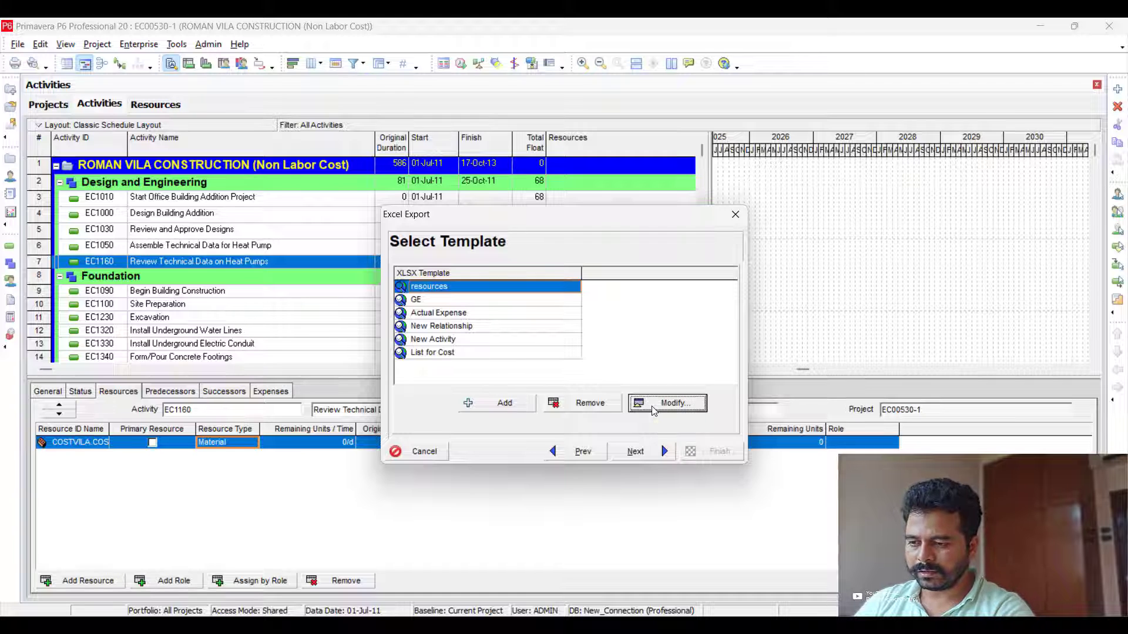
{"action": "left_click", "coordinate": [664, 403]}
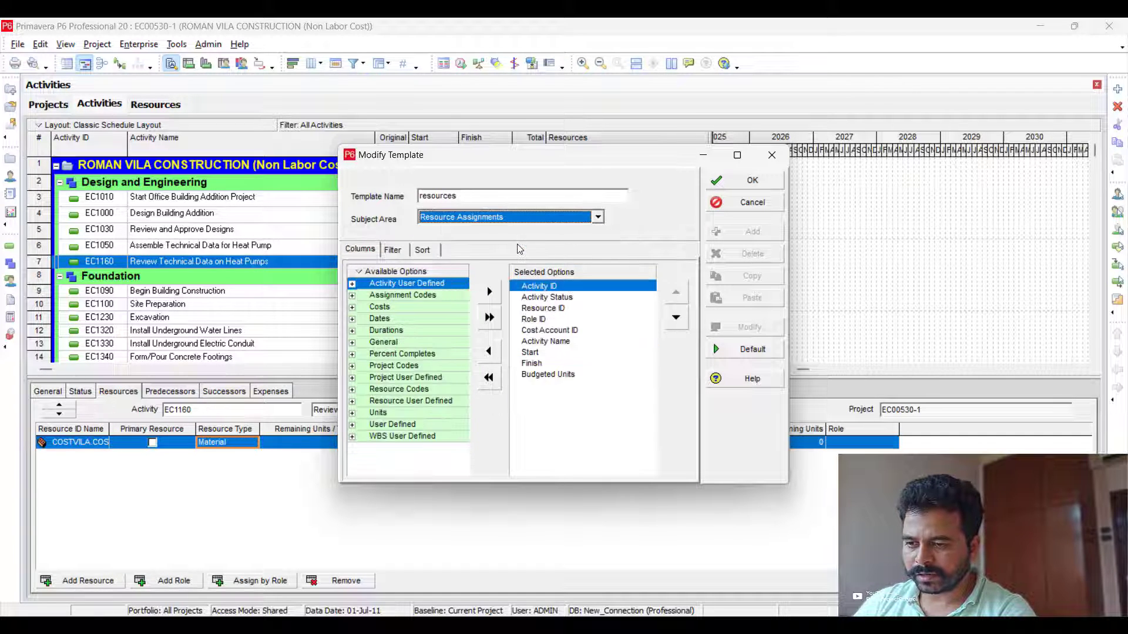
{"action": "left_click", "coordinate": [547, 374]}
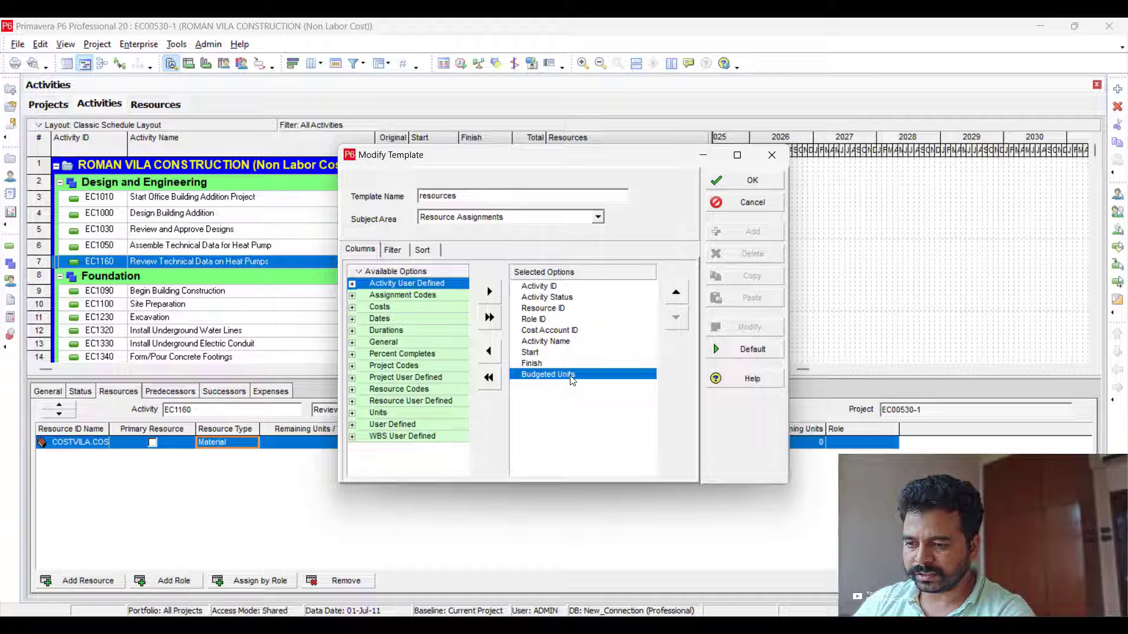
{"action": "left_click", "coordinate": [316, 250]}
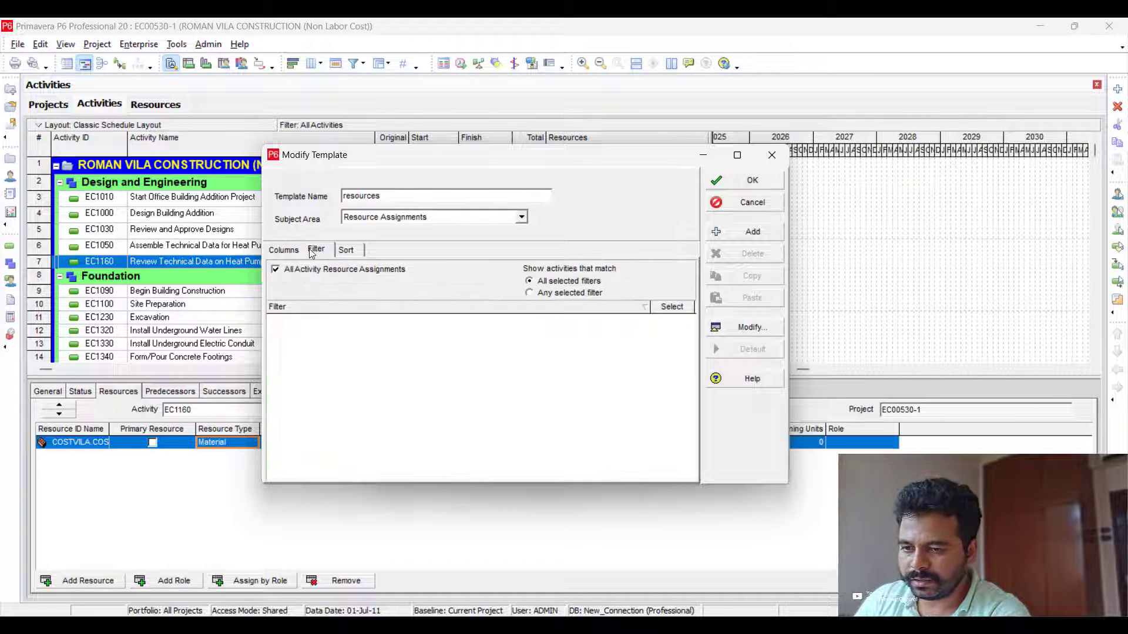
{"action": "left_click", "coordinate": [345, 250]}
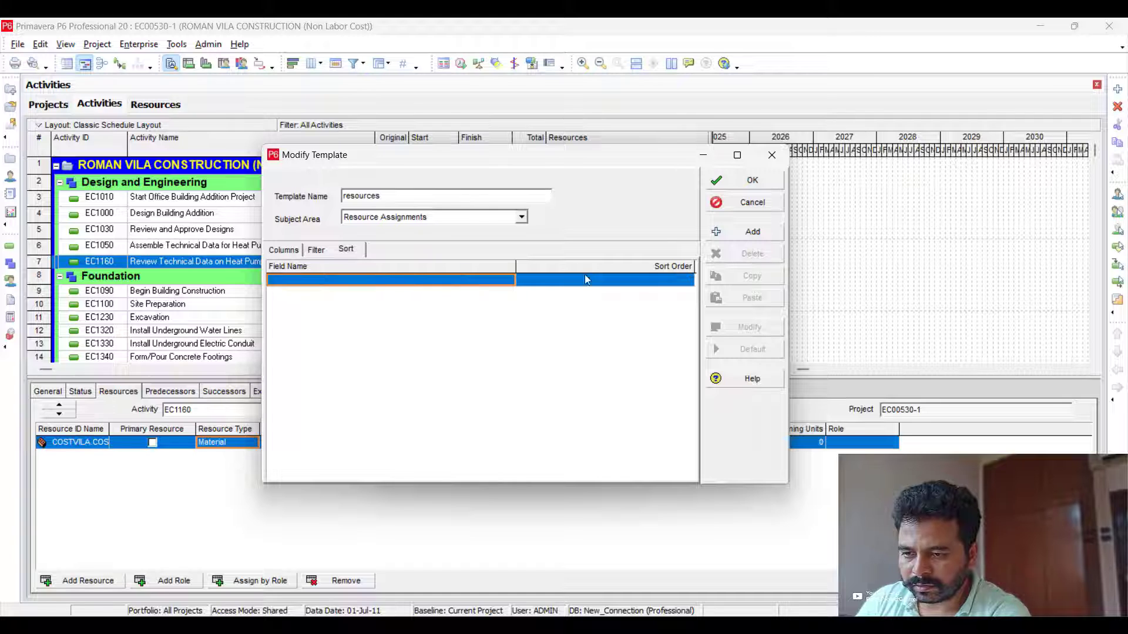
{"action": "left_click", "coordinate": [509, 281]}
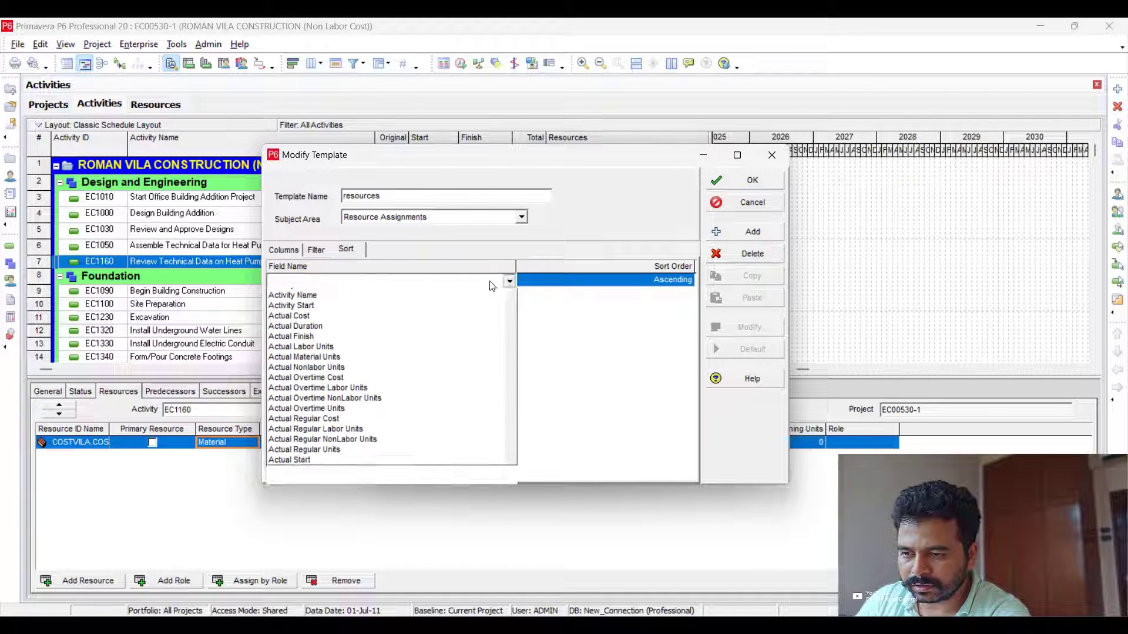
{"action": "left_click", "coordinate": [277, 469]}
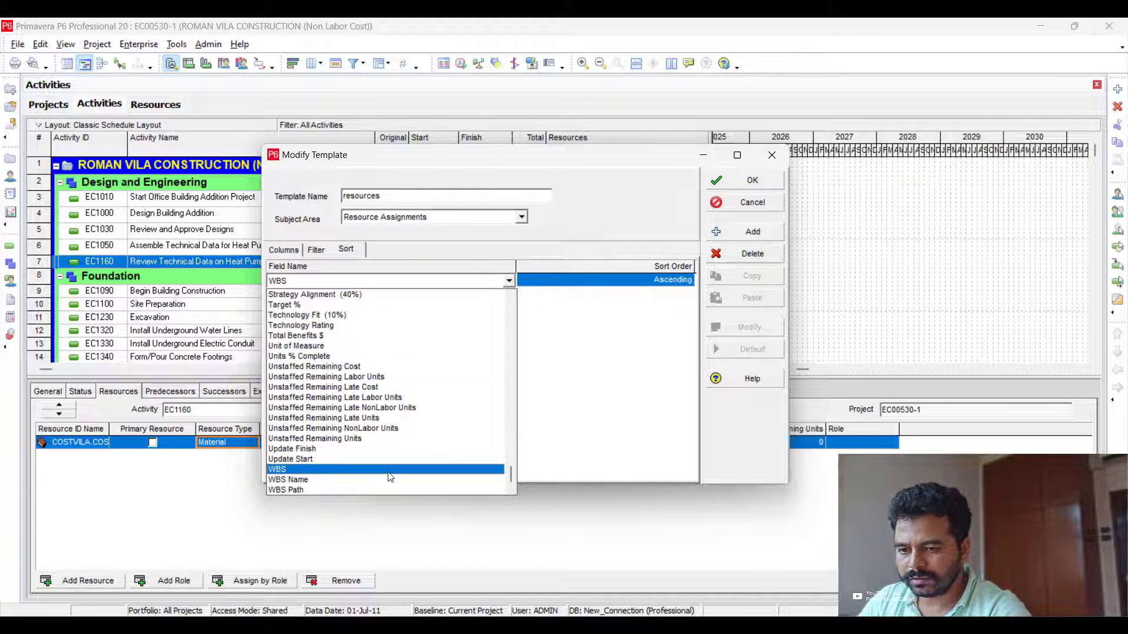
{"action": "left_click", "coordinate": [277, 469]}
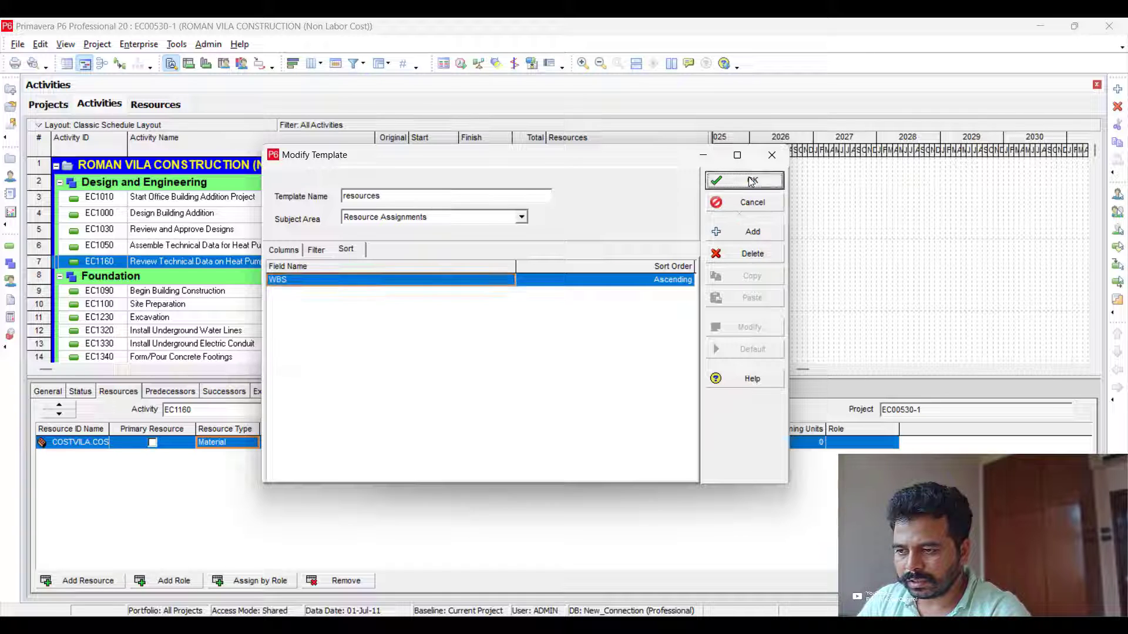
{"action": "left_click", "coordinate": [744, 180]}
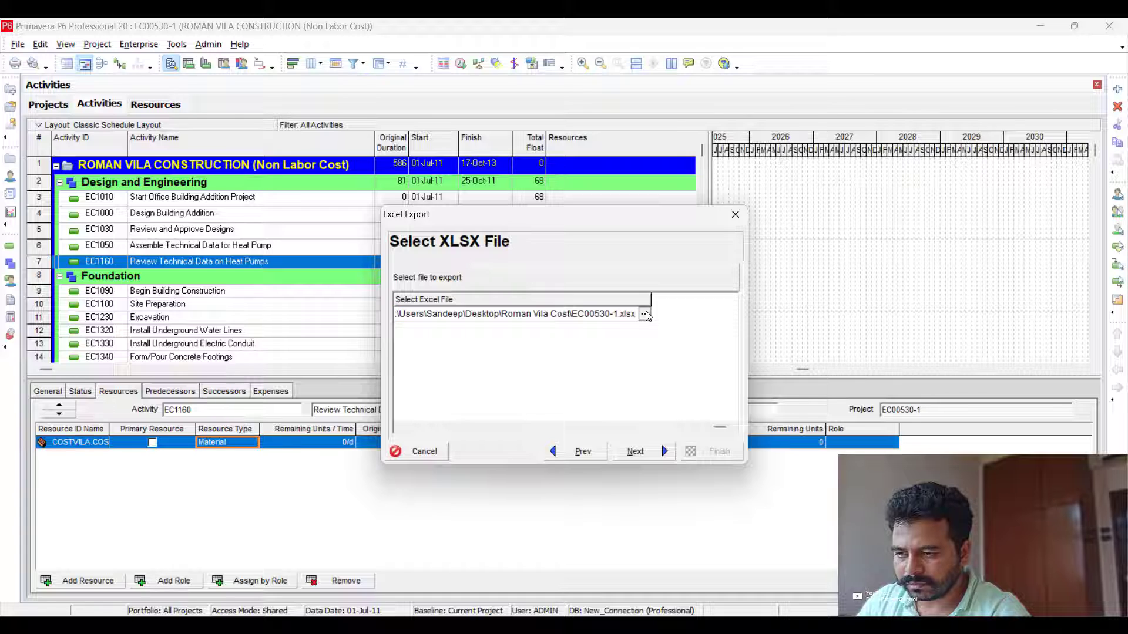
Export to the EC00530-costload workbook and dismiss the success message.
{"action": "left_click", "coordinate": [644, 315]}
{"action": "type", "text": "EC00530-costlo"}
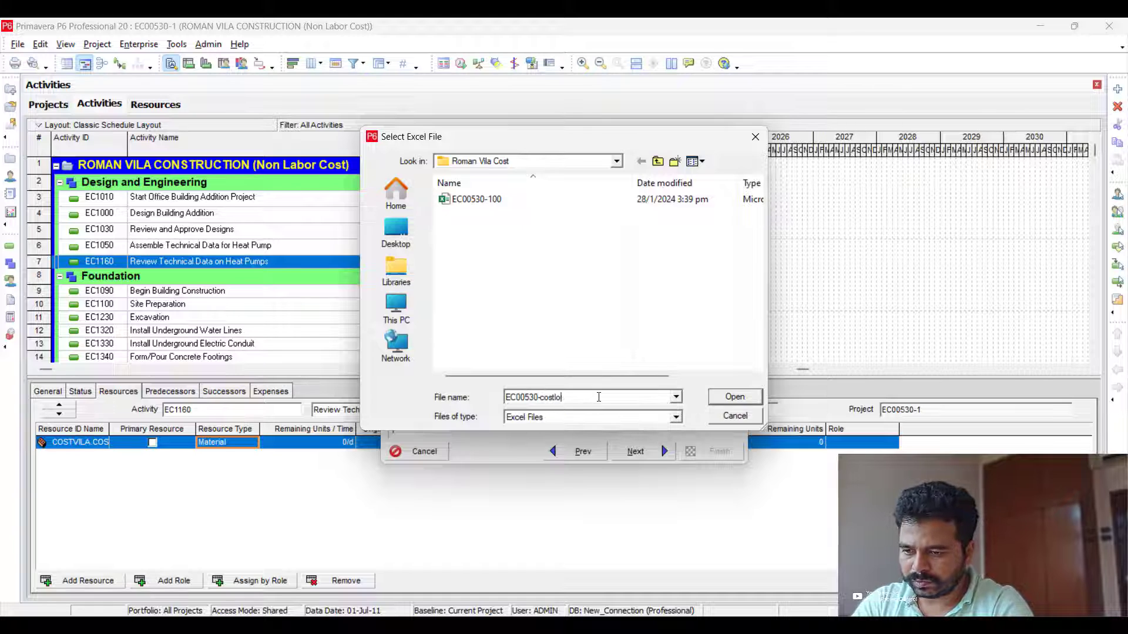
{"action": "left_click", "coordinate": [733, 396]}
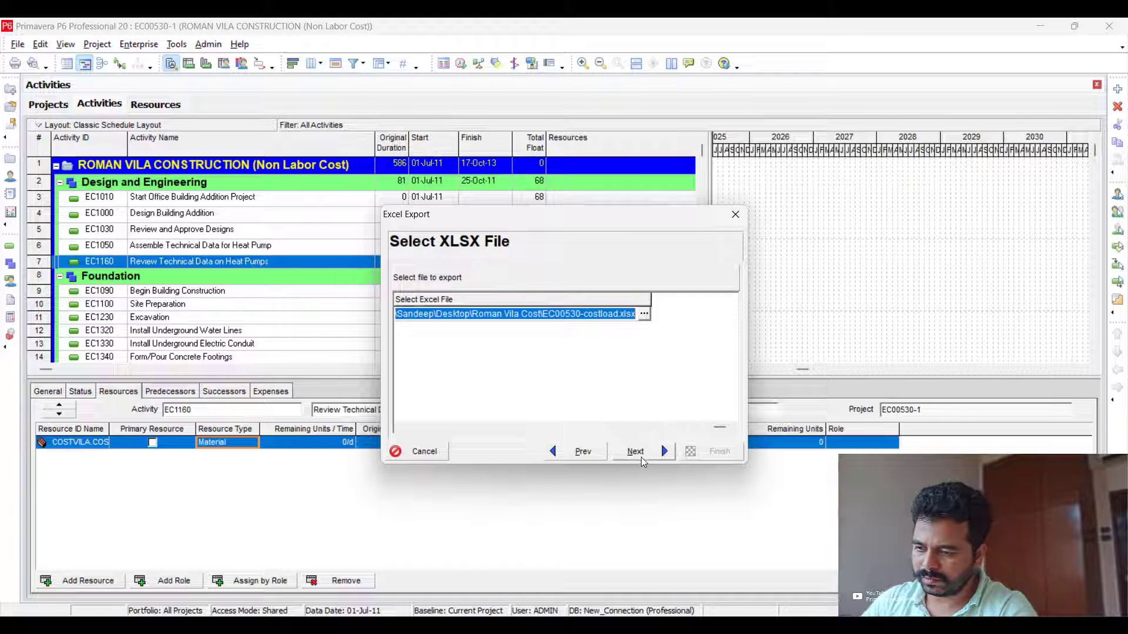
{"action": "left_click", "coordinate": [634, 451]}
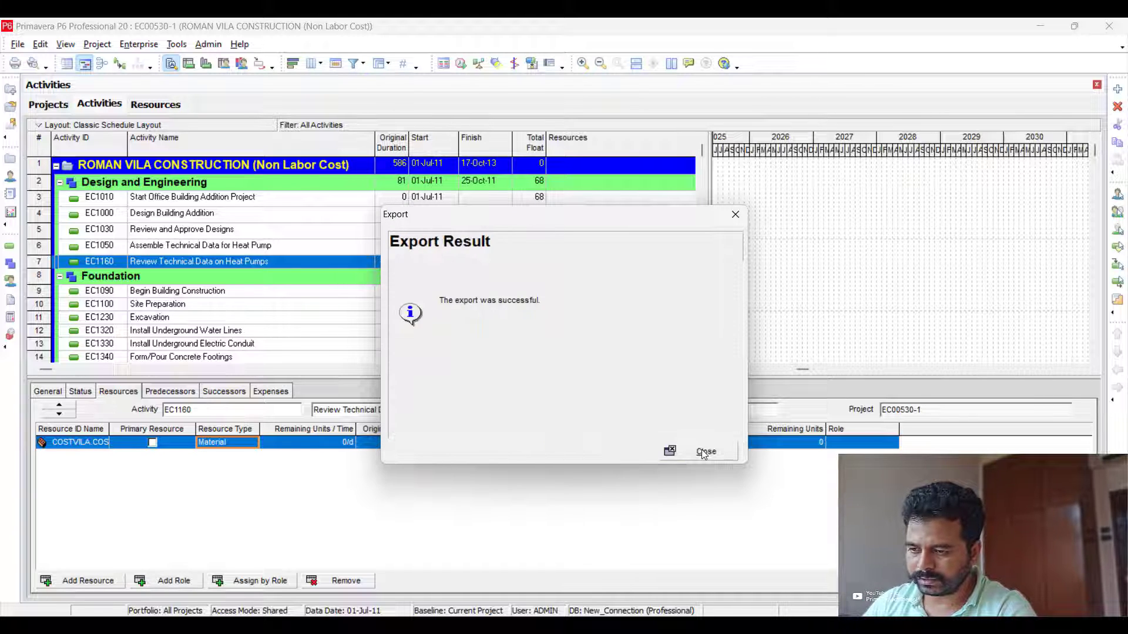
{"action": "left_click", "coordinate": [705, 451]}
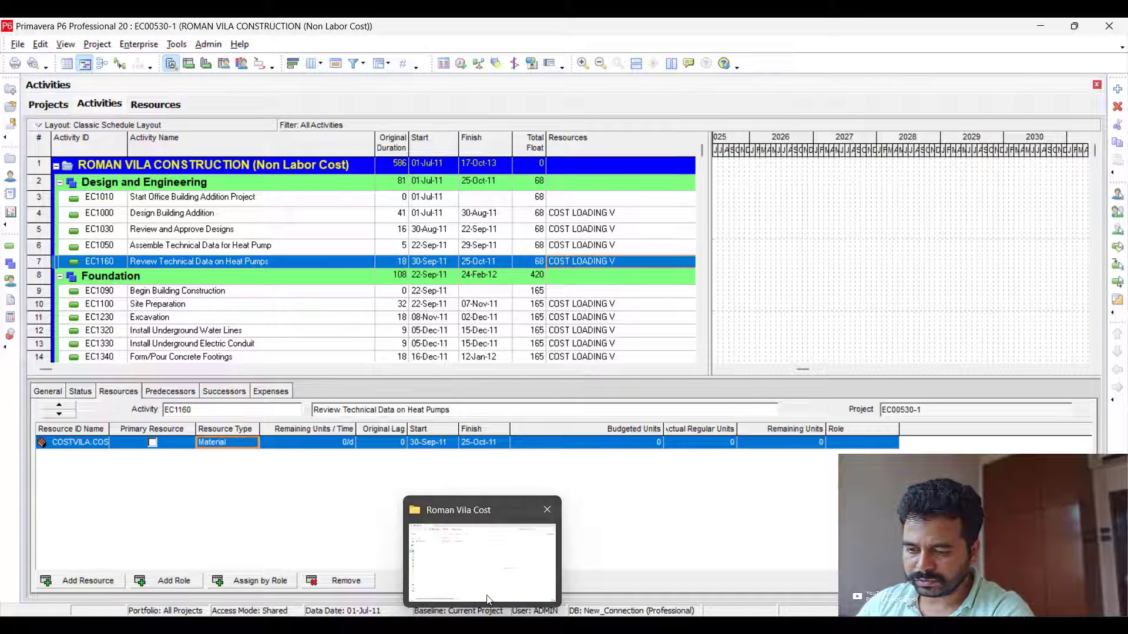
Open the exported costload workbook from the Roman Vila Cost folder in Excel, full screen.
{"action": "left_click", "coordinate": [480, 553]}
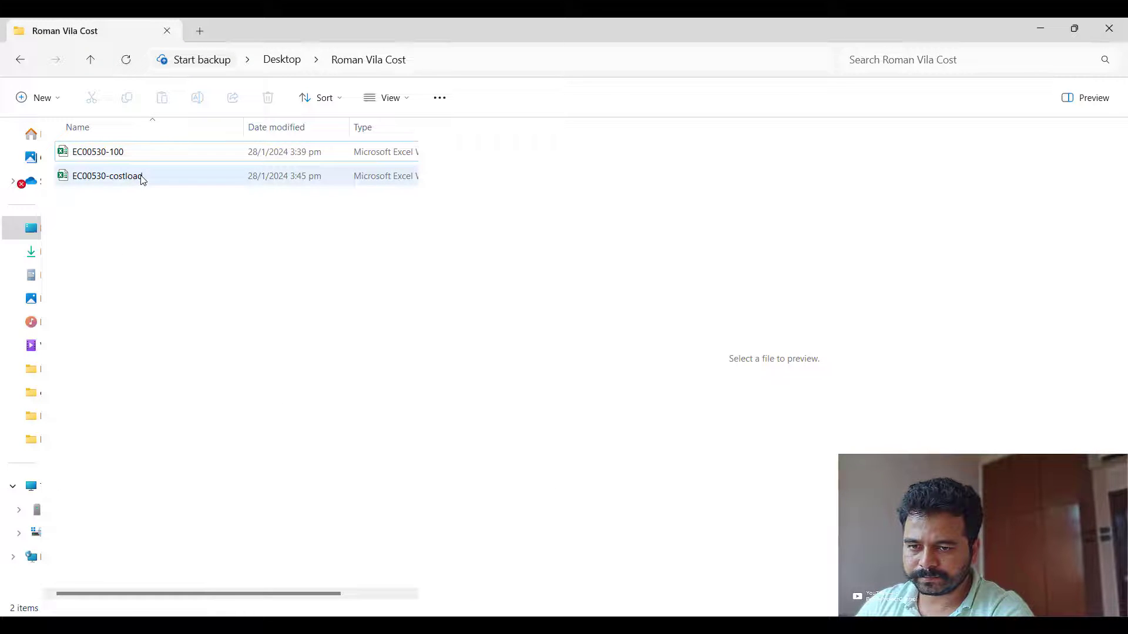
{"action": "left_click", "coordinate": [108, 175]}
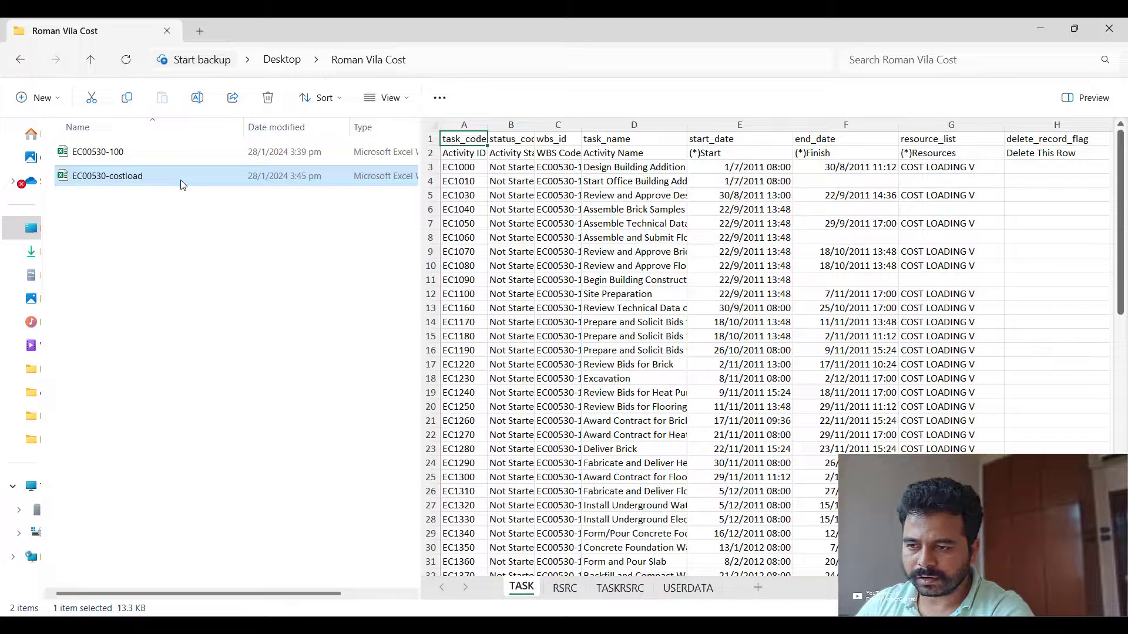
{"action": "right_click", "coordinate": [107, 175]}
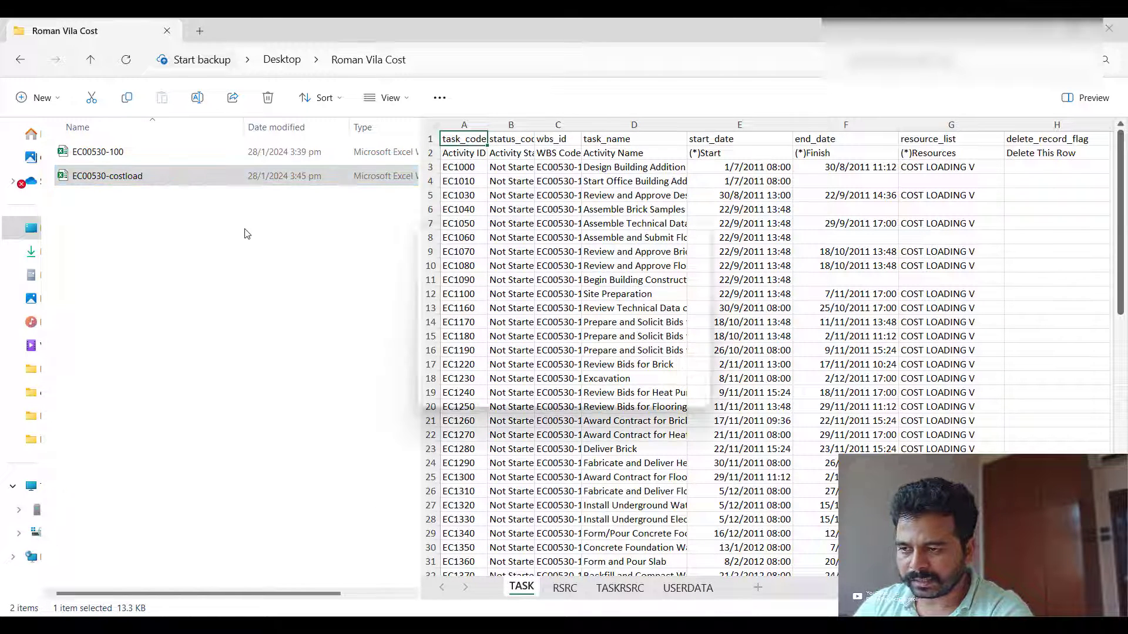
{"action": "double_click", "coordinate": [107, 175]}
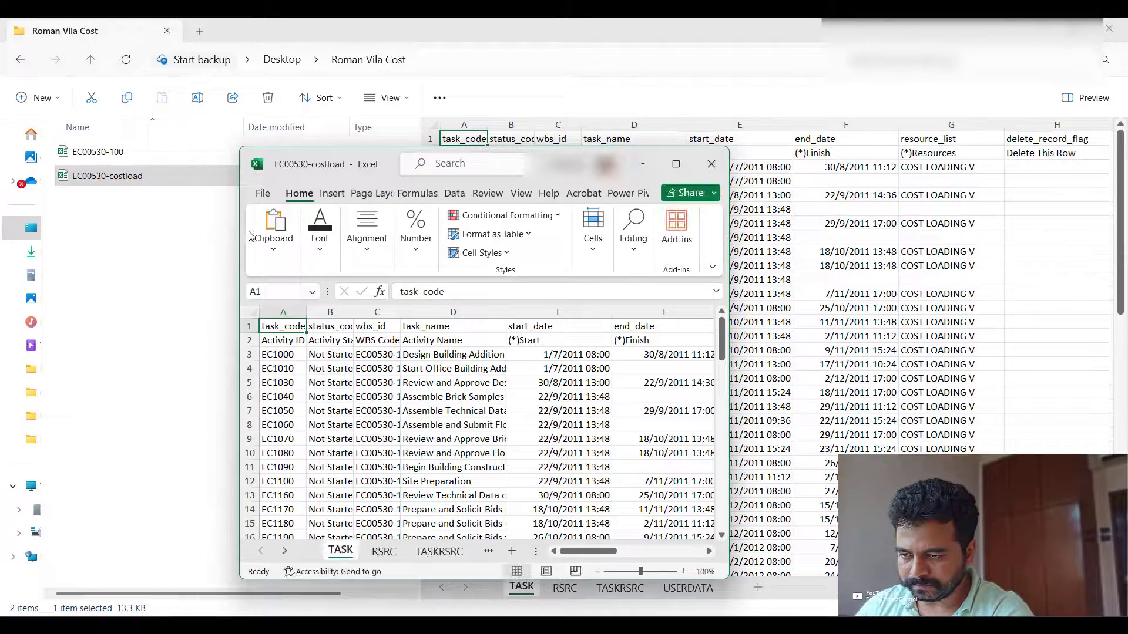
{"action": "left_click", "coordinate": [674, 164]}
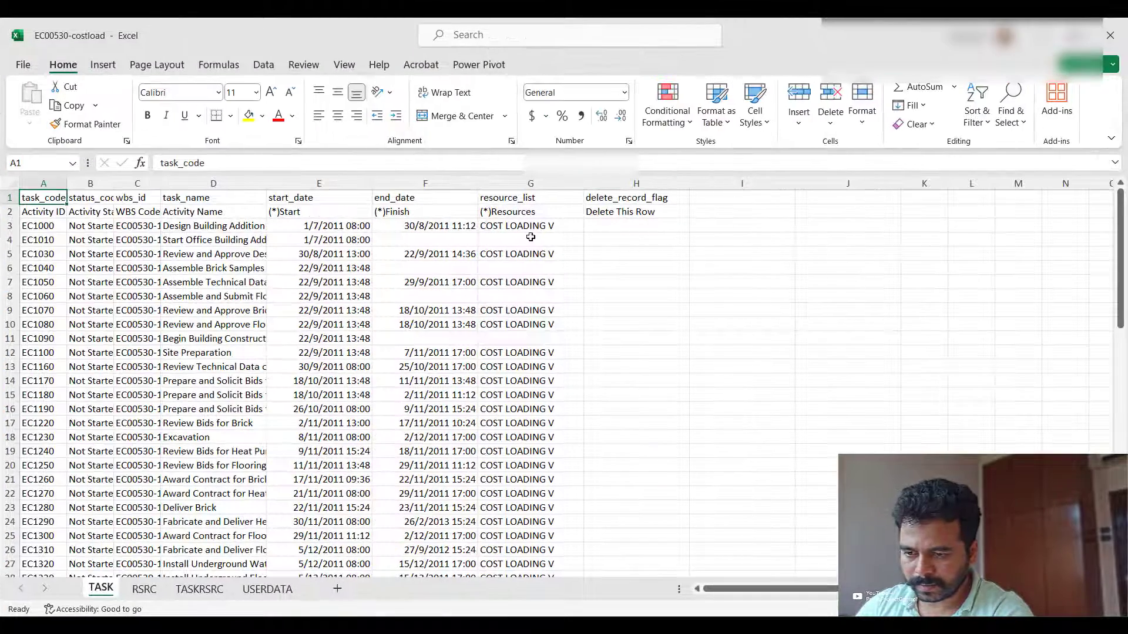
Browse the task list and switch to the RSRC sheet of resource names and titles.
{"action": "left_click", "coordinate": [530, 183]}
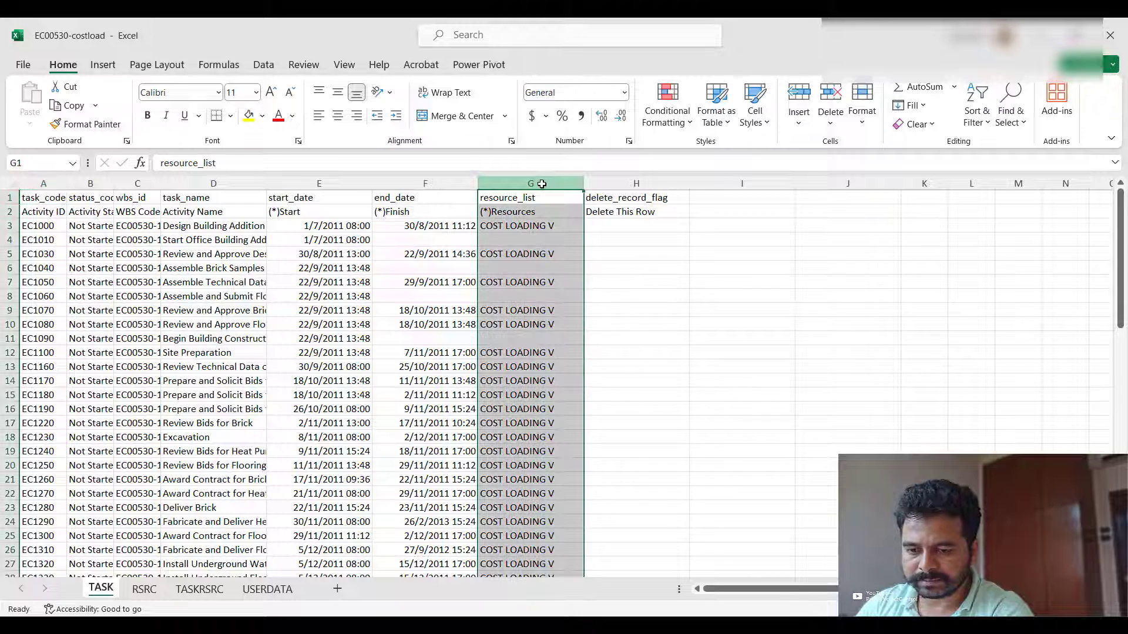
{"action": "scroll", "scroll_direction": "down", "scroll_amount": 3}
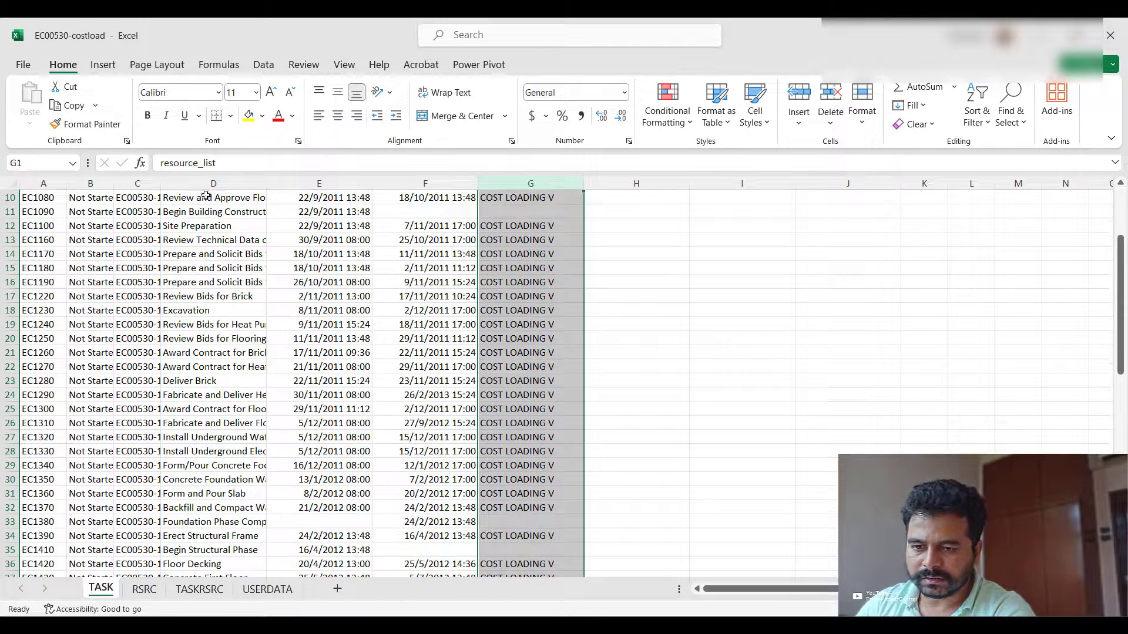
{"action": "left_click", "coordinate": [42, 197]}
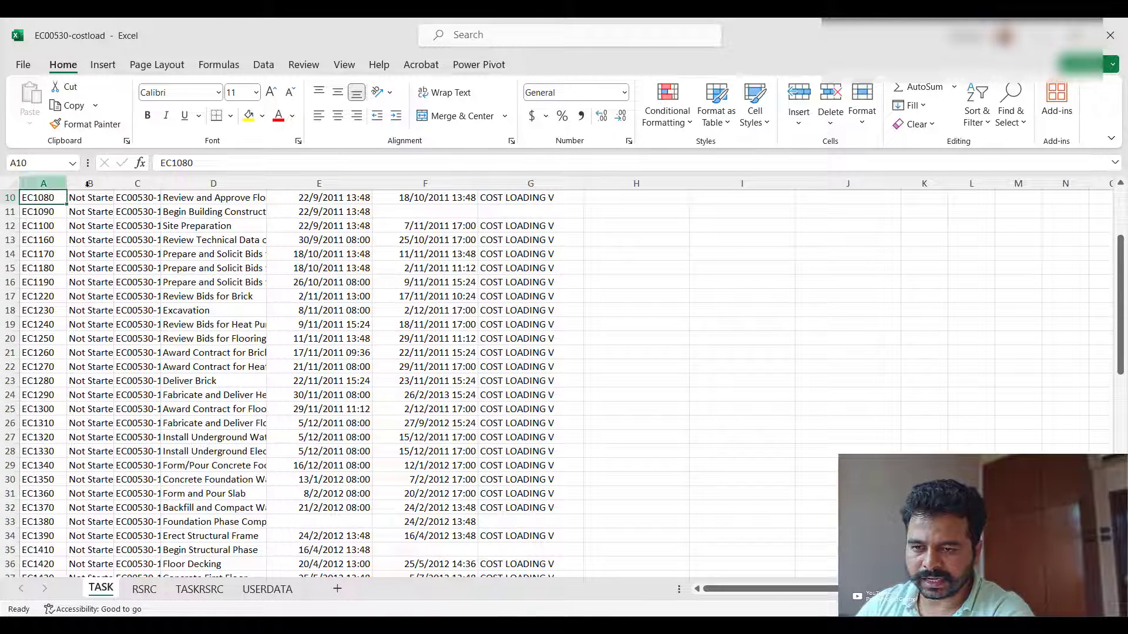
{"action": "scroll", "scroll_direction": "down", "scroll_amount": 3}
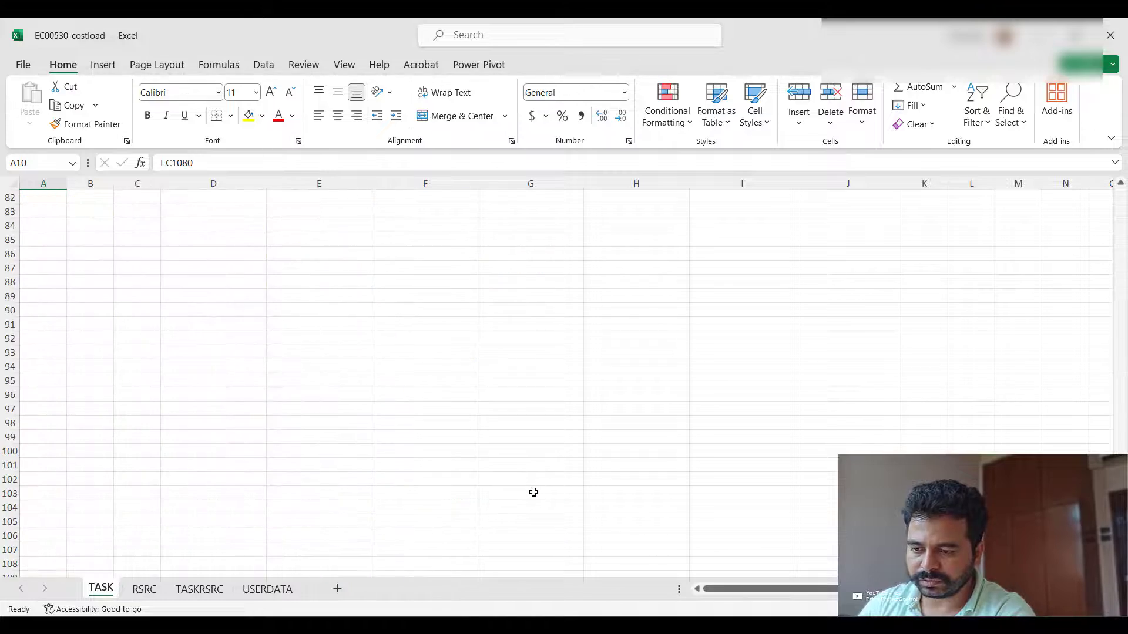
{"action": "left_click", "coordinate": [143, 589]}
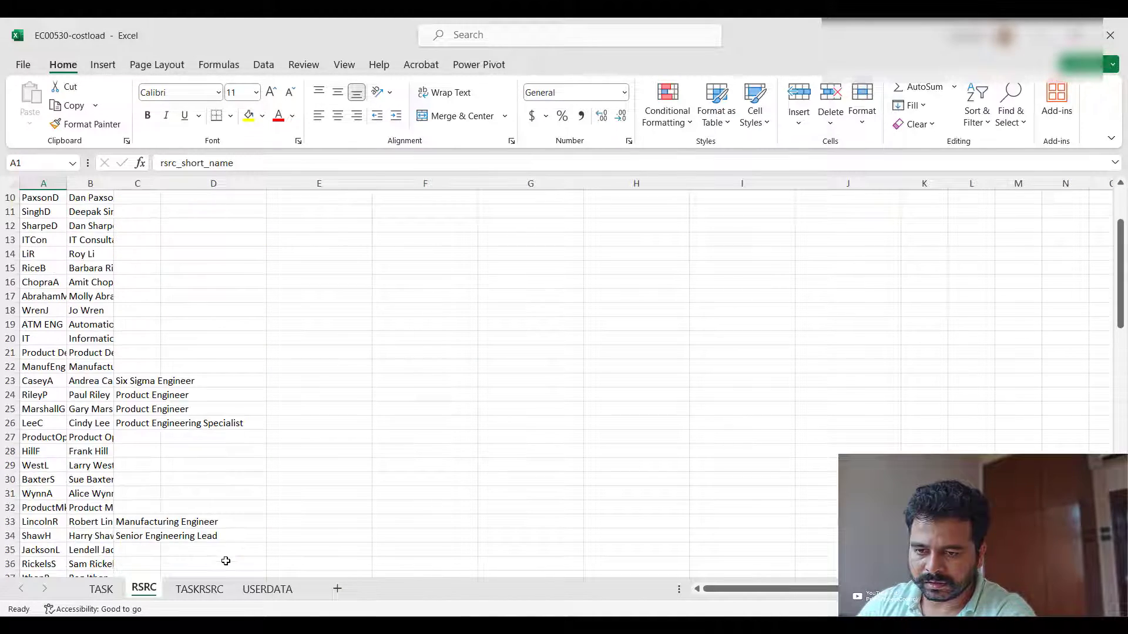
{"action": "scroll", "scroll_direction": "up", "scroll_amount": 3}
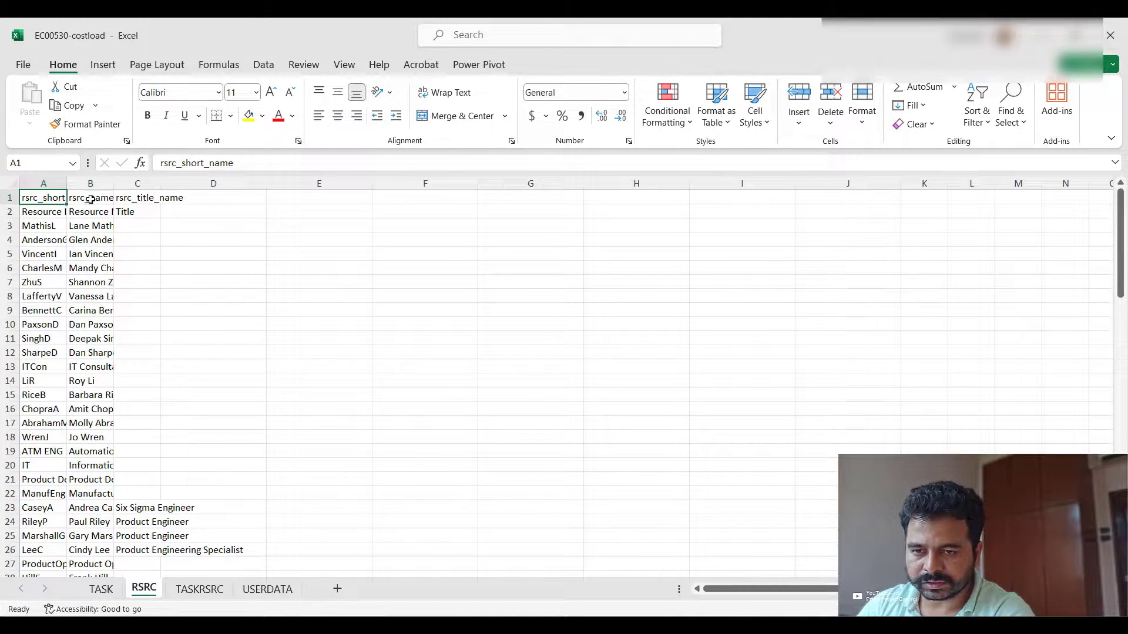
Open the TASKSRSC sheet and widen its columns to read names, dates and budgeted units.
{"action": "left_click", "coordinate": [199, 588]}
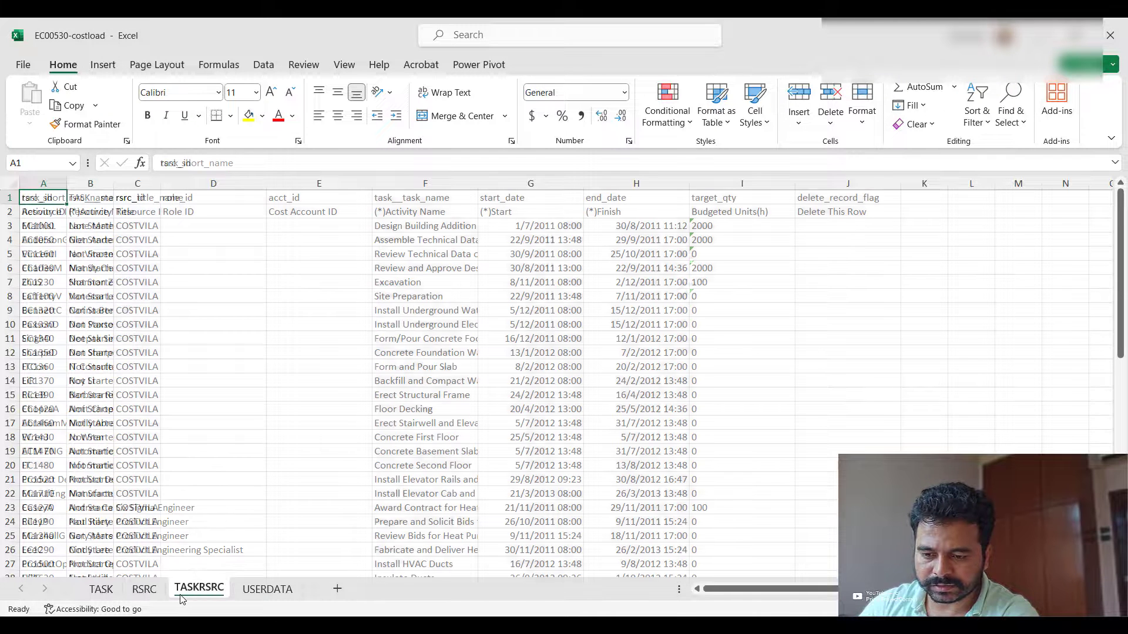
{"action": "left_click", "coordinate": [200, 587]}
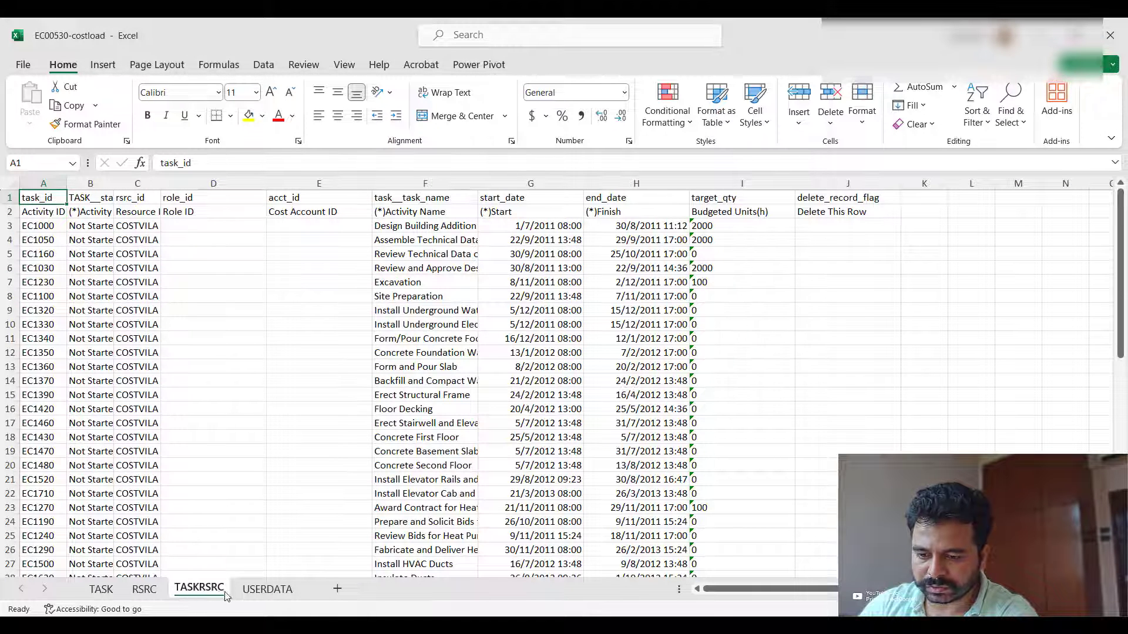
{"action": "mouse_move", "coordinate": [219, 240]}
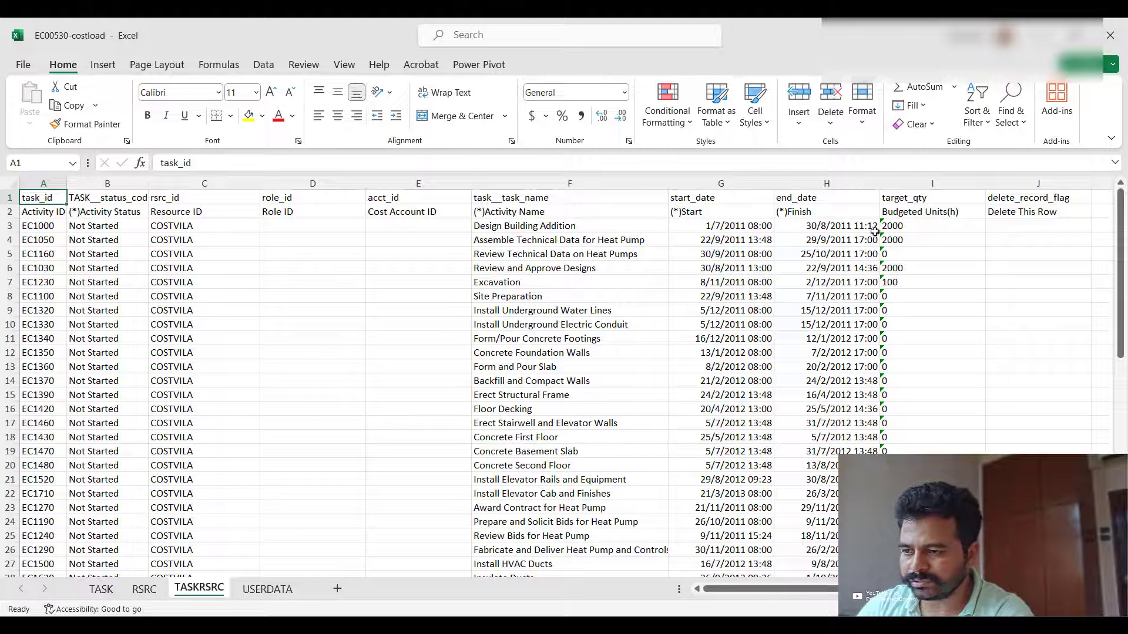
{"action": "left_click", "coordinate": [931, 226]}
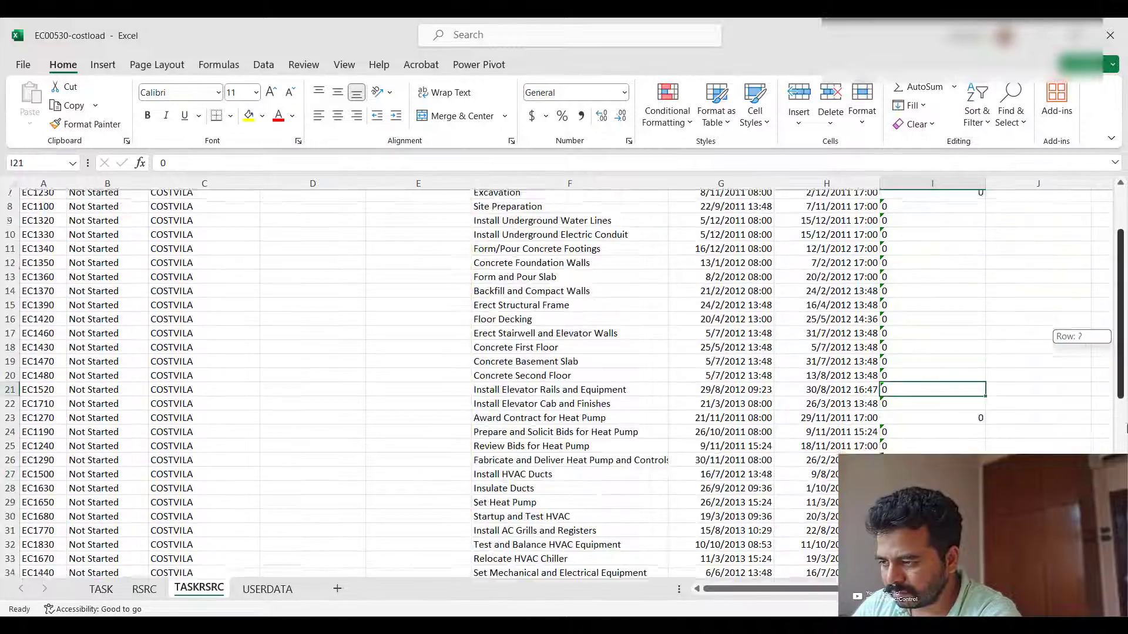
{"action": "scroll", "scroll_direction": "up", "scroll_amount": 3}
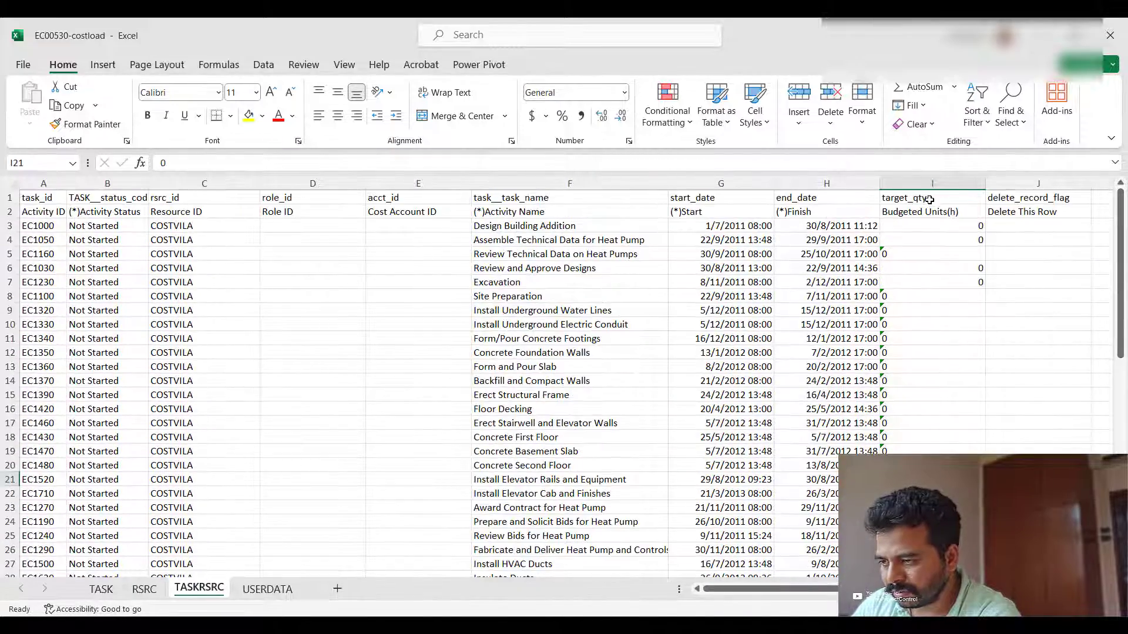
{"action": "left_click", "coordinate": [931, 253]}
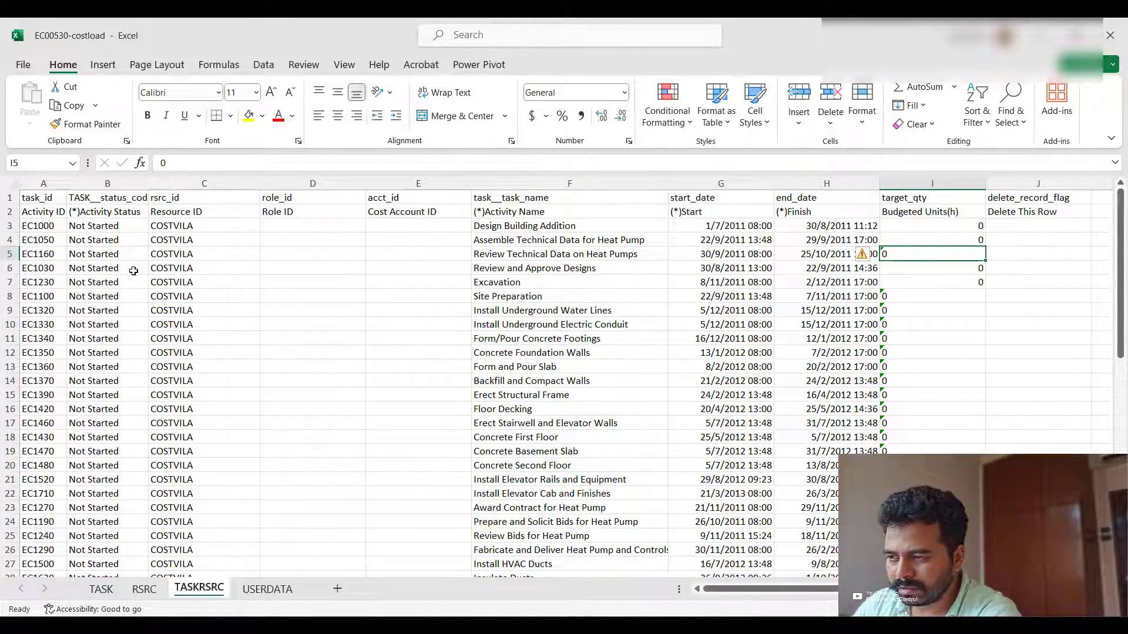
Review the COSTVILA assignment rows showing zero budgeted units from EC1000 down.
{"action": "left_click", "coordinate": [42, 226]}
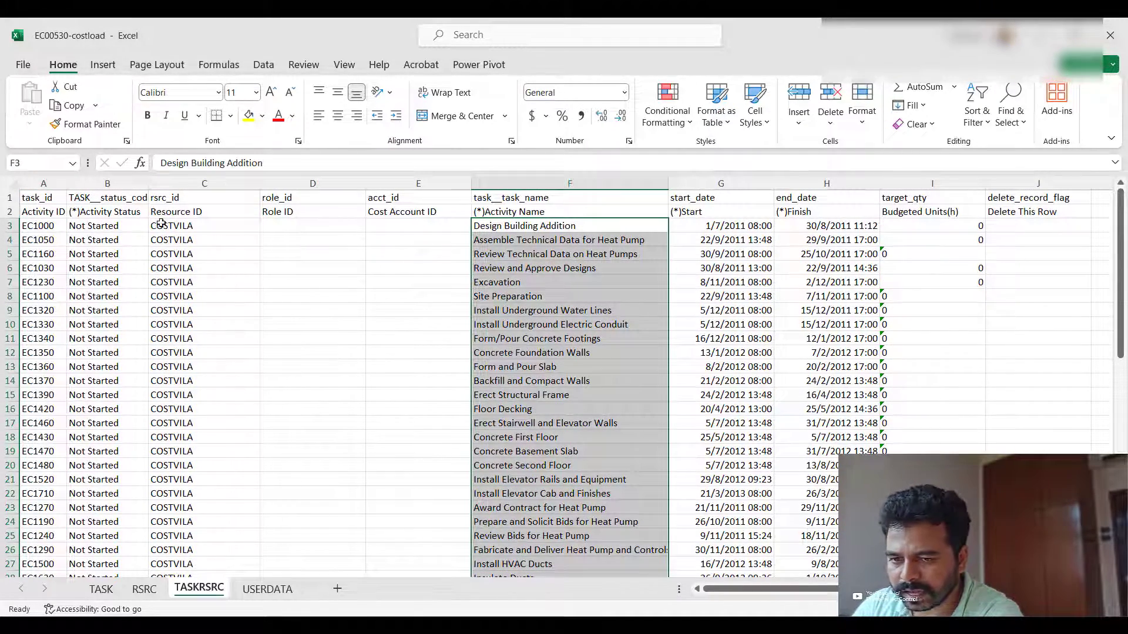
{"action": "scroll", "scroll_direction": "down", "scroll_amount": 3}
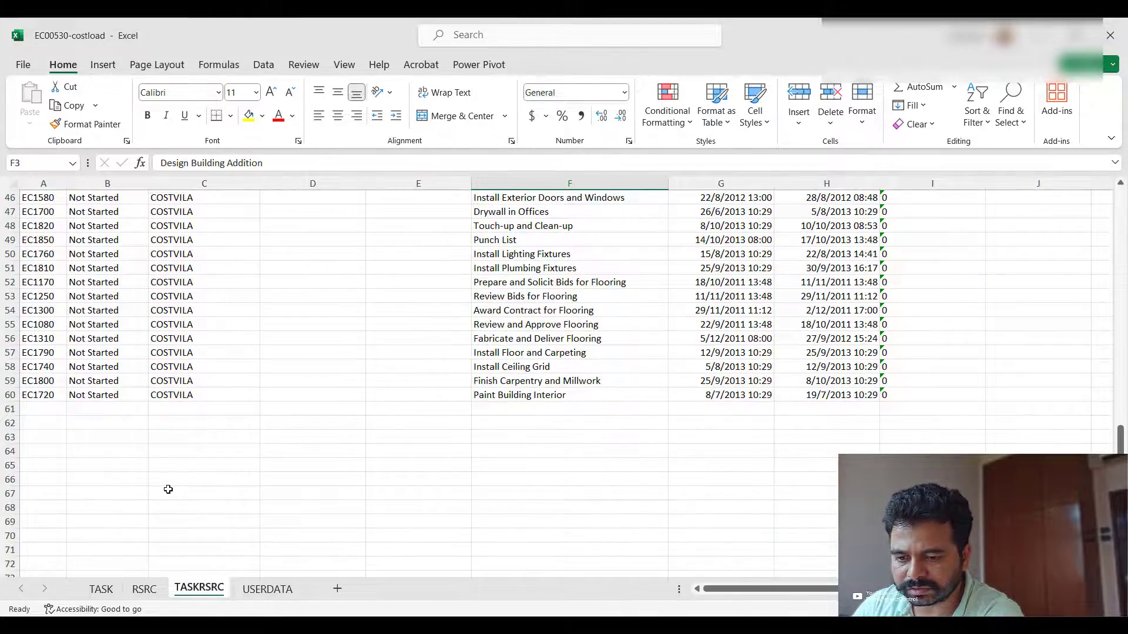
{"action": "scroll", "scroll_direction": "up", "scroll_amount": 3}
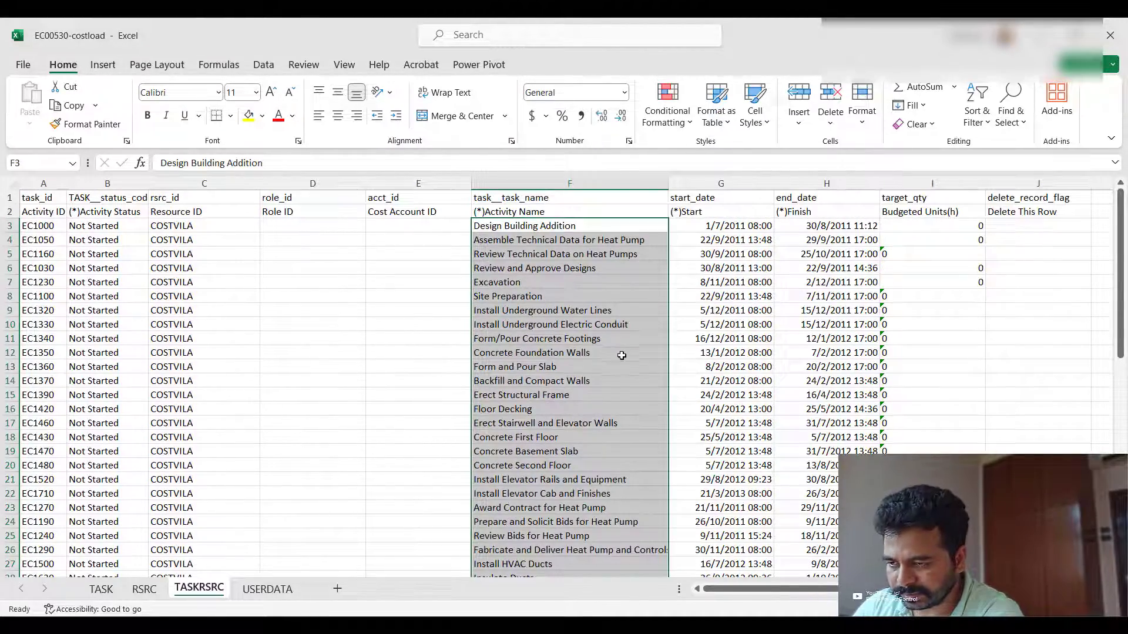
{"action": "left_click", "coordinate": [932, 226]}
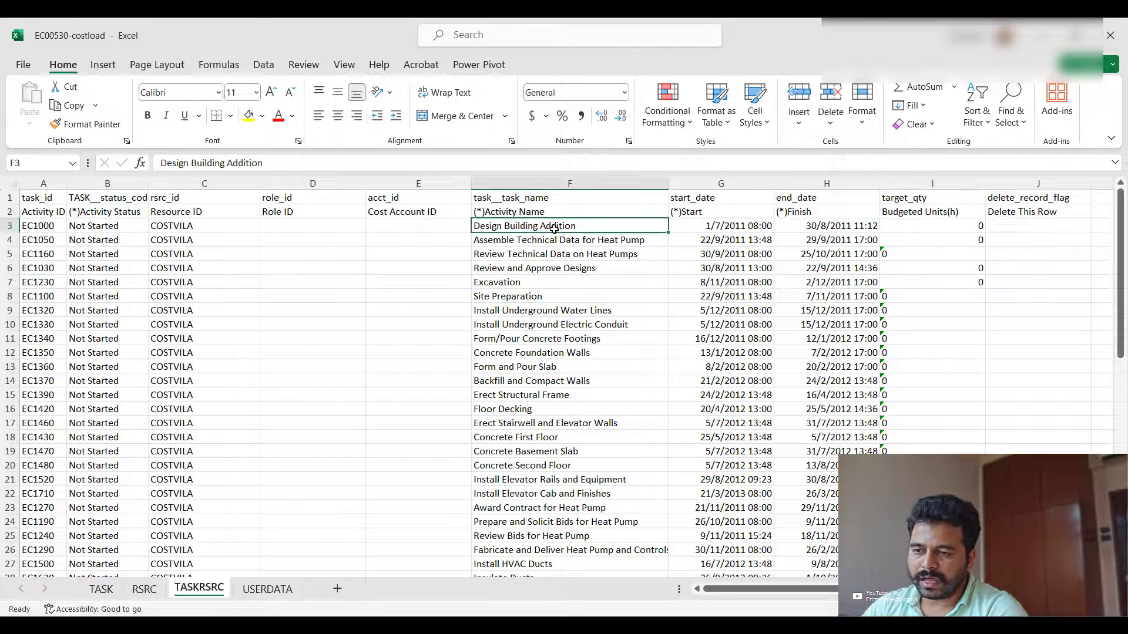
{"action": "left_click", "coordinate": [42, 225]}
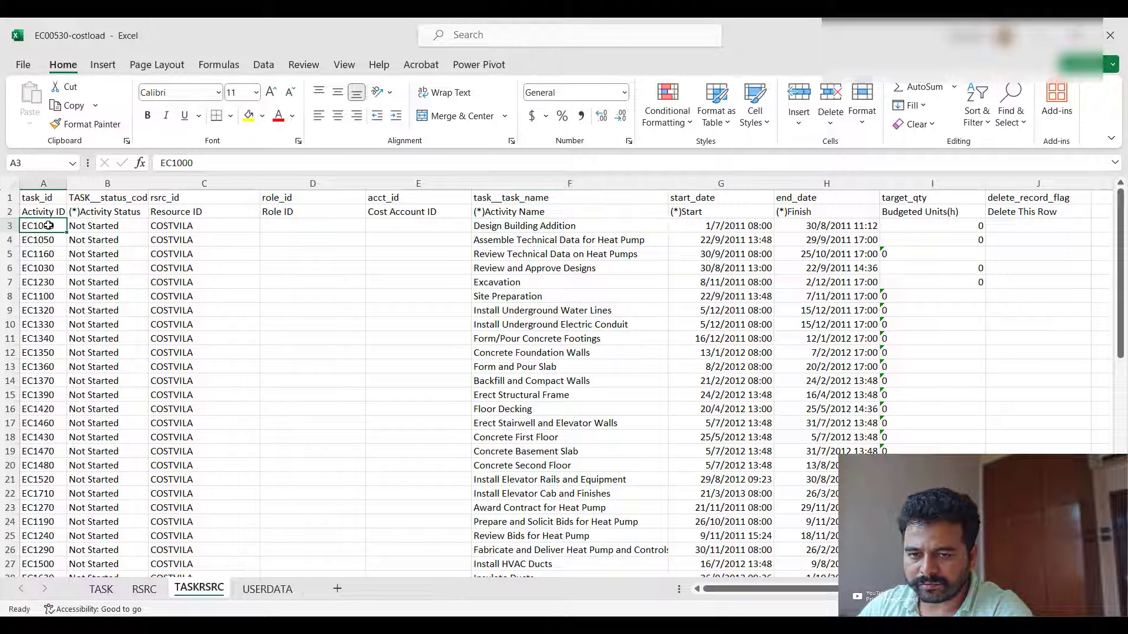
Enter 1000 as the budgeted units of the first COSTVILA assignments.
{"action": "left_click", "coordinate": [931, 225]}
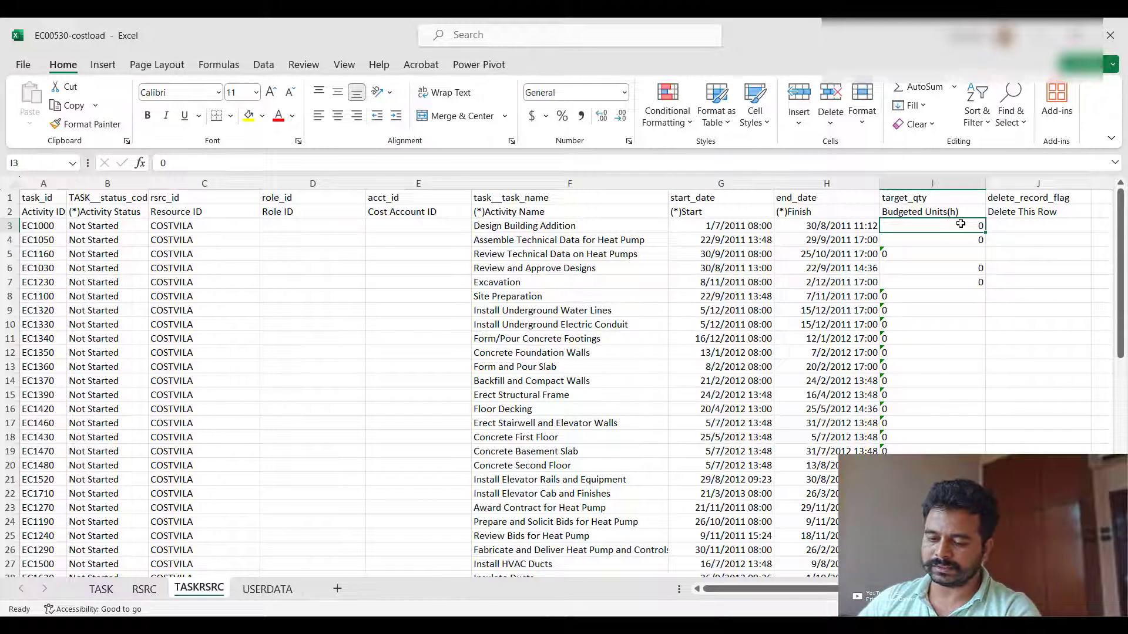
{"action": "mouse_move", "coordinate": [1010, 229]}
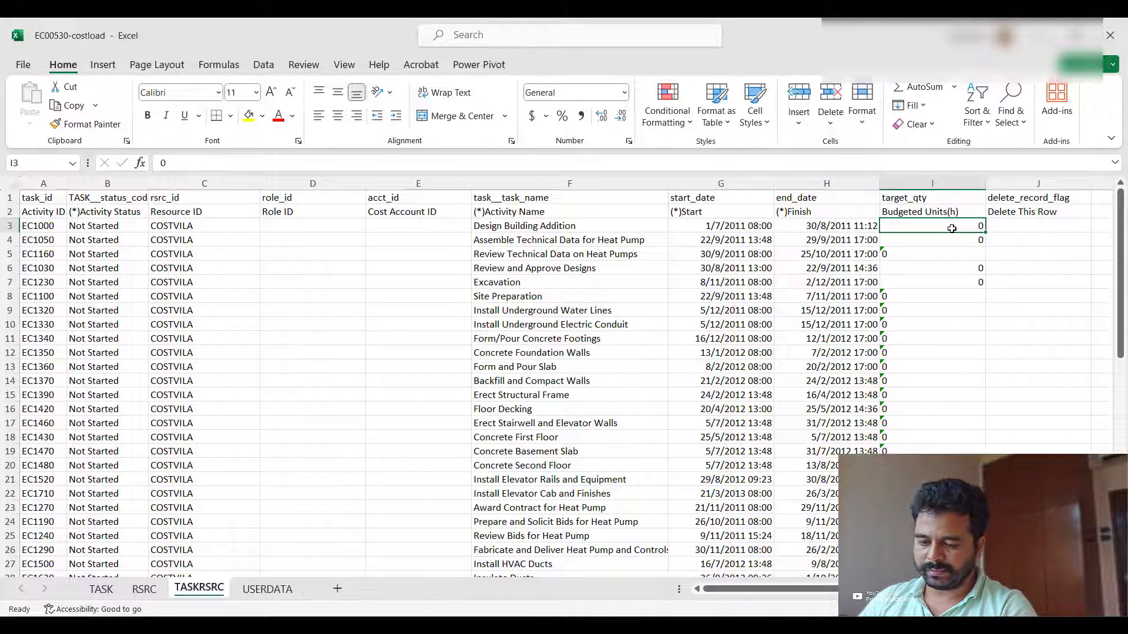
{"action": "type", "text": "100"}
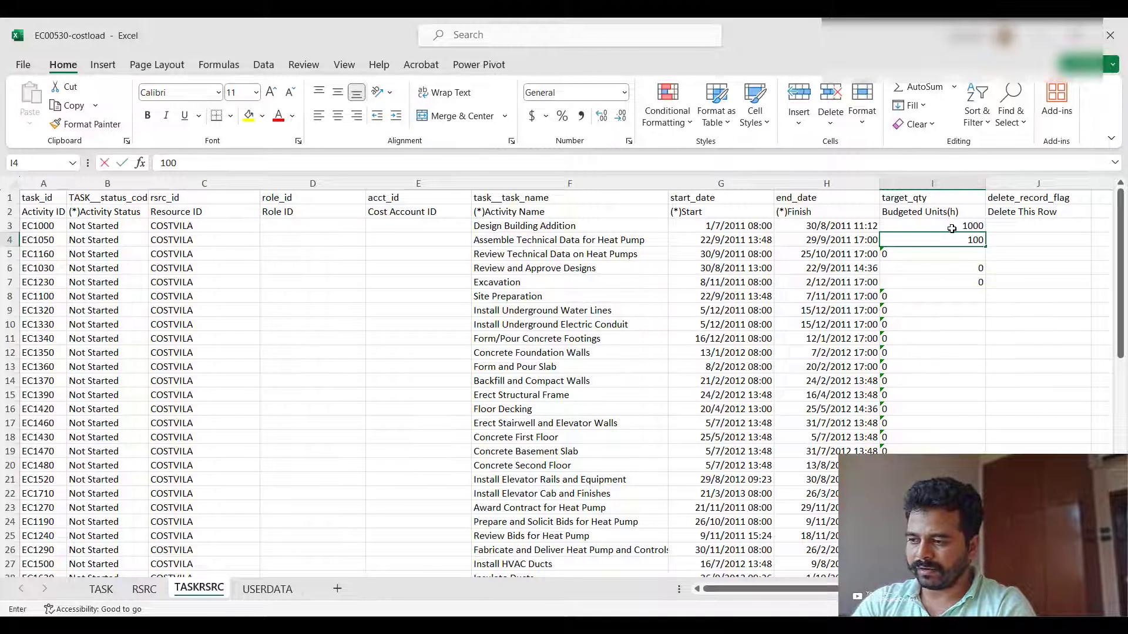
{"action": "key", "text": "Return"}
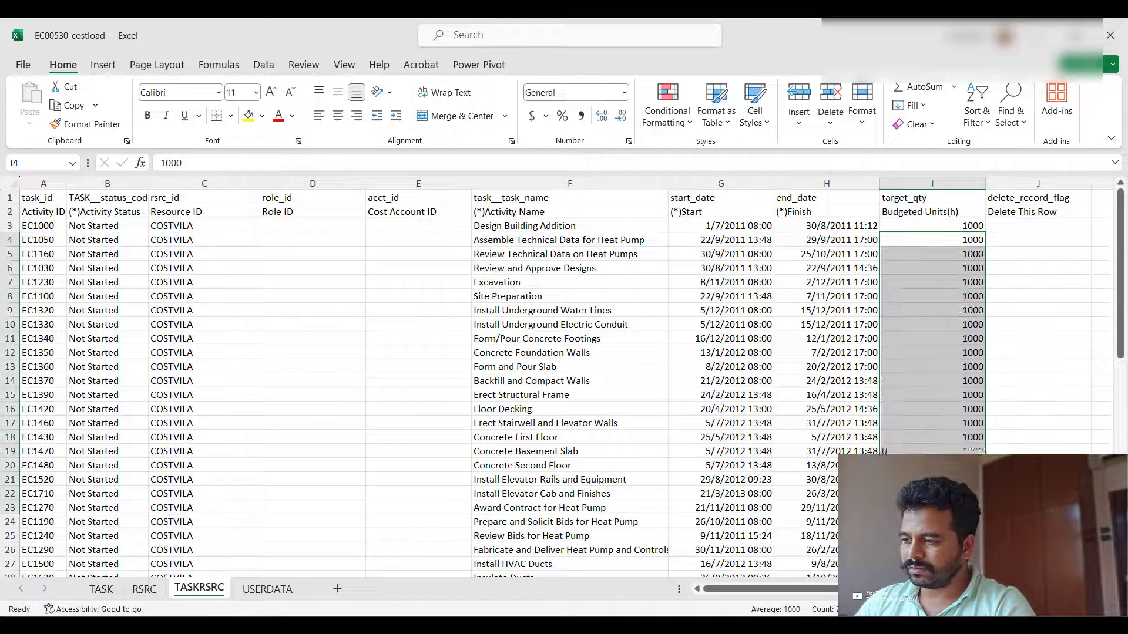
{"action": "scroll", "scroll_direction": "down", "scroll_amount": 3}
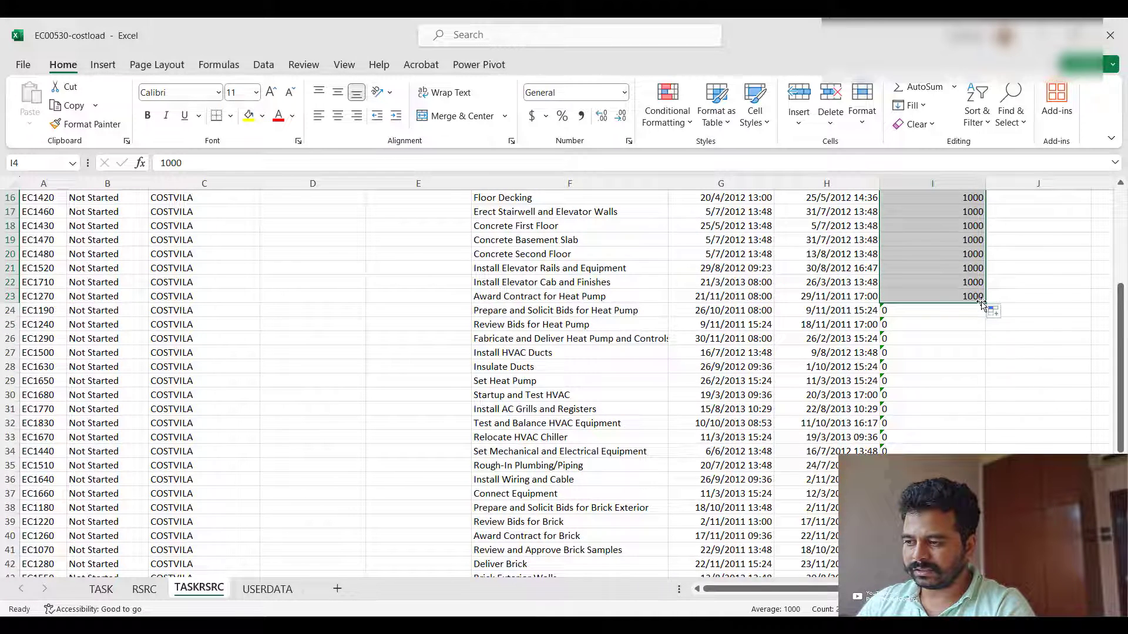
{"action": "scroll", "scroll_direction": "up", "scroll_amount": 3}
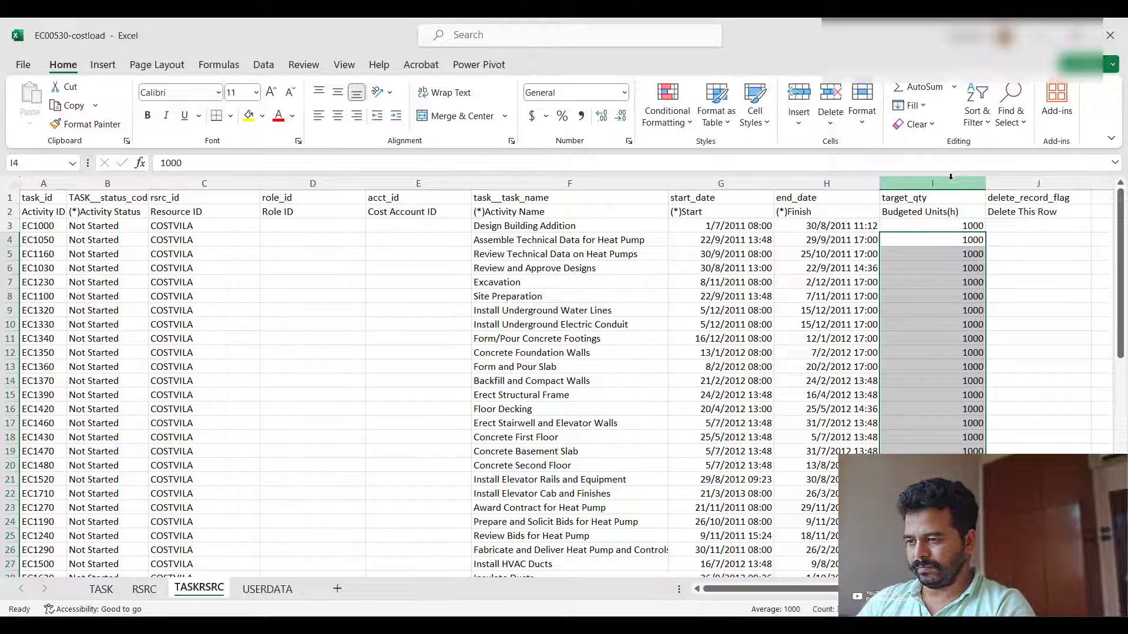
Fill 1000 down the whole target_qty column and check the values.
{"action": "left_click", "coordinate": [932, 197]}
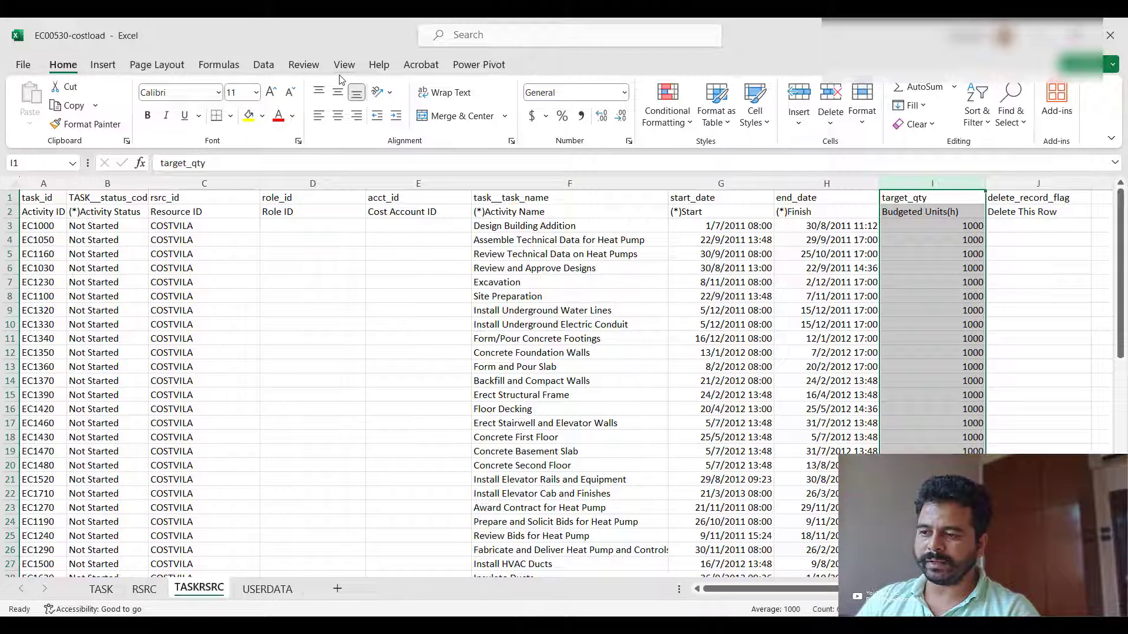
{"action": "mouse_move", "coordinate": [913, 264]}
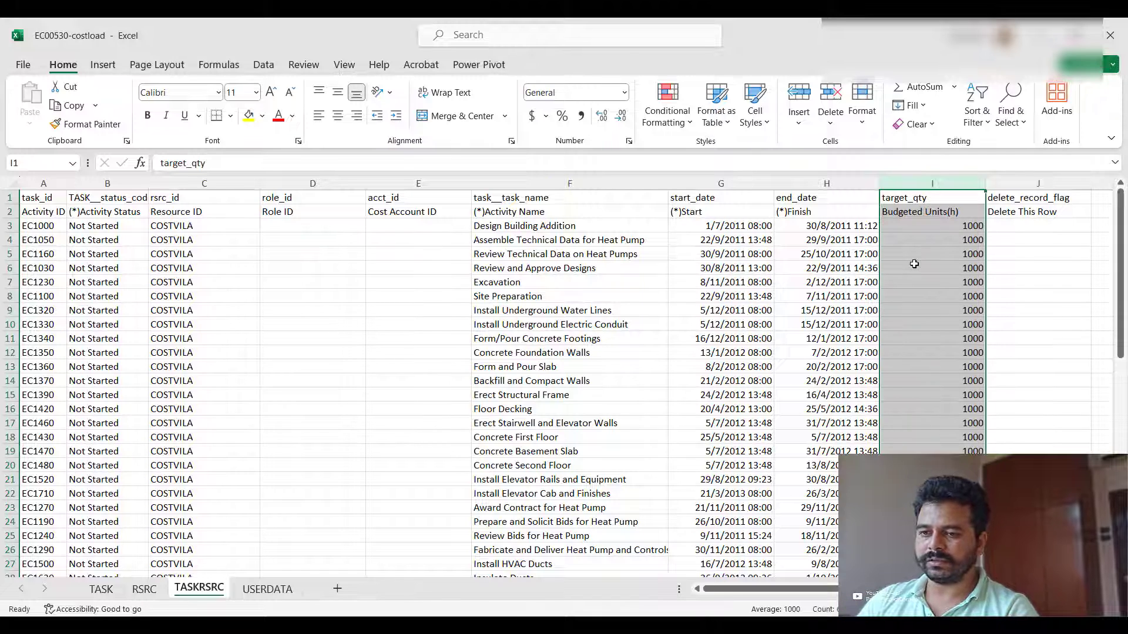
{"action": "left_click", "coordinate": [931, 225]}
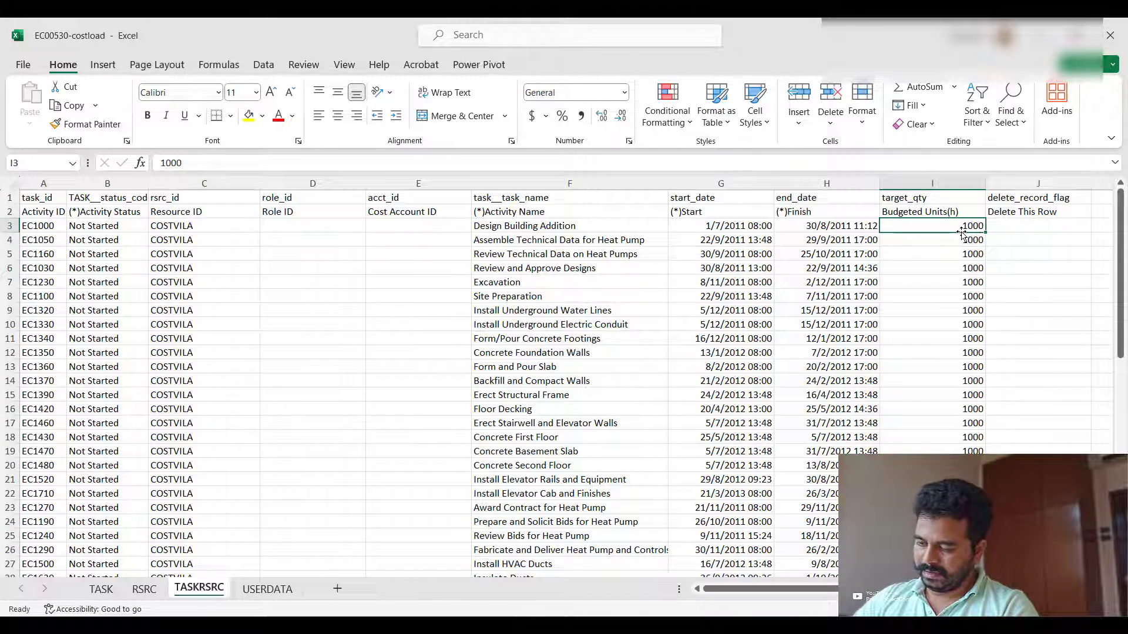
{"action": "left_click", "coordinate": [931, 239]}
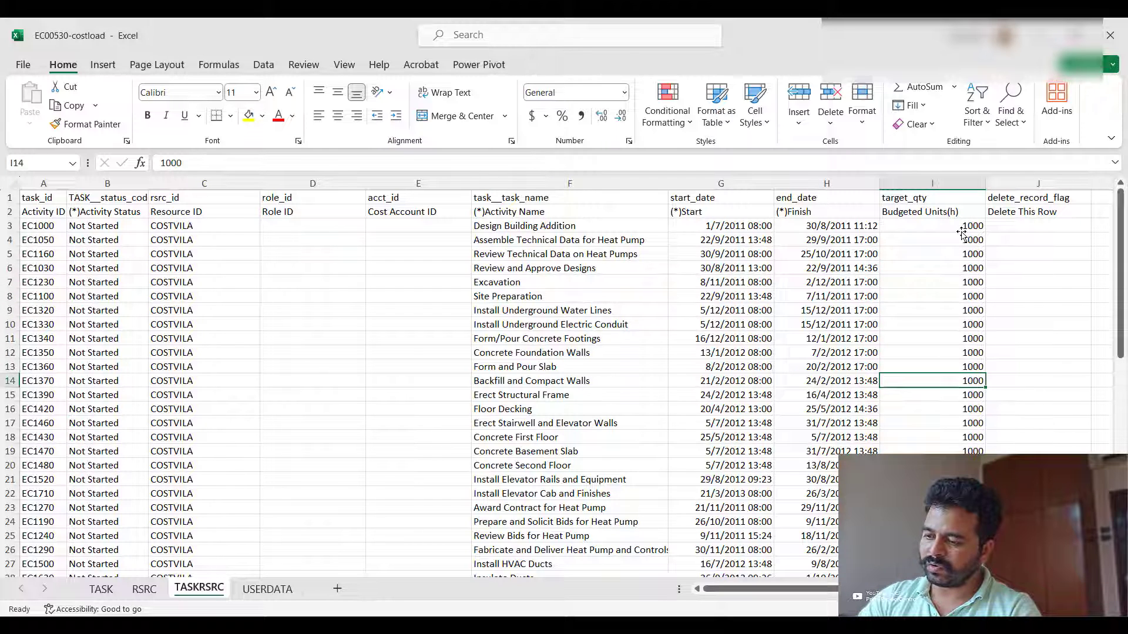
Run Text to Columns on the target_qty column with Comma added as a delimiter.
{"action": "left_click", "coordinate": [932, 183]}
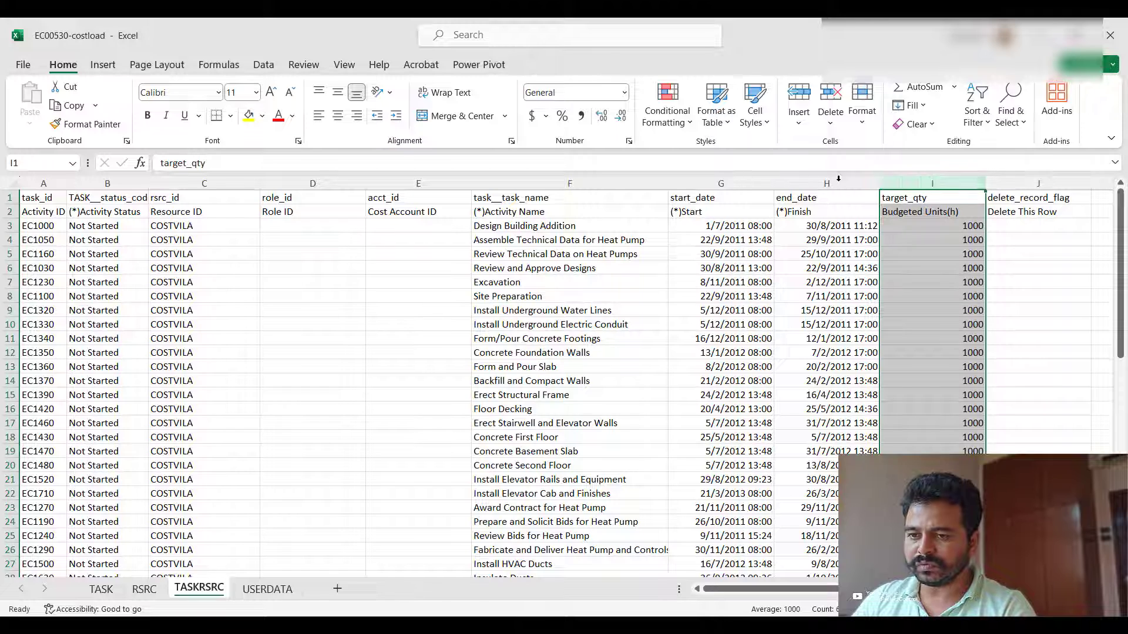
{"action": "left_click", "coordinate": [263, 63]}
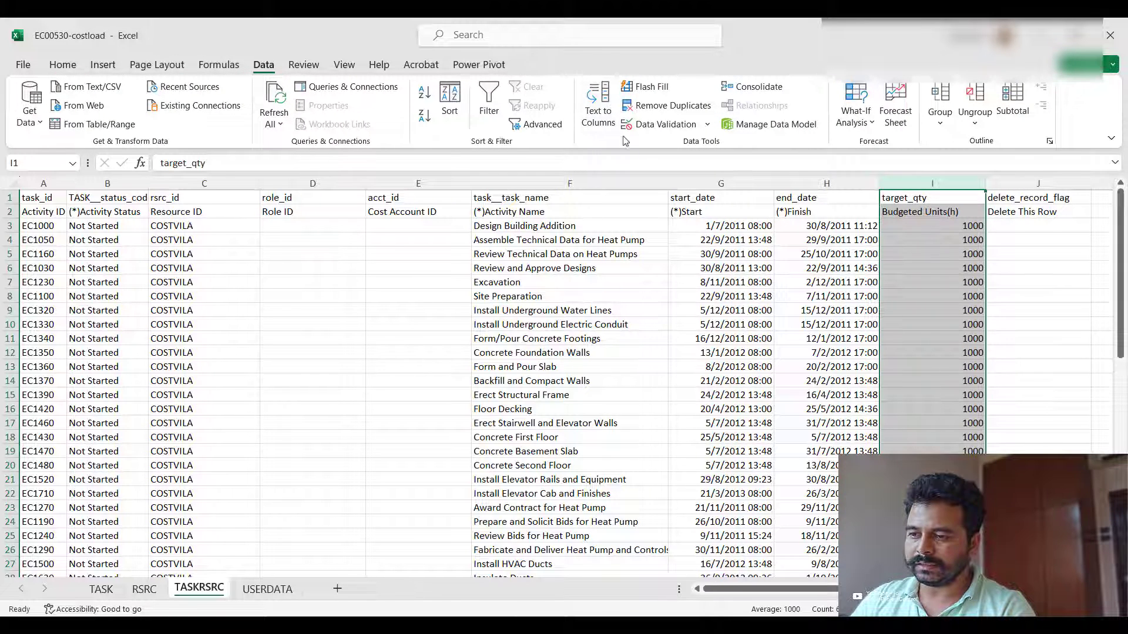
{"action": "mouse_move", "coordinate": [598, 104]}
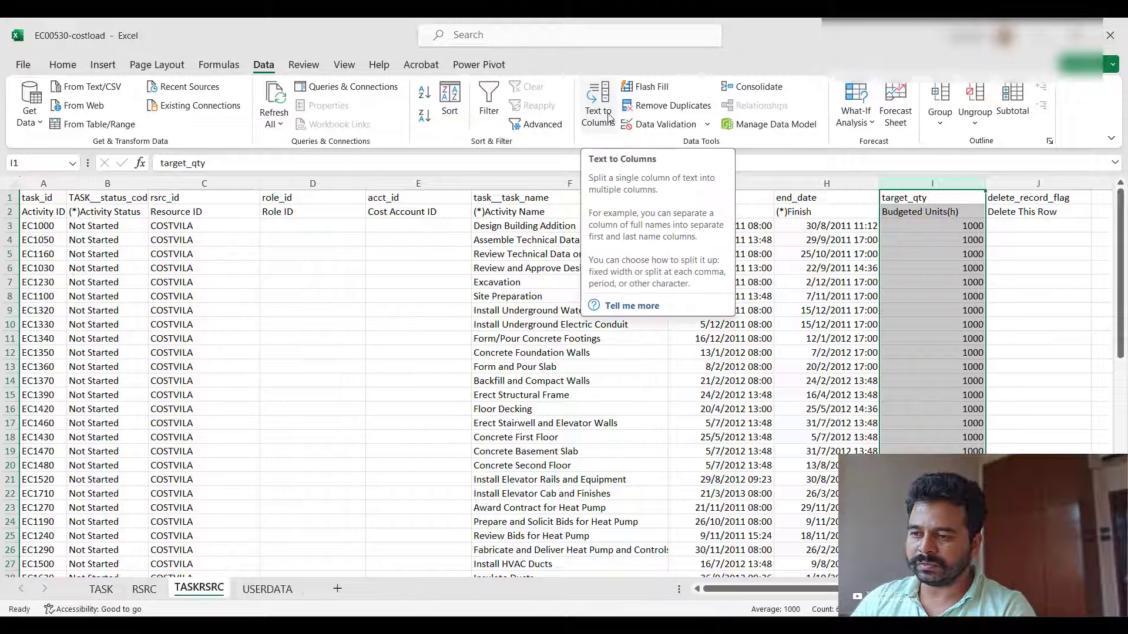
{"action": "left_click", "coordinate": [597, 104]}
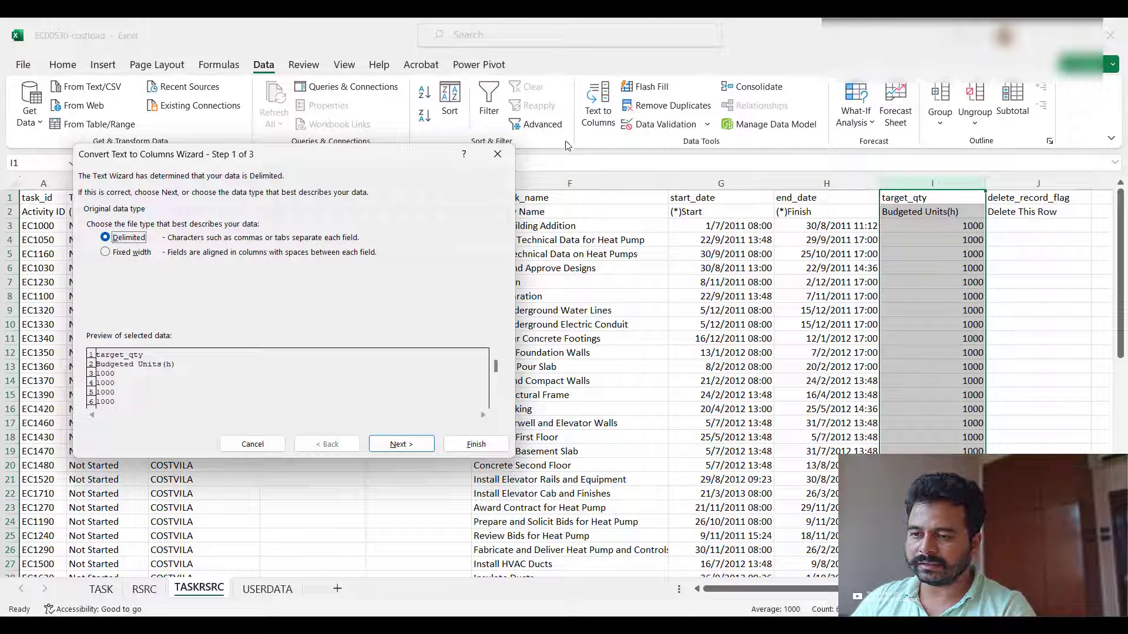
{"action": "mouse_move", "coordinate": [301, 442]}
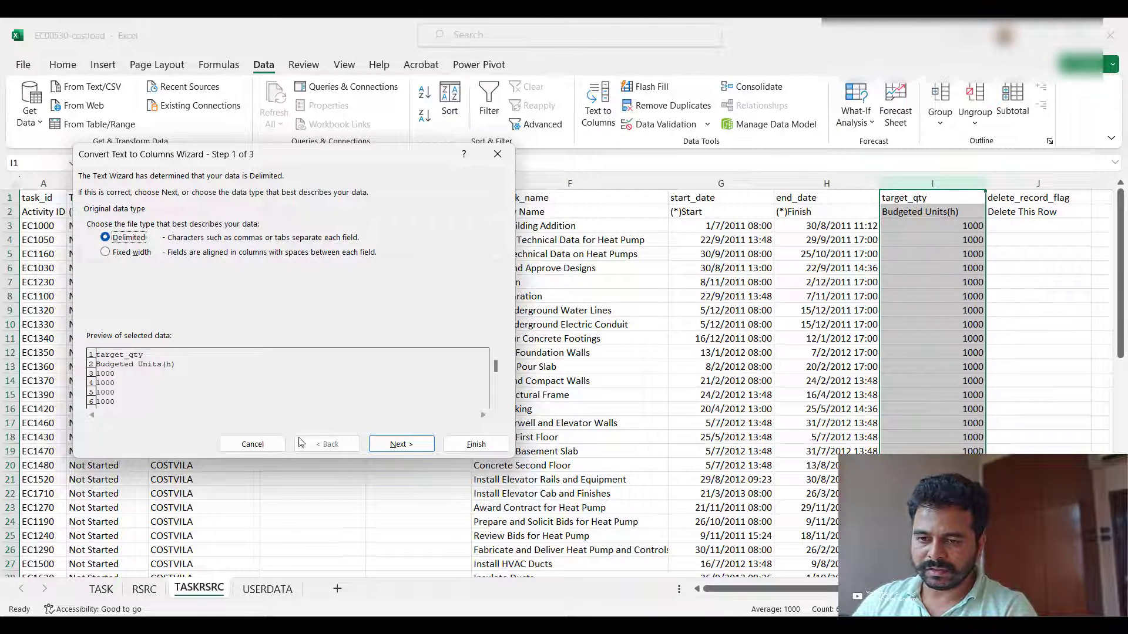
{"action": "left_click", "coordinate": [400, 444]}
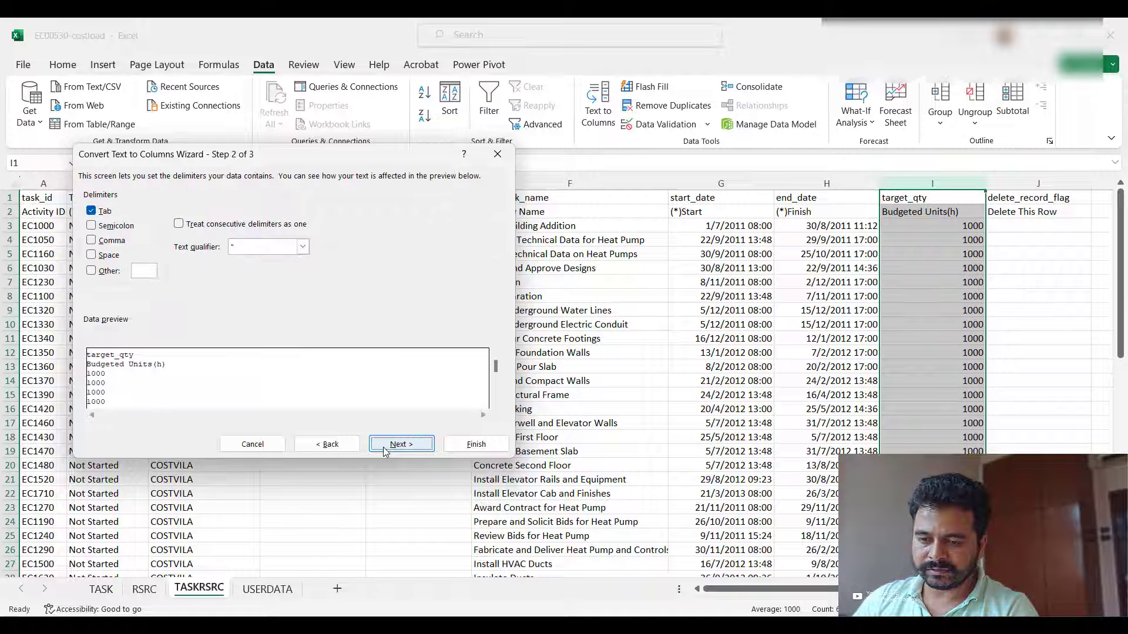
{"action": "left_click", "coordinate": [91, 240]}
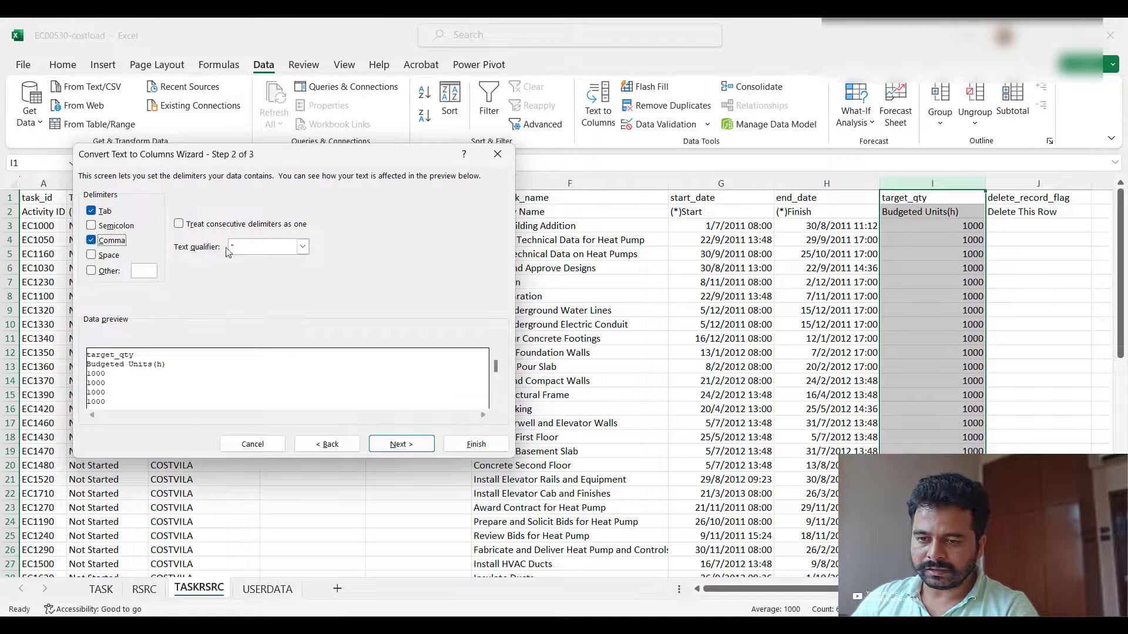
{"action": "left_click", "coordinate": [262, 246]}
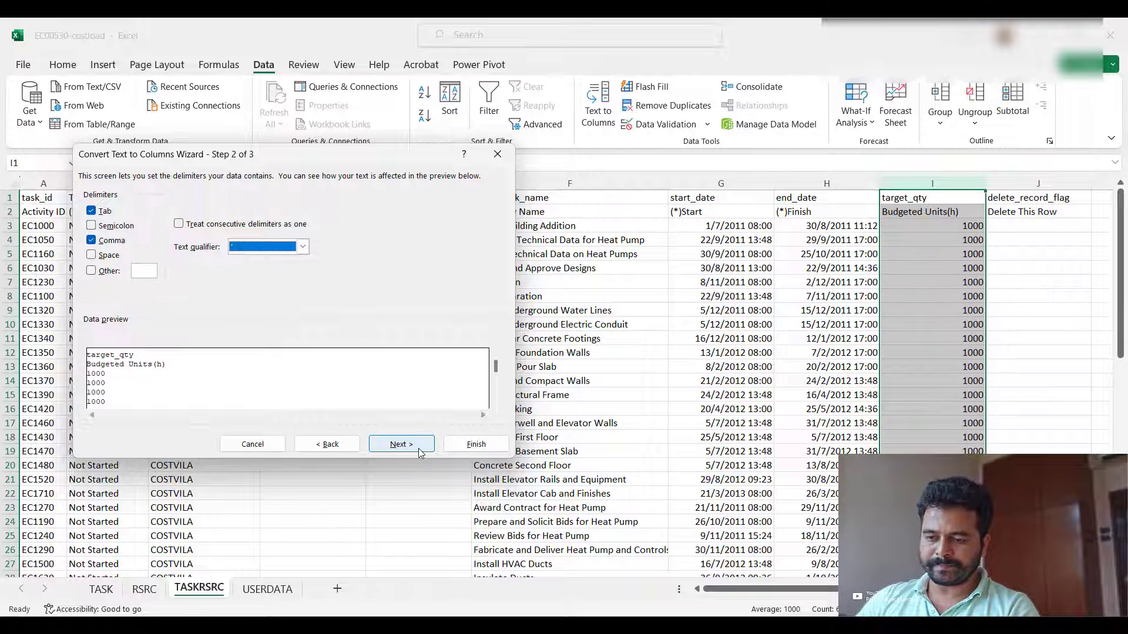
Finish the wizard with Text as the column format so the 1000 values are stored as text.
{"action": "left_click", "coordinate": [400, 444]}
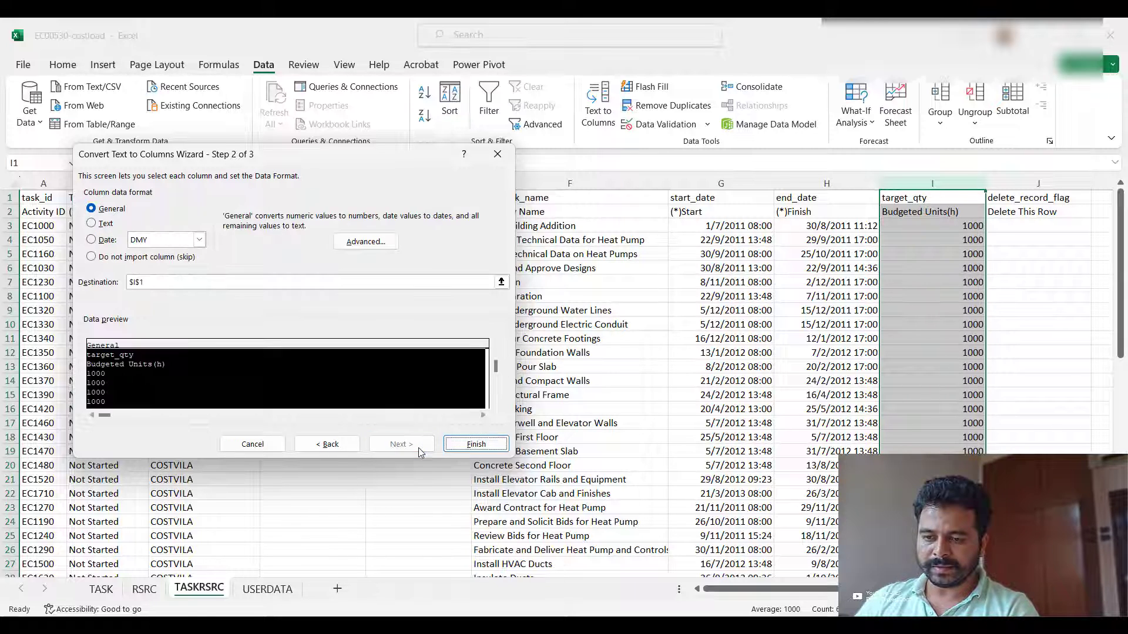
{"action": "left_click", "coordinate": [92, 223]}
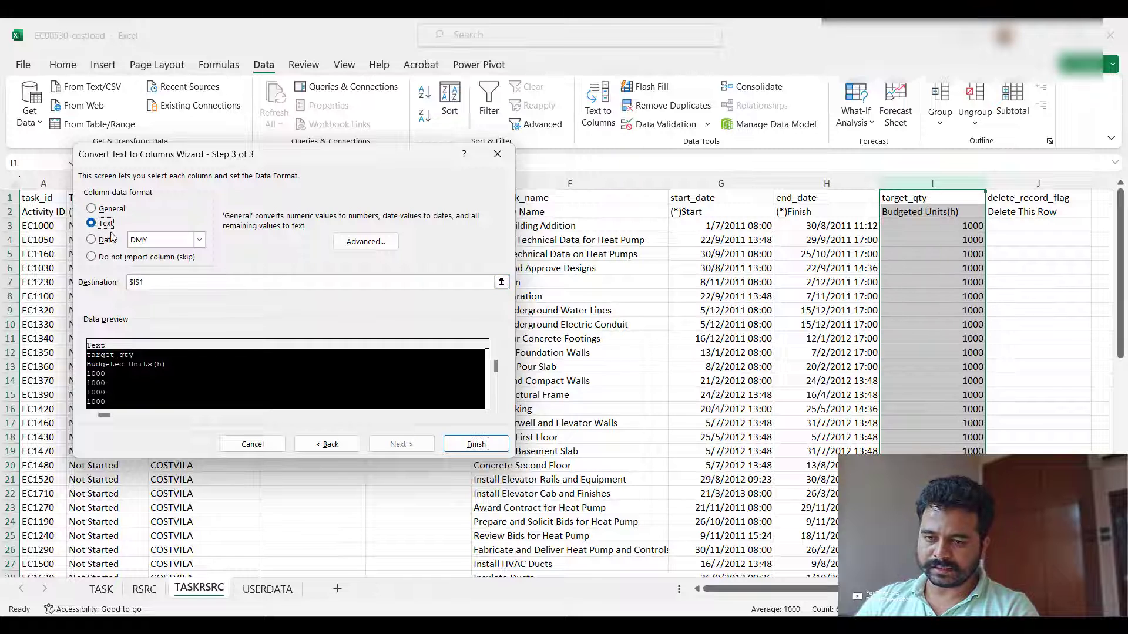
{"action": "left_click", "coordinate": [474, 444]}
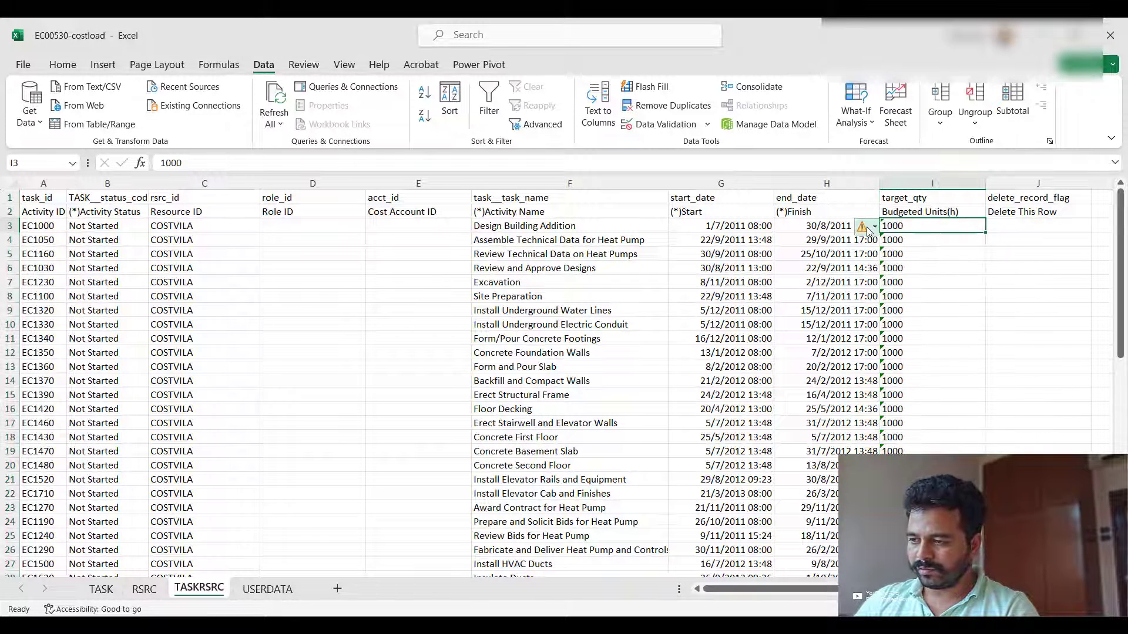
{"action": "left_click", "coordinate": [866, 225]}
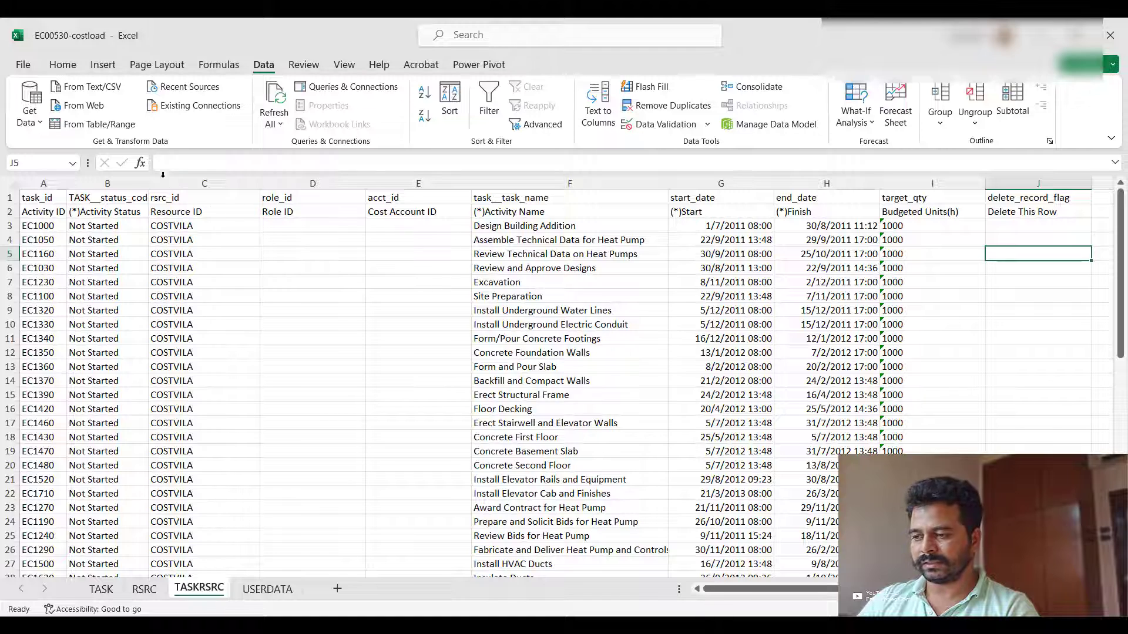
Save the cost load workbook with Ctrl+S and return to the Primavera schedule.
{"action": "left_click", "coordinate": [22, 64]}
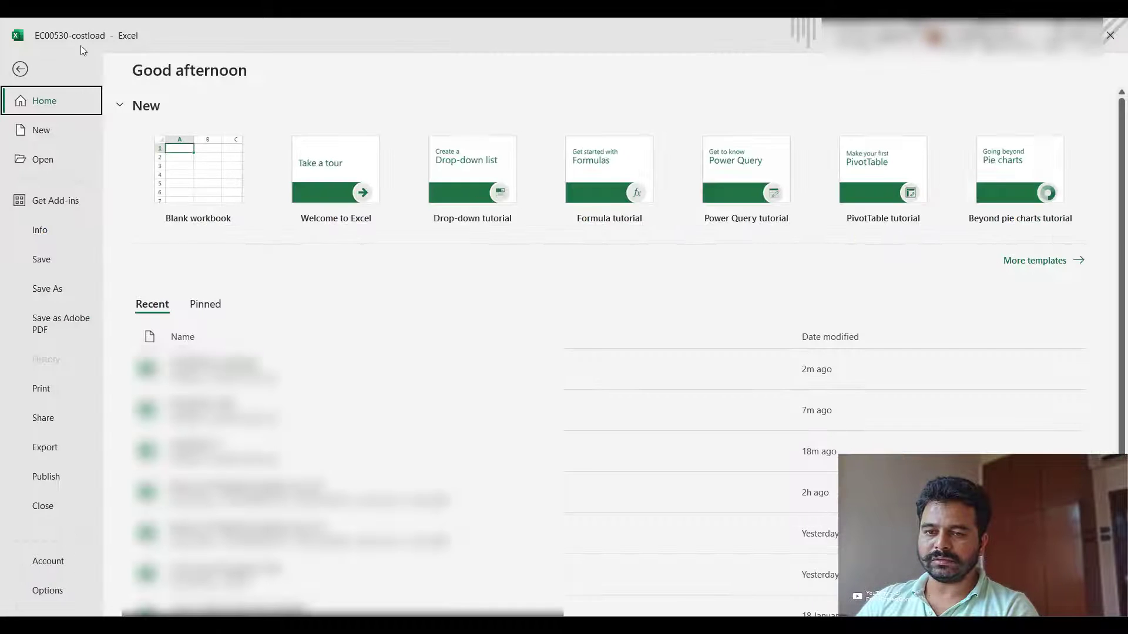
{"action": "left_click", "coordinate": [20, 68]}
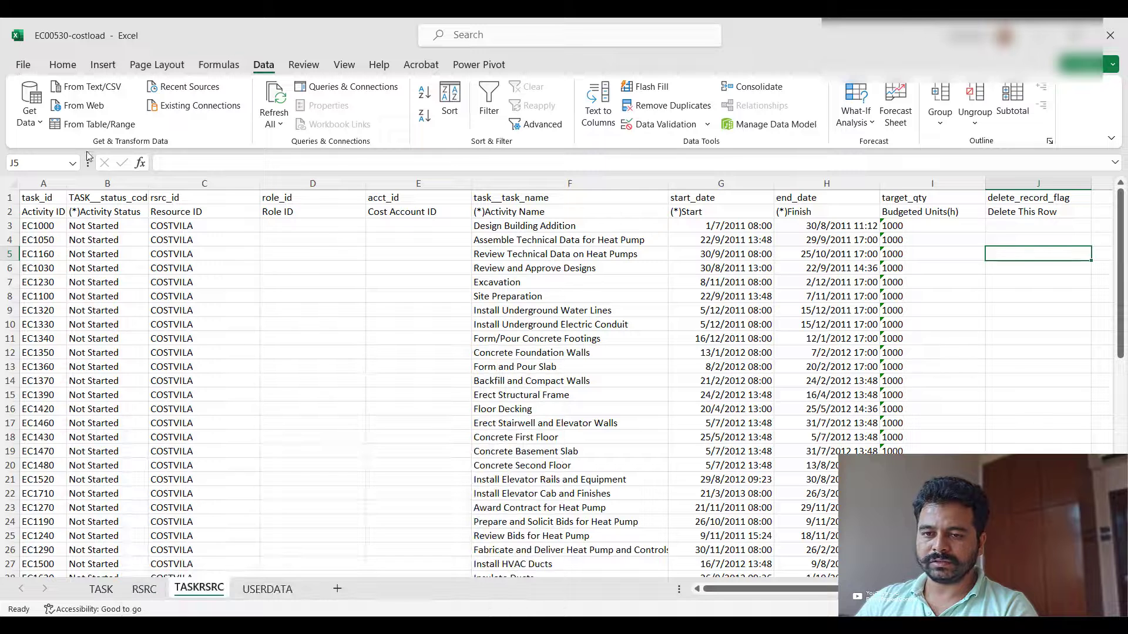
{"action": "type", "text": "s"}
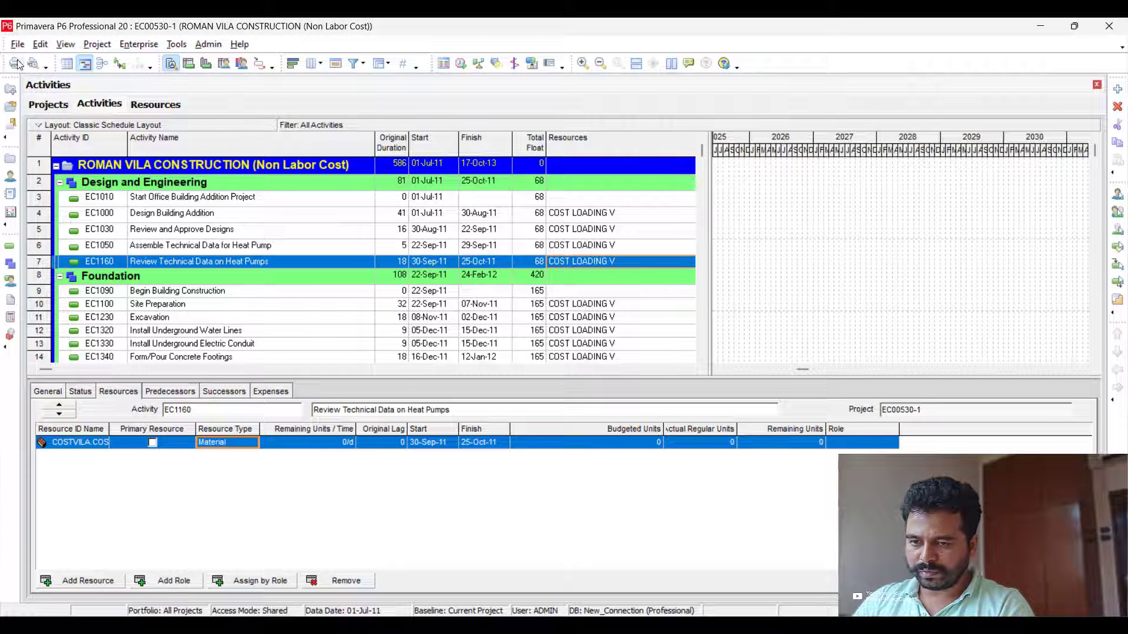
Start a Spreadsheet (XLSX) import and select the EC00530-costload workbook from the desktop.
{"action": "left_click", "coordinate": [17, 43]}
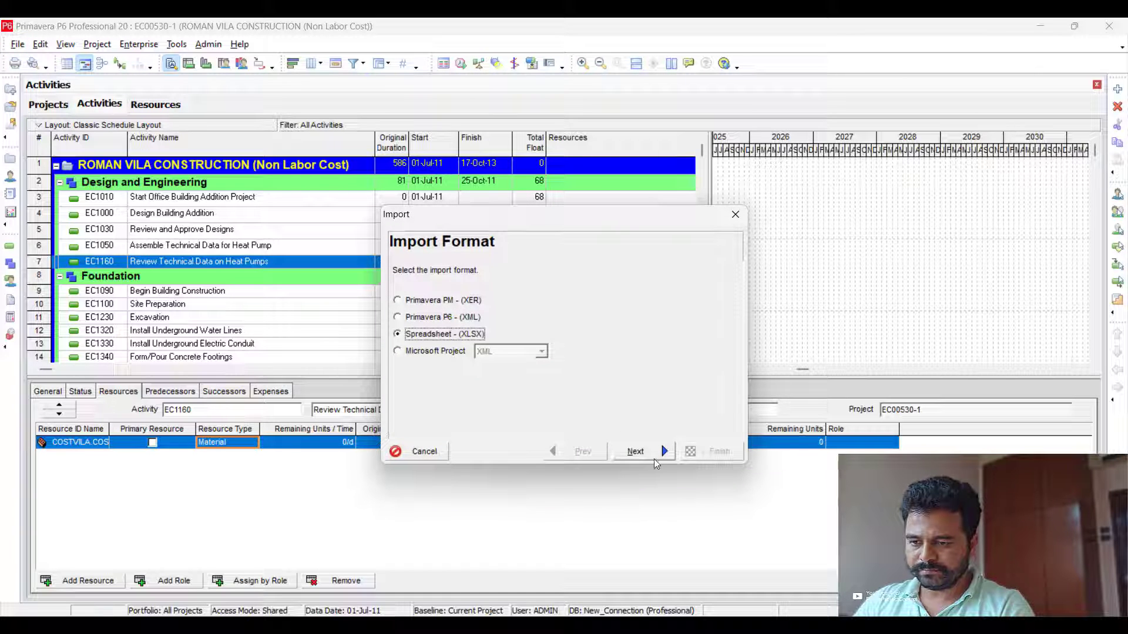
{"action": "left_click", "coordinate": [634, 451]}
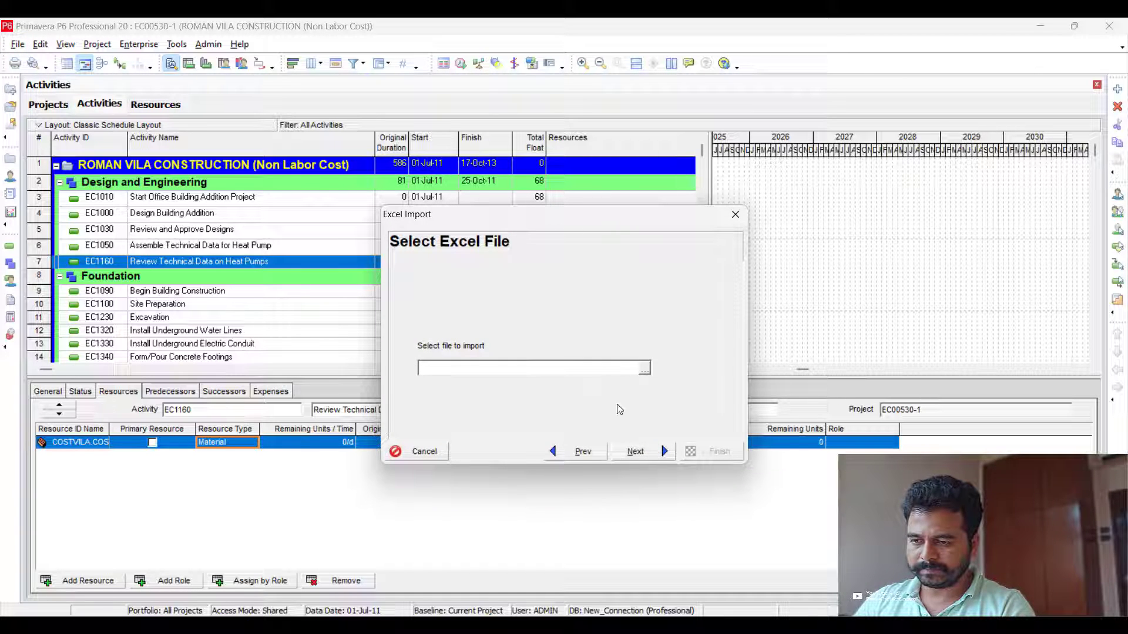
{"action": "left_click", "coordinate": [641, 368]}
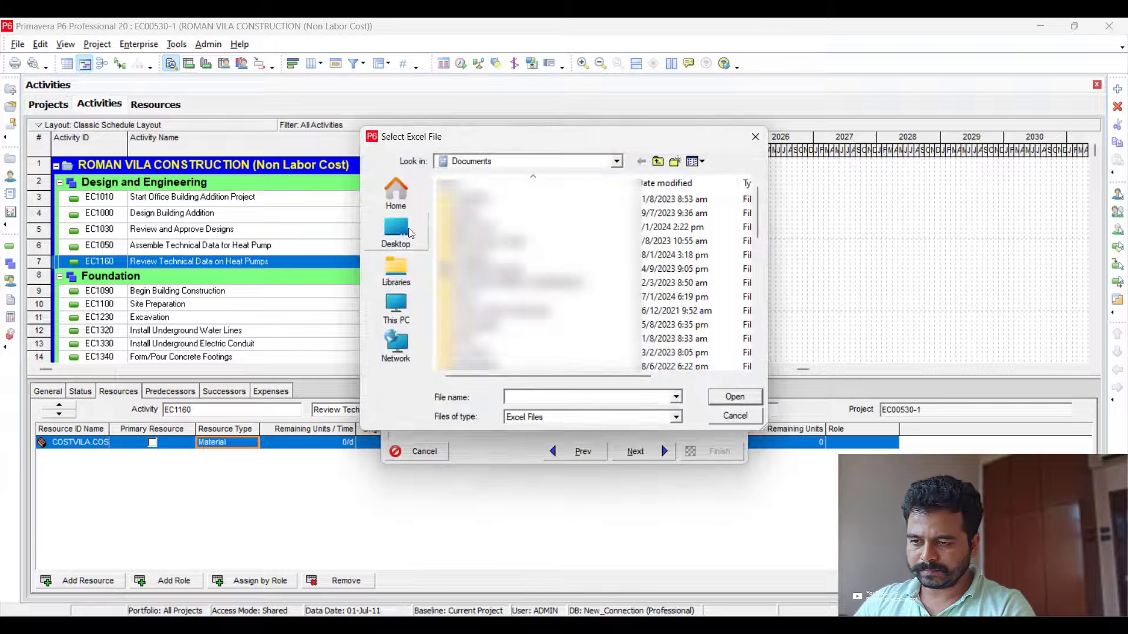
{"action": "left_click", "coordinate": [396, 232]}
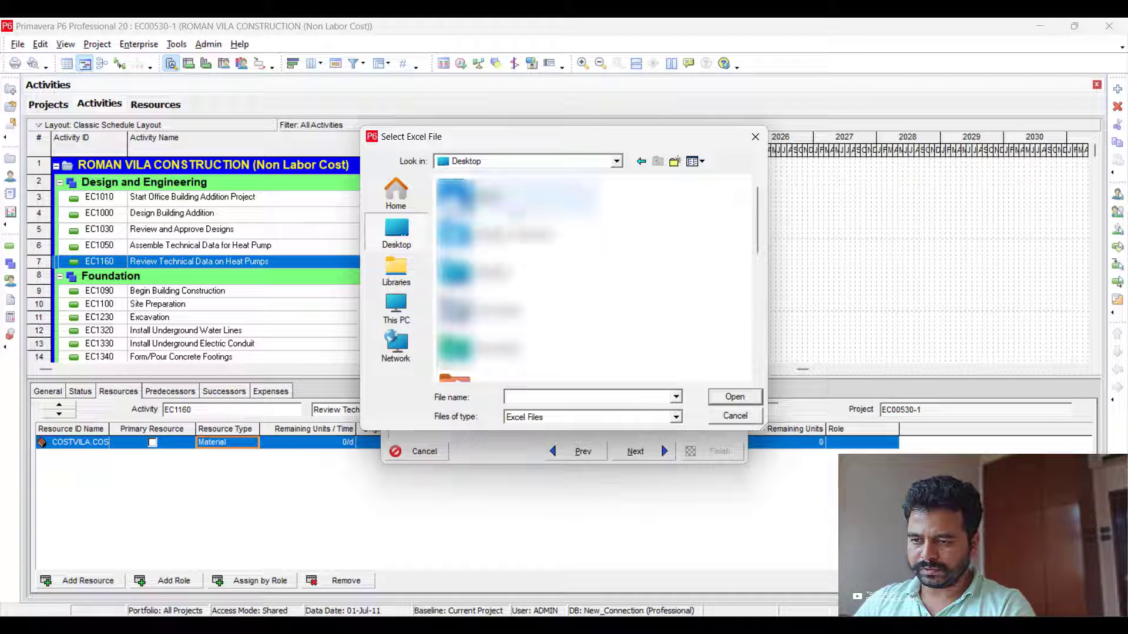
{"action": "scroll", "scroll_direction": "down", "scroll_amount": 3}
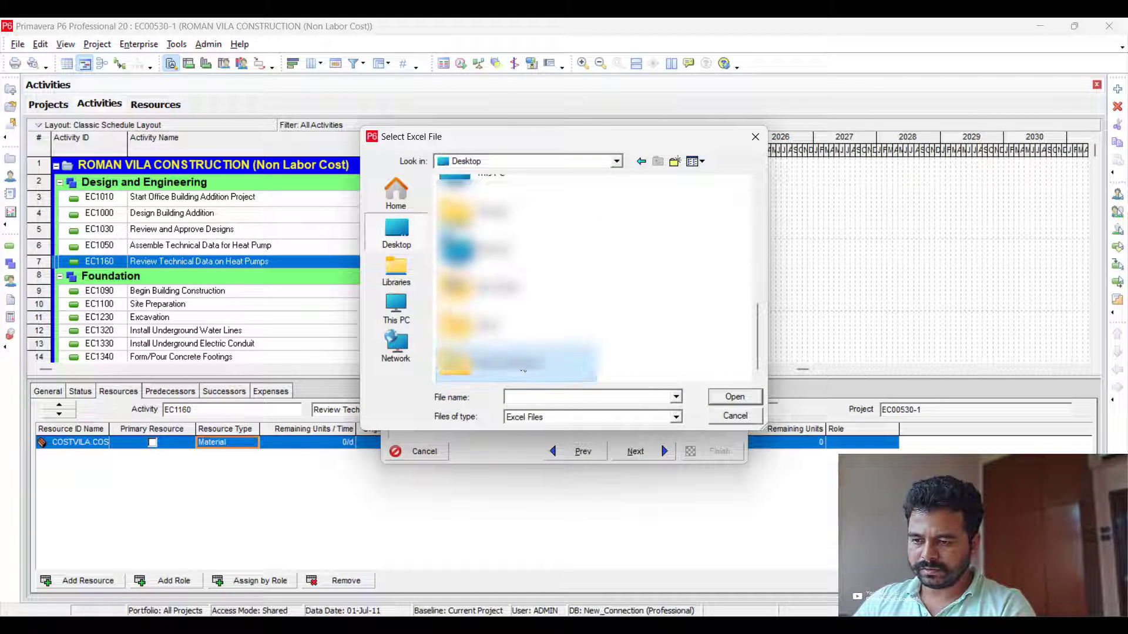
{"action": "left_click", "coordinate": [486, 200]}
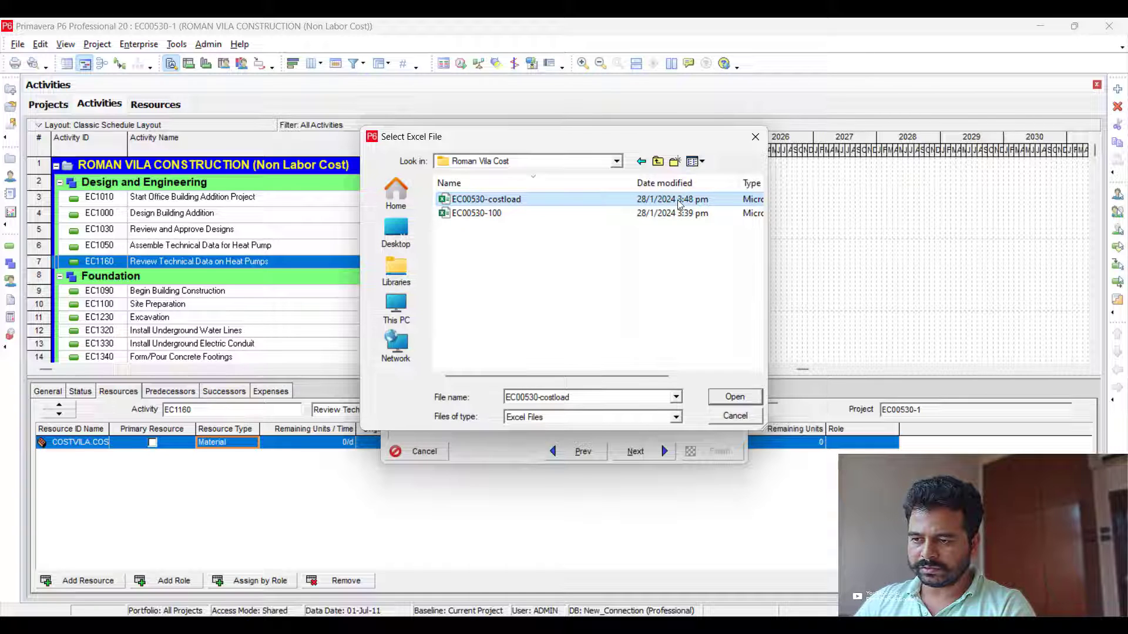
{"action": "mouse_move", "coordinate": [726, 408]}
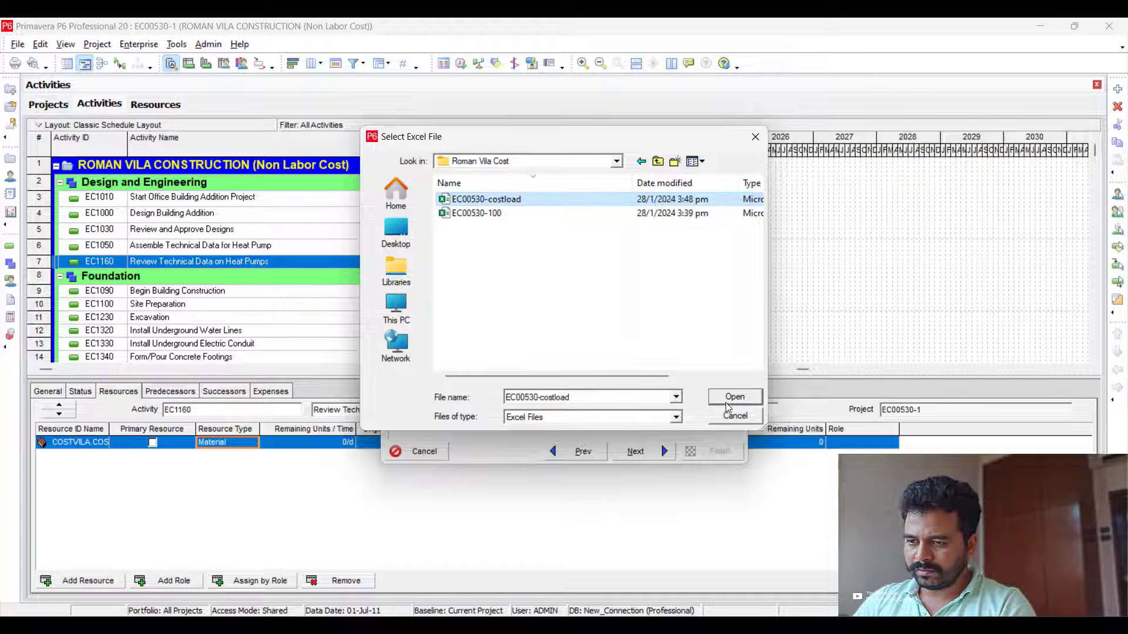
{"action": "left_click", "coordinate": [734, 396]}
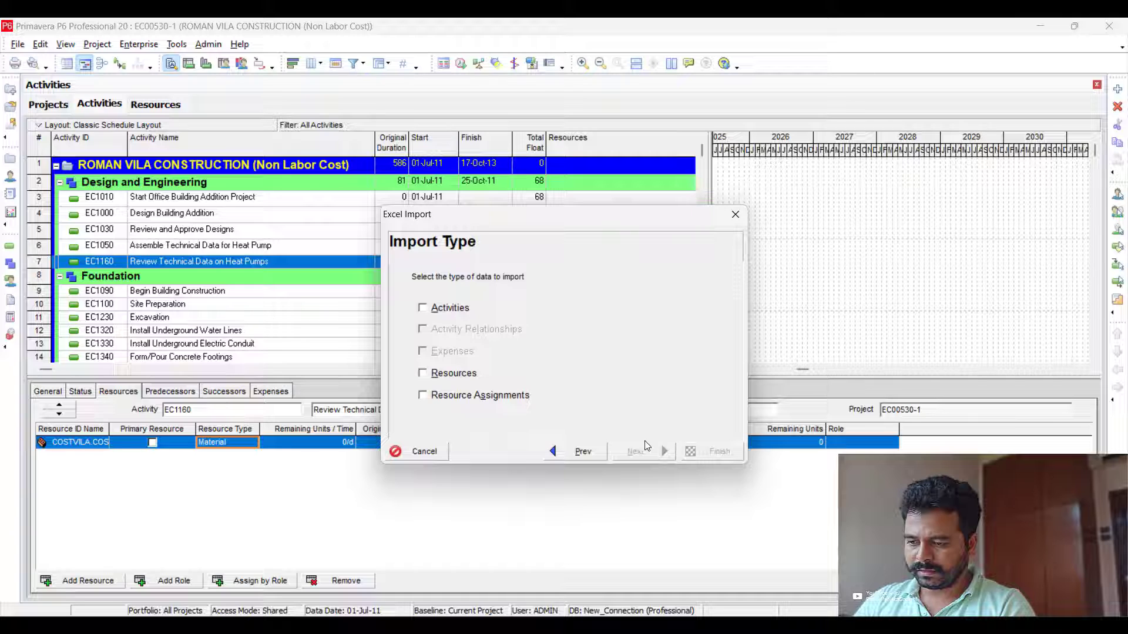
Import Activities, Resources and Resource Assignments, updating existing project EC00530-1, and run it.
{"action": "left_click", "coordinate": [423, 394]}
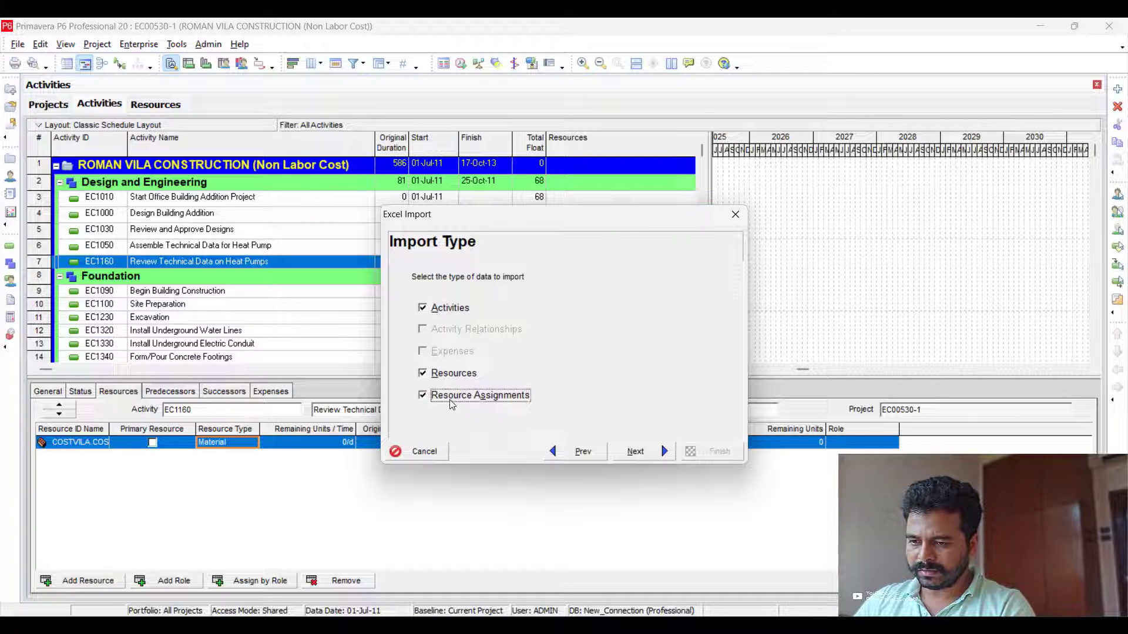
{"action": "left_click", "coordinate": [633, 451]}
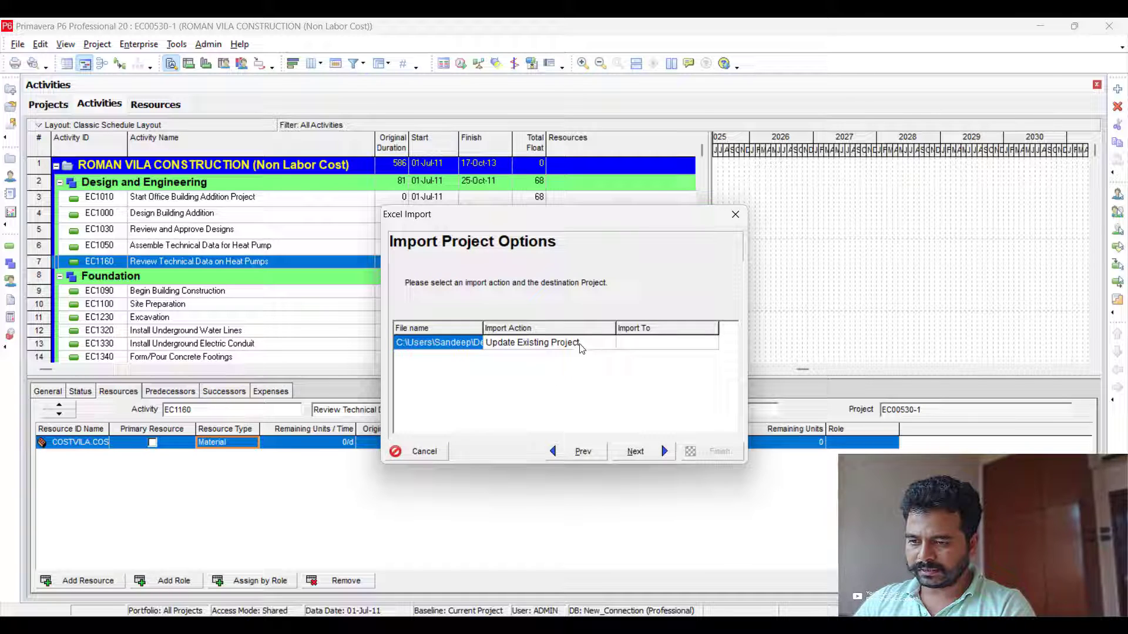
{"action": "left_click", "coordinate": [665, 342]}
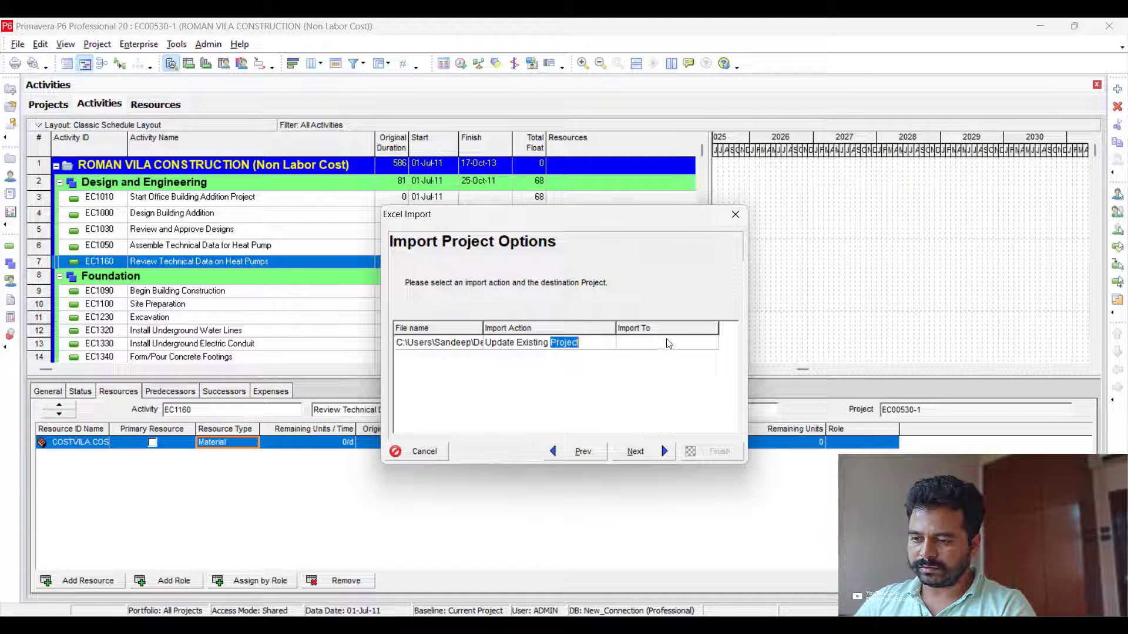
{"action": "left_click", "coordinate": [662, 342]}
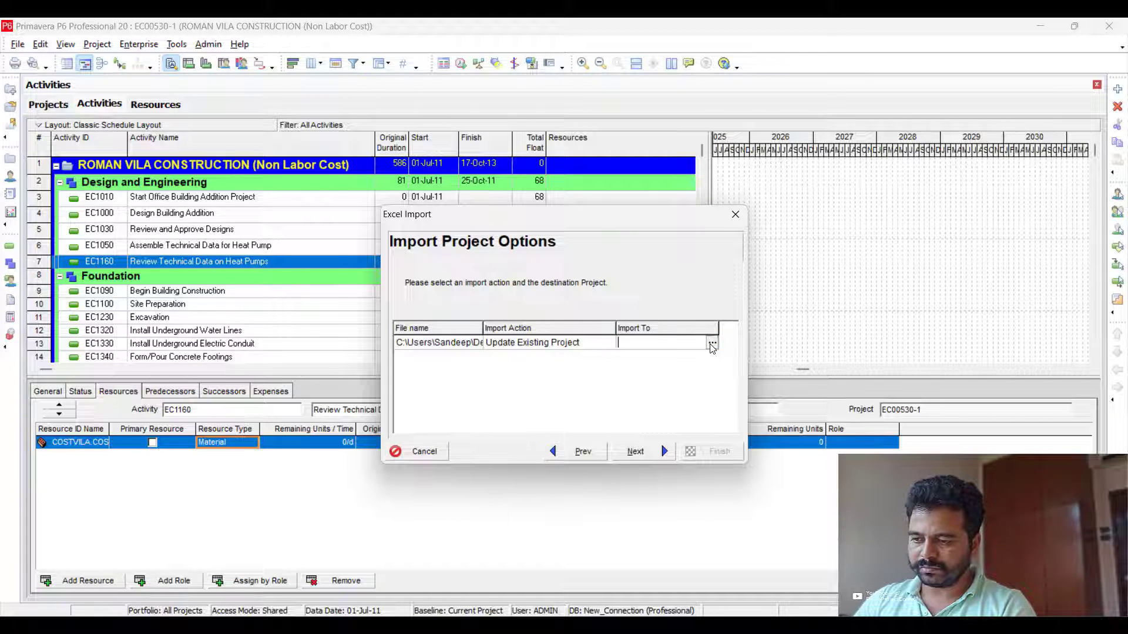
{"action": "left_click", "coordinate": [712, 342]}
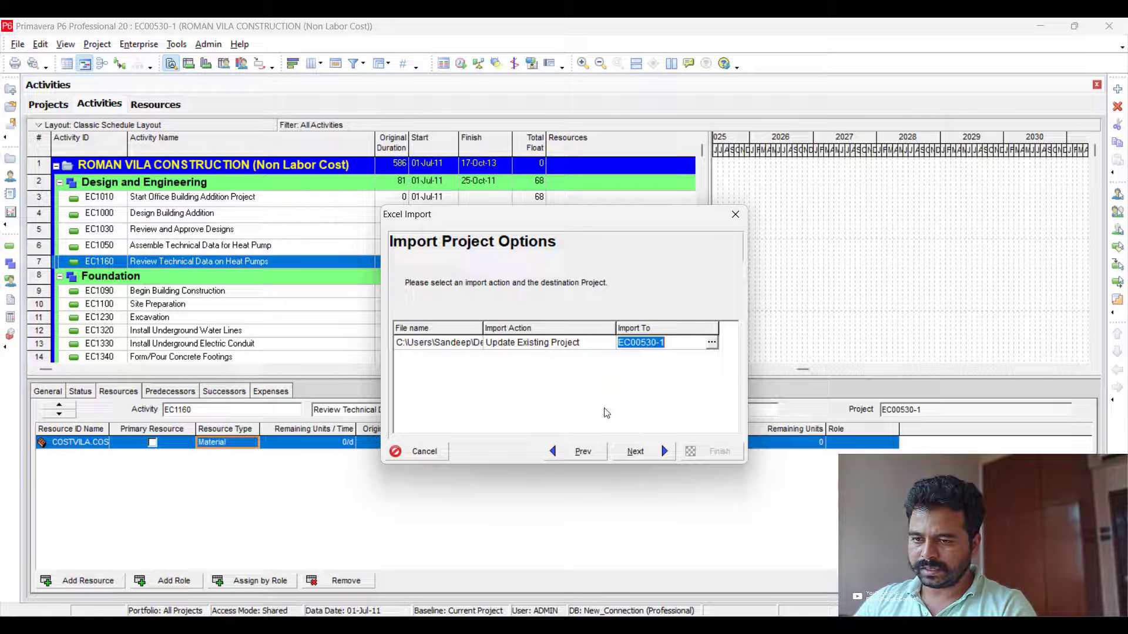
{"action": "left_click", "coordinate": [634, 451]}
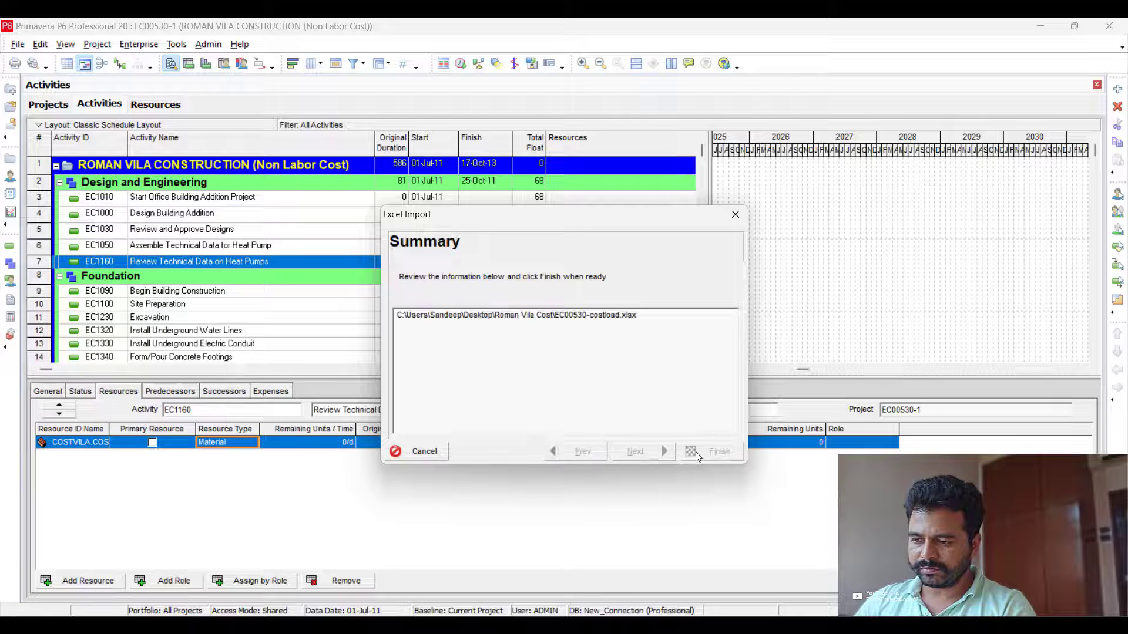
{"action": "left_click", "coordinate": [719, 451]}
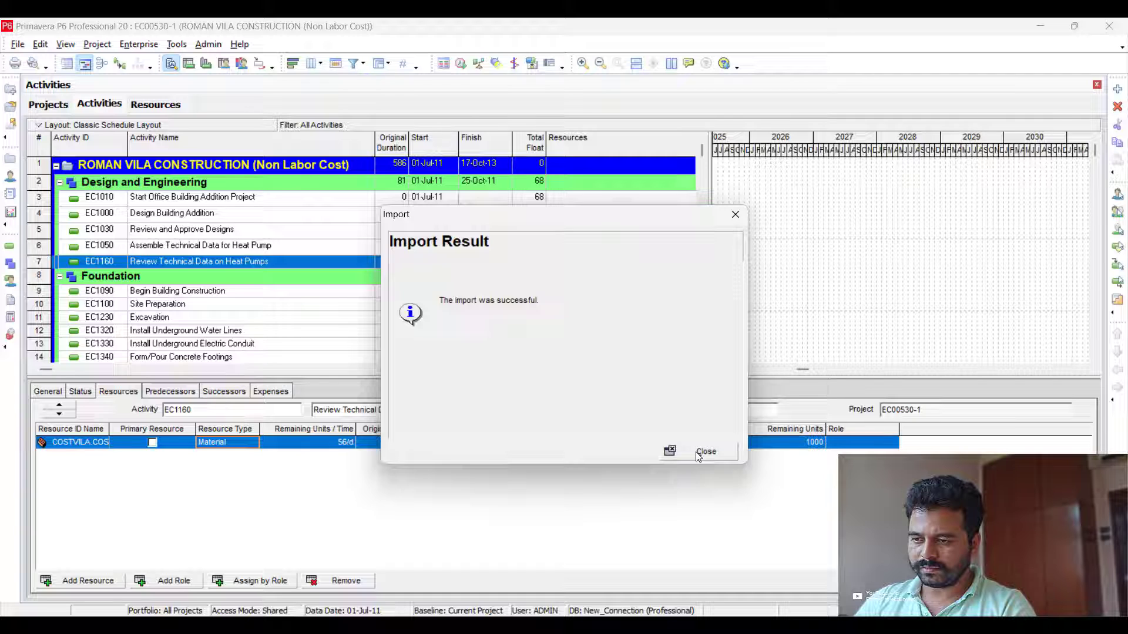
Close the import result and scroll the activity table showing $1,000 Budgeted Total Cost per activity.
{"action": "left_click", "coordinate": [705, 451]}
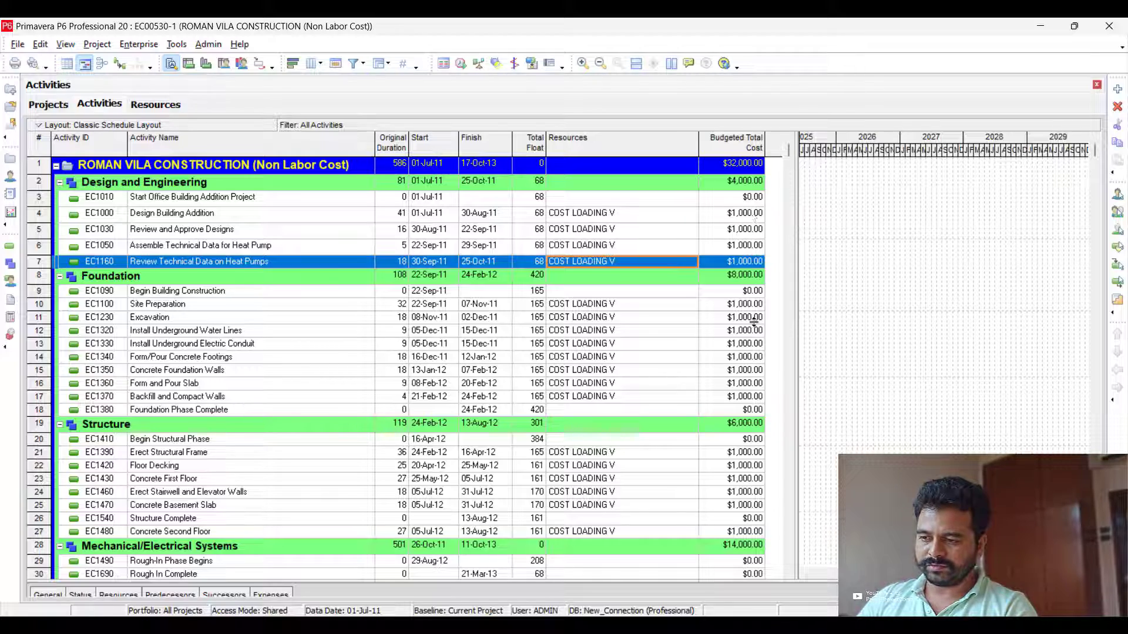
{"action": "scroll", "scroll_direction": "down", "scroll_amount": 3}
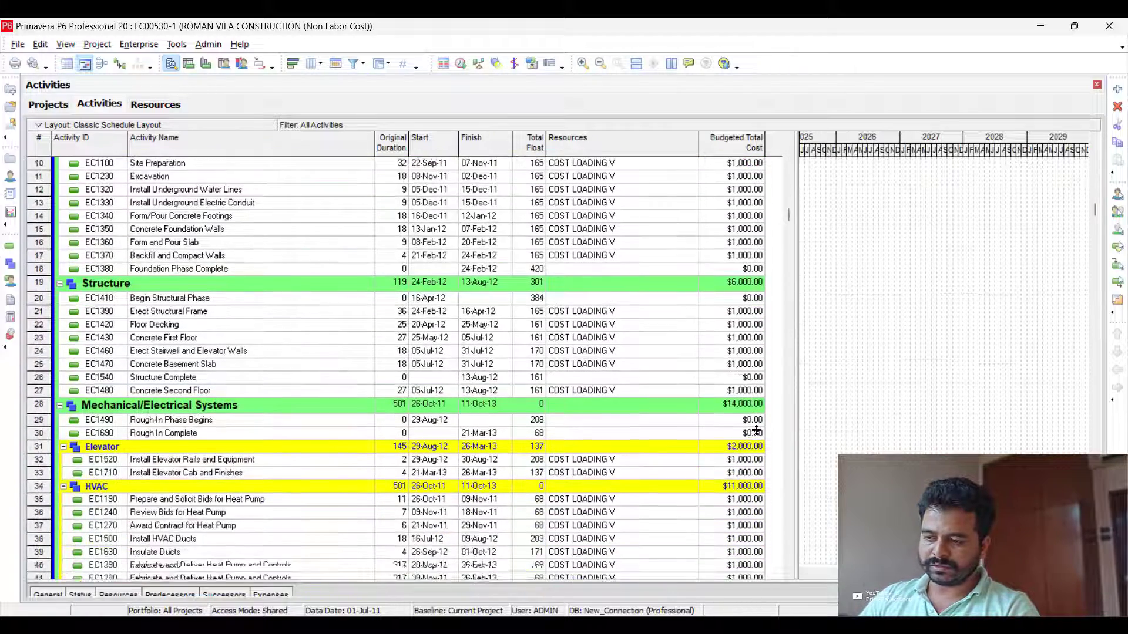
{"action": "scroll", "scroll_direction": "down", "scroll_amount": 3}
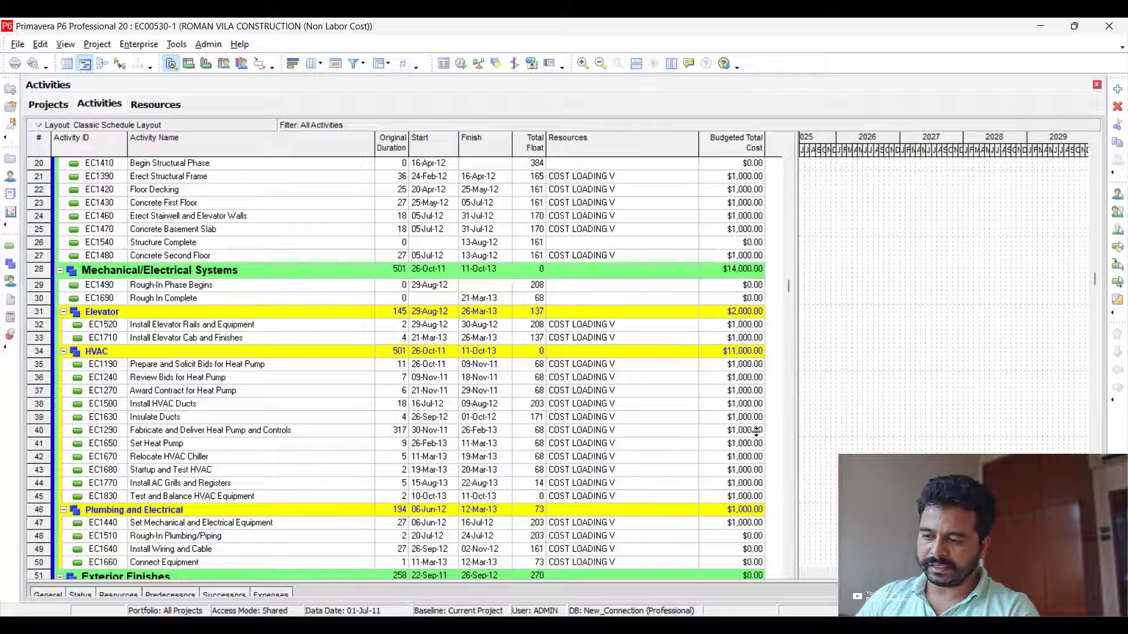
{"action": "scroll", "scroll_direction": "down", "scroll_amount": 3}
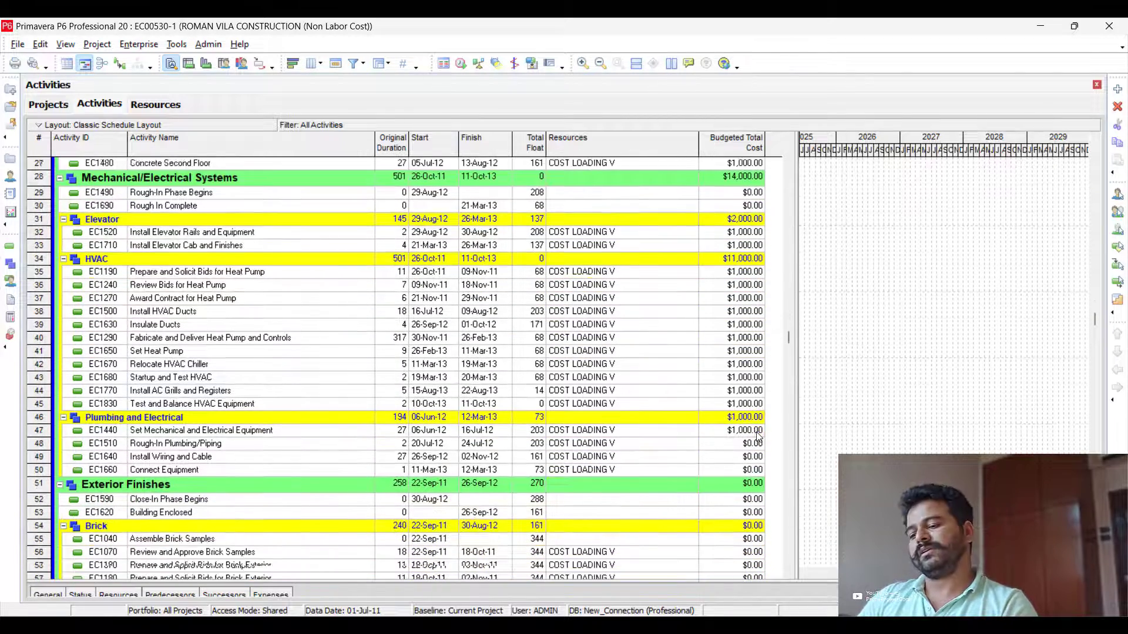
{"action": "scroll", "scroll_direction": "down", "scroll_amount": 3}
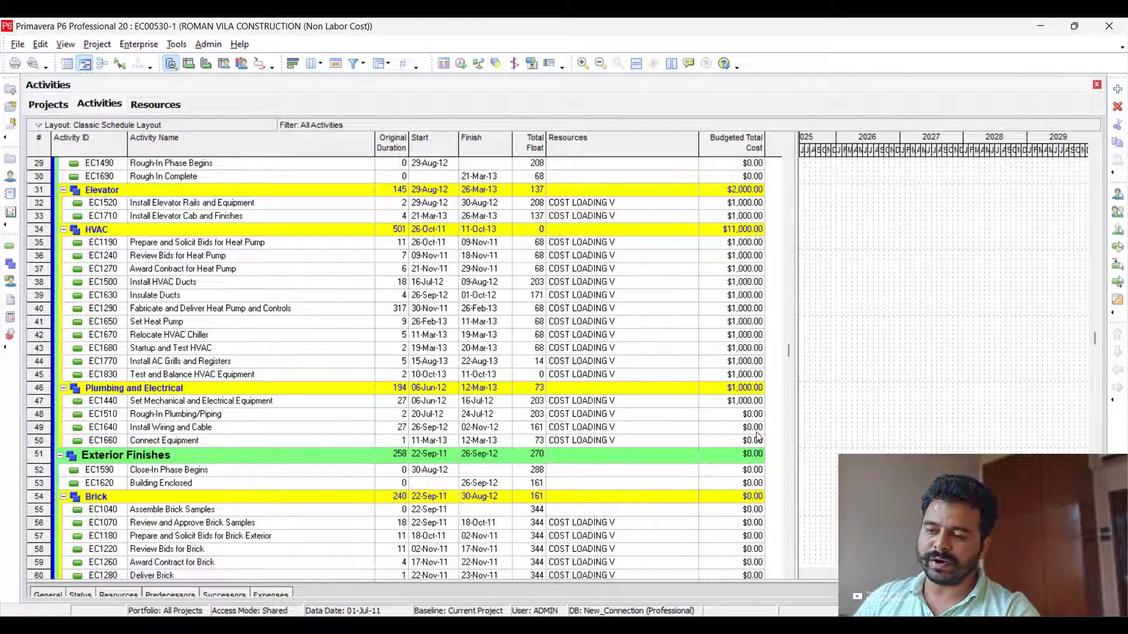